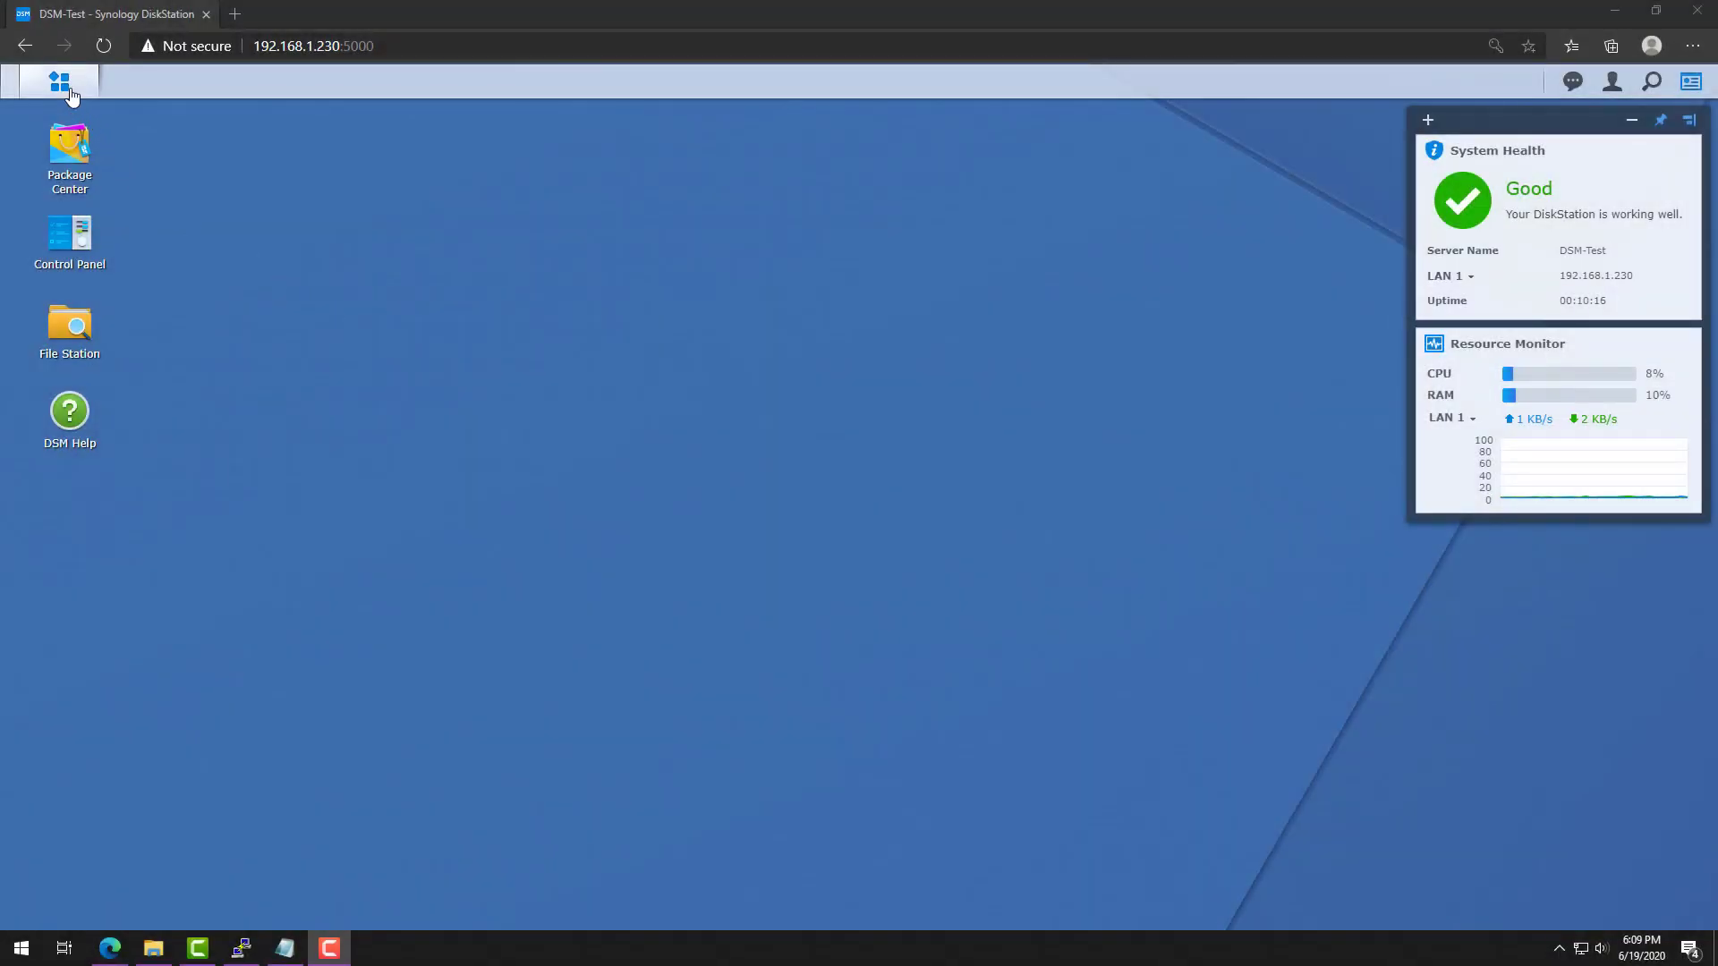
Step: Enable OpenVPN in VPN Server, apply, dismiss the port notice, and export the client configuration
click(60, 81)
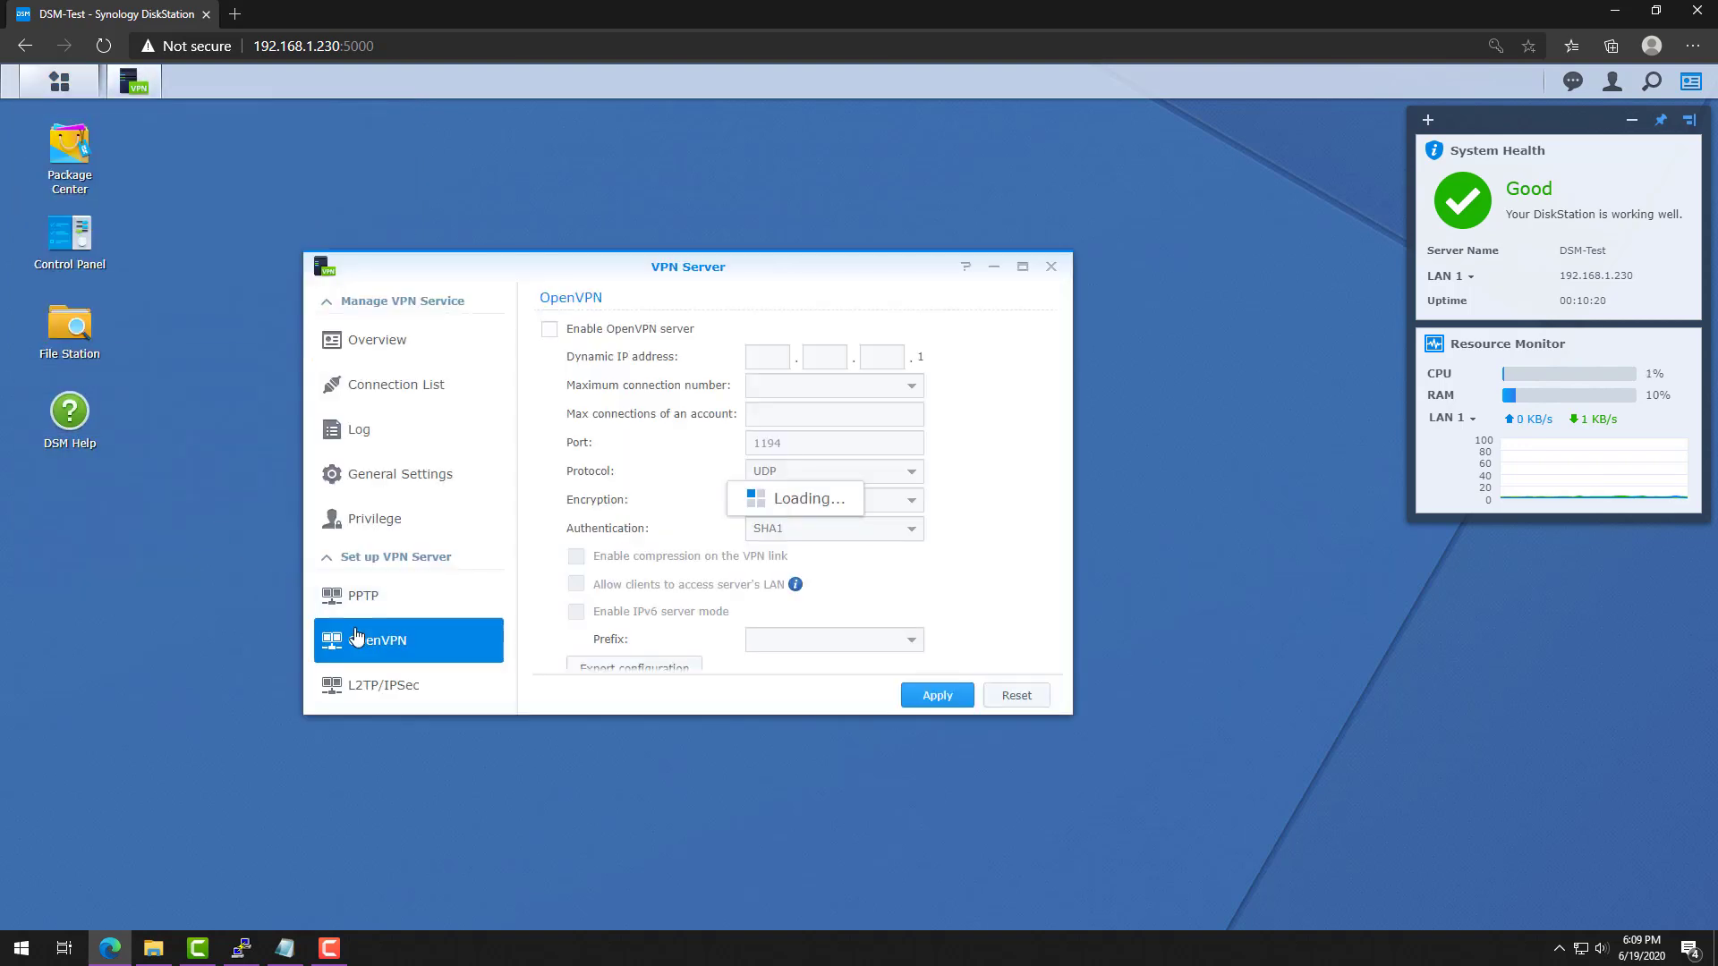
click(551, 328)
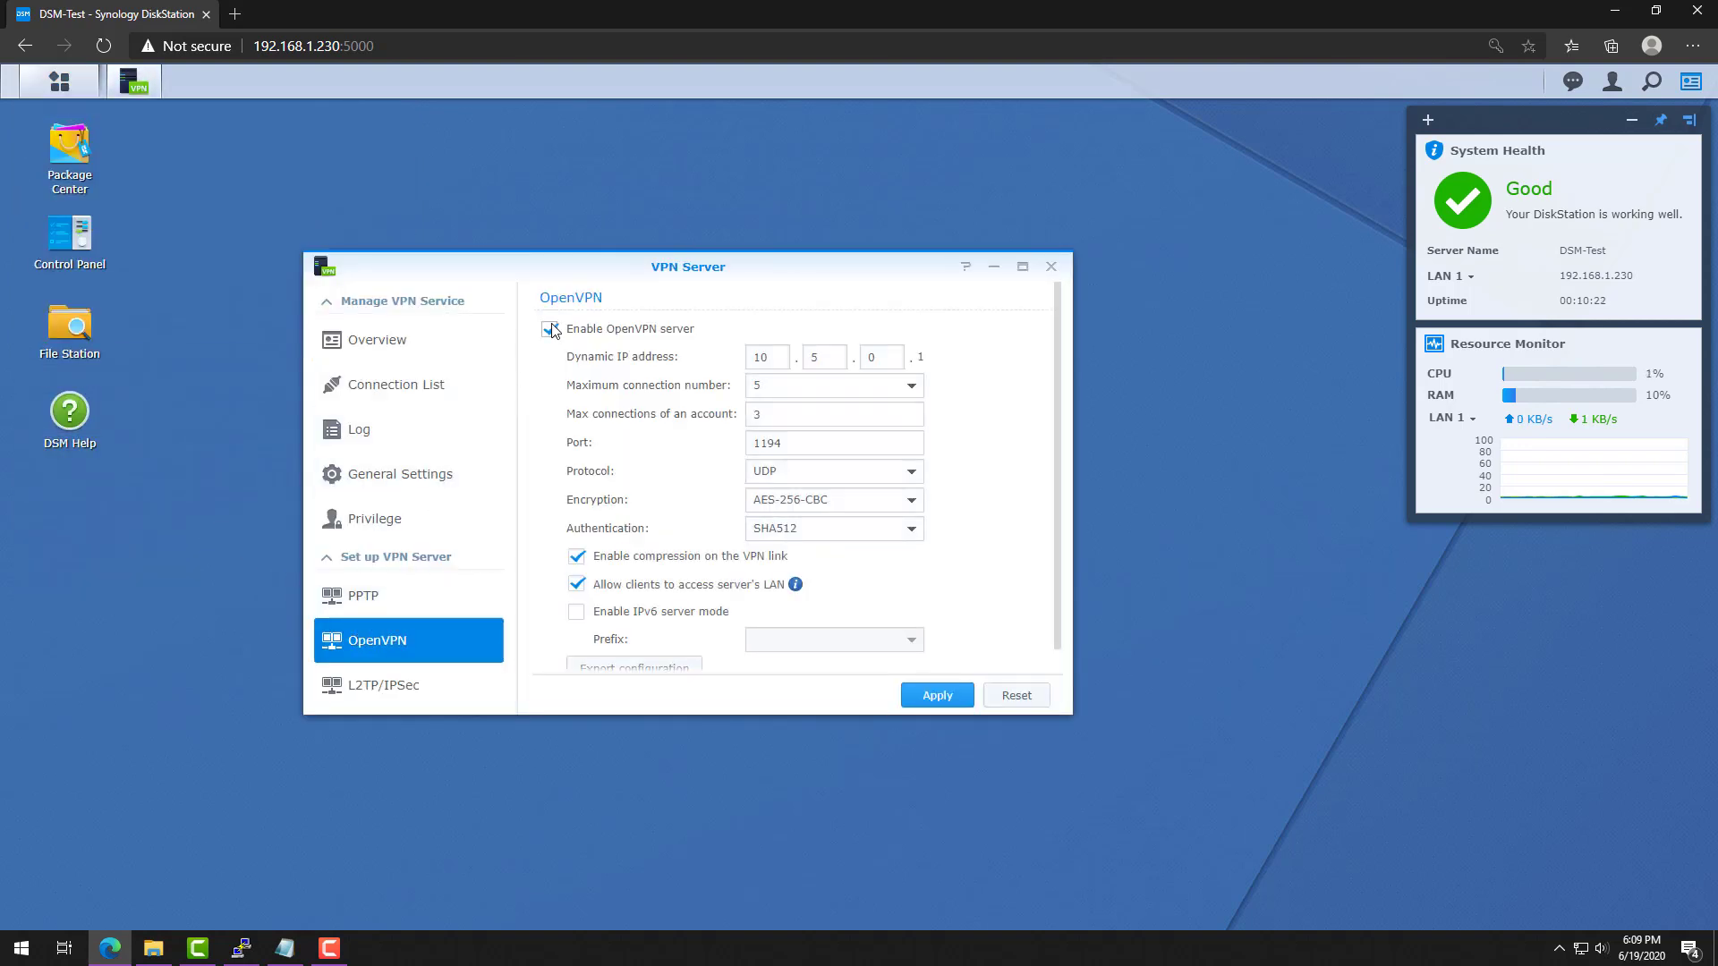
click(551, 328)
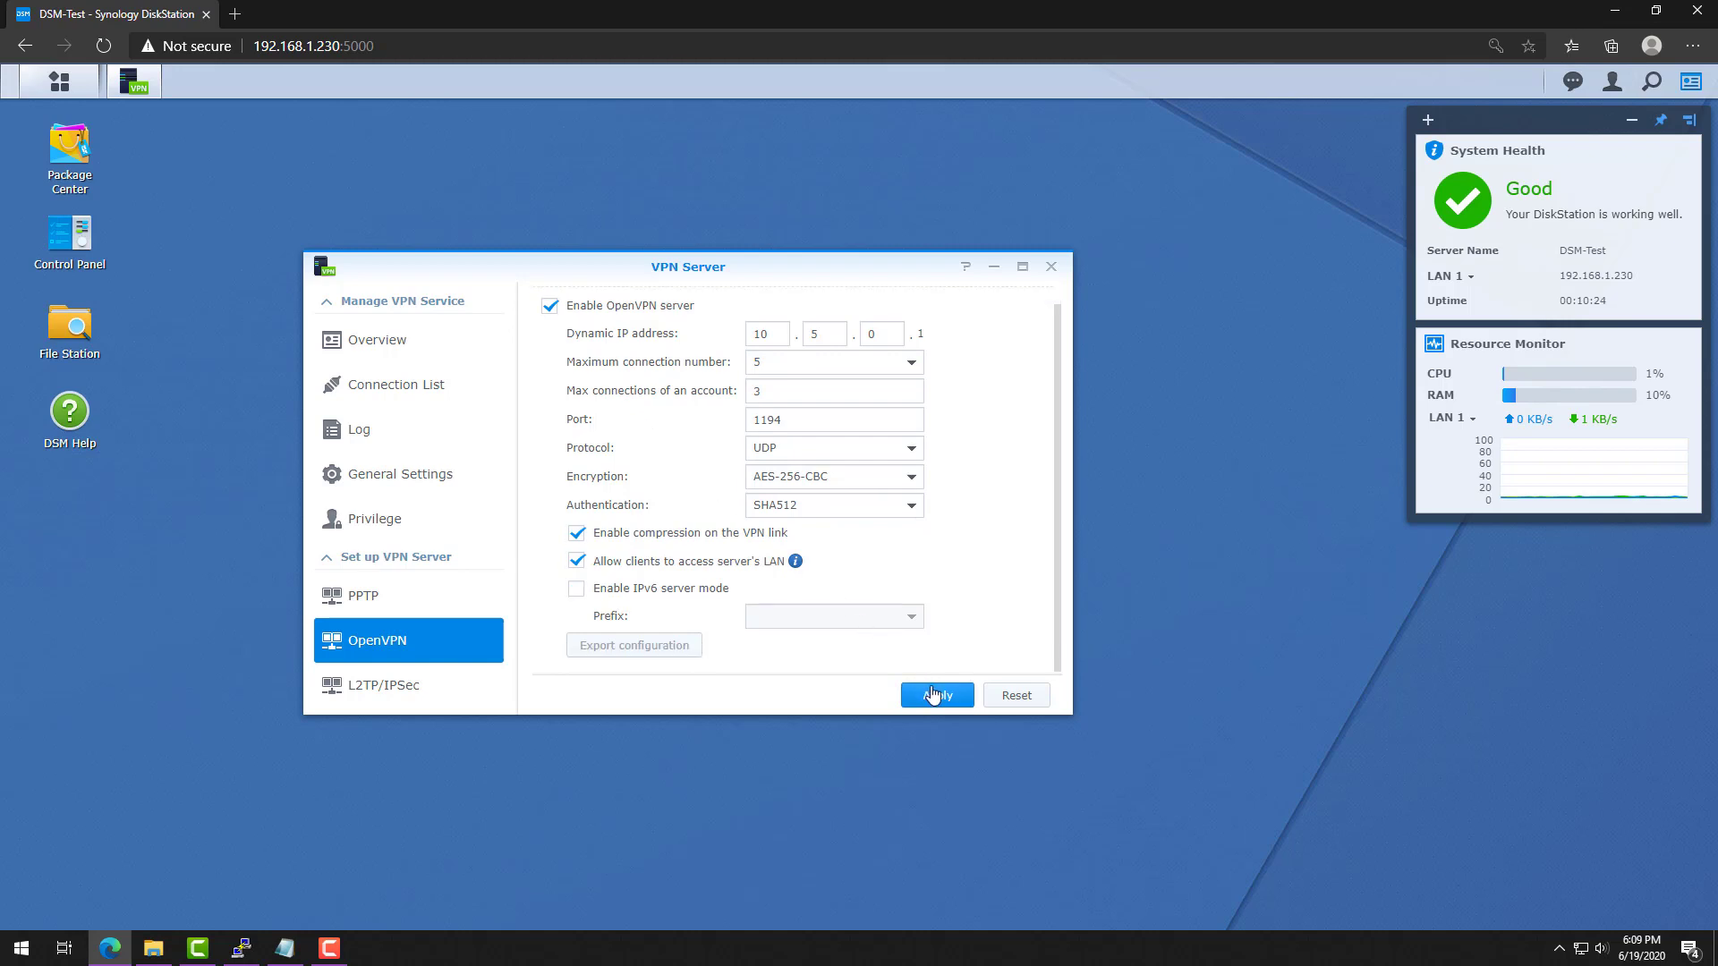
click(935, 695)
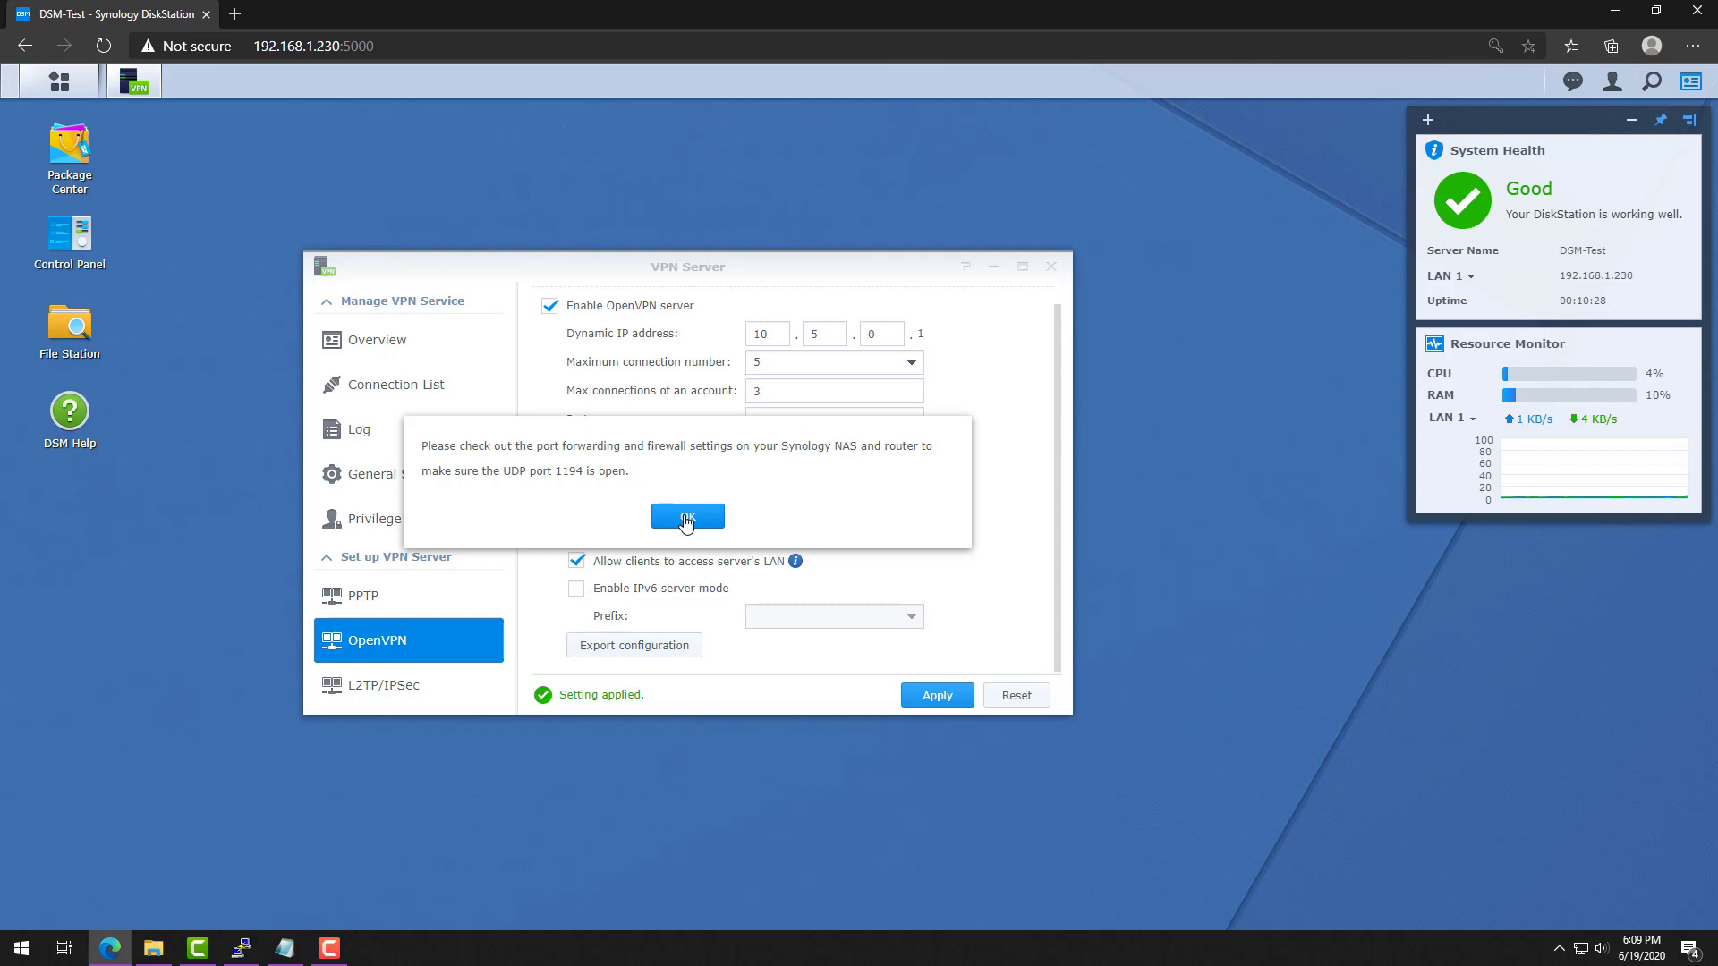
click(686, 517)
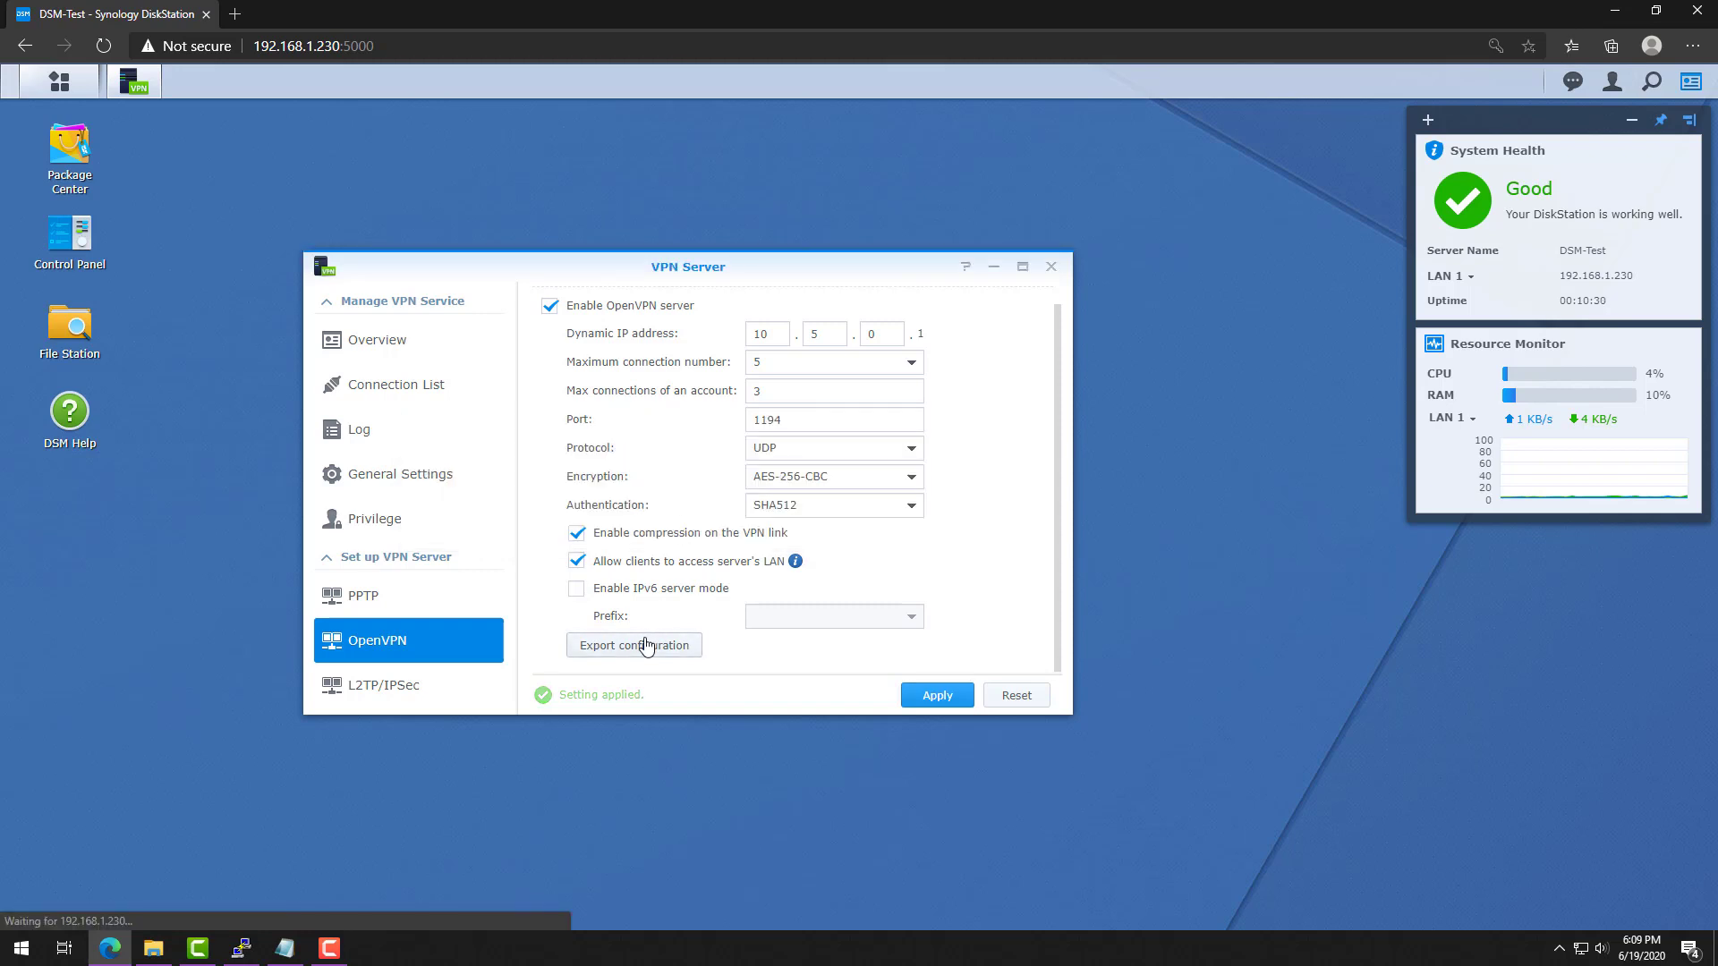
click(633, 645)
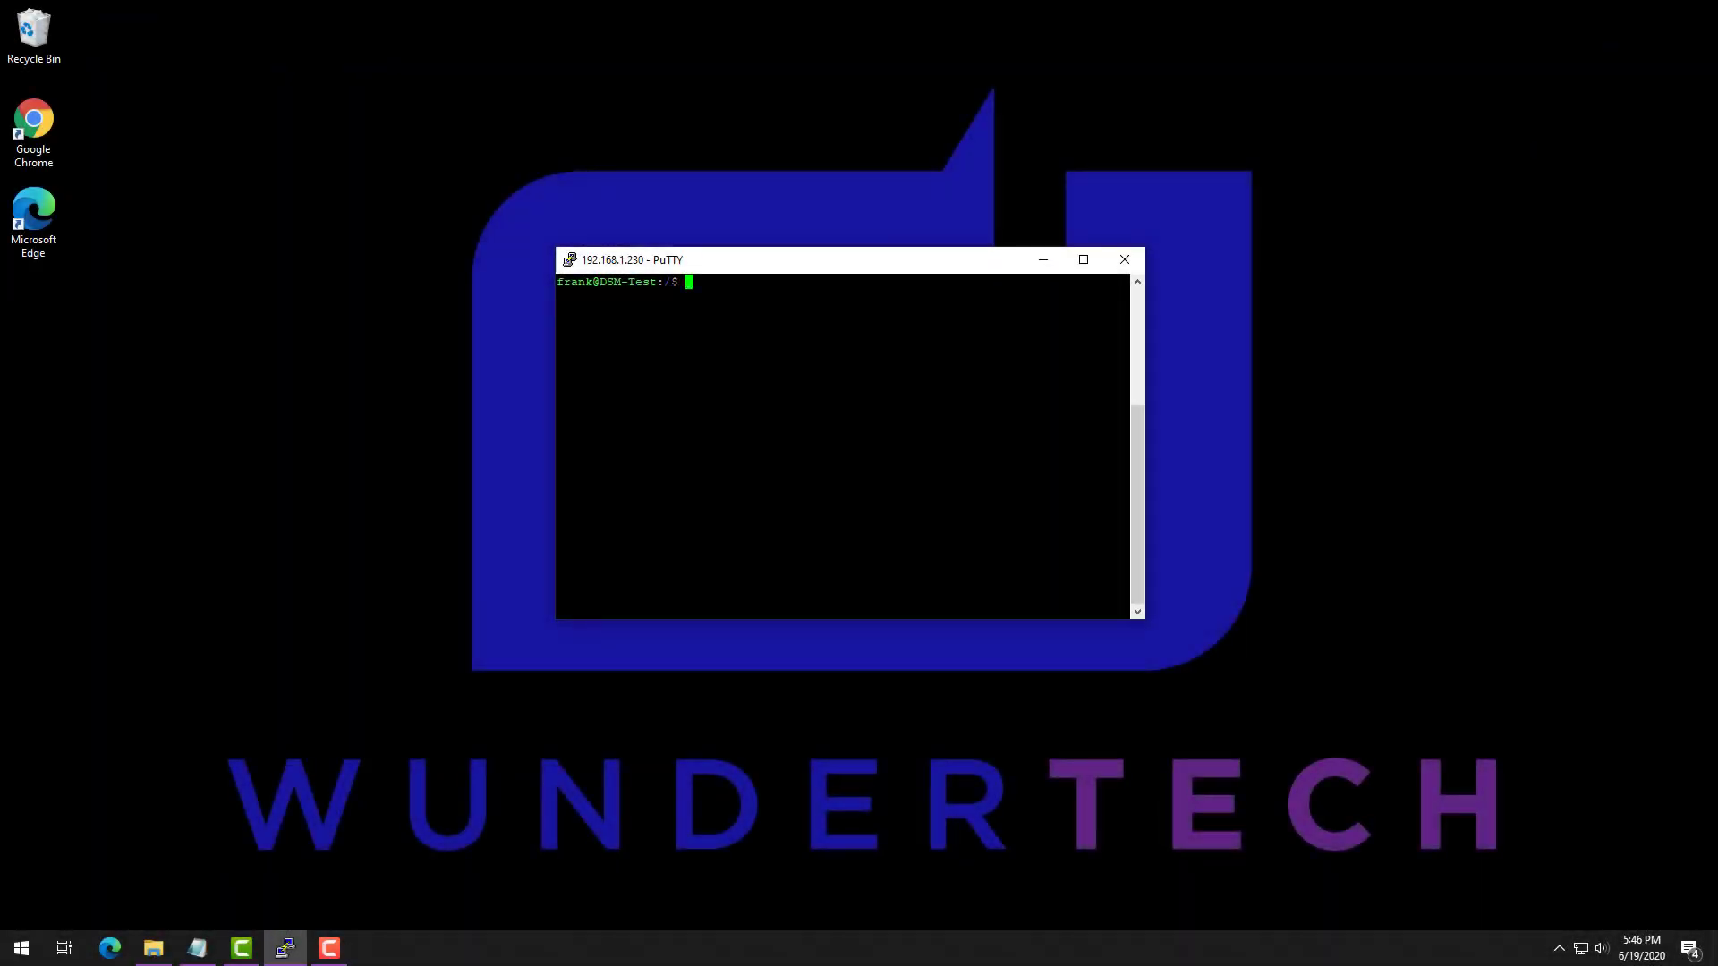
Step: In /usr/syno/etc/packages/VPNCenter, create the userIPs folder with sudo mkdir and chmod it 0755
text(cd /usr/)
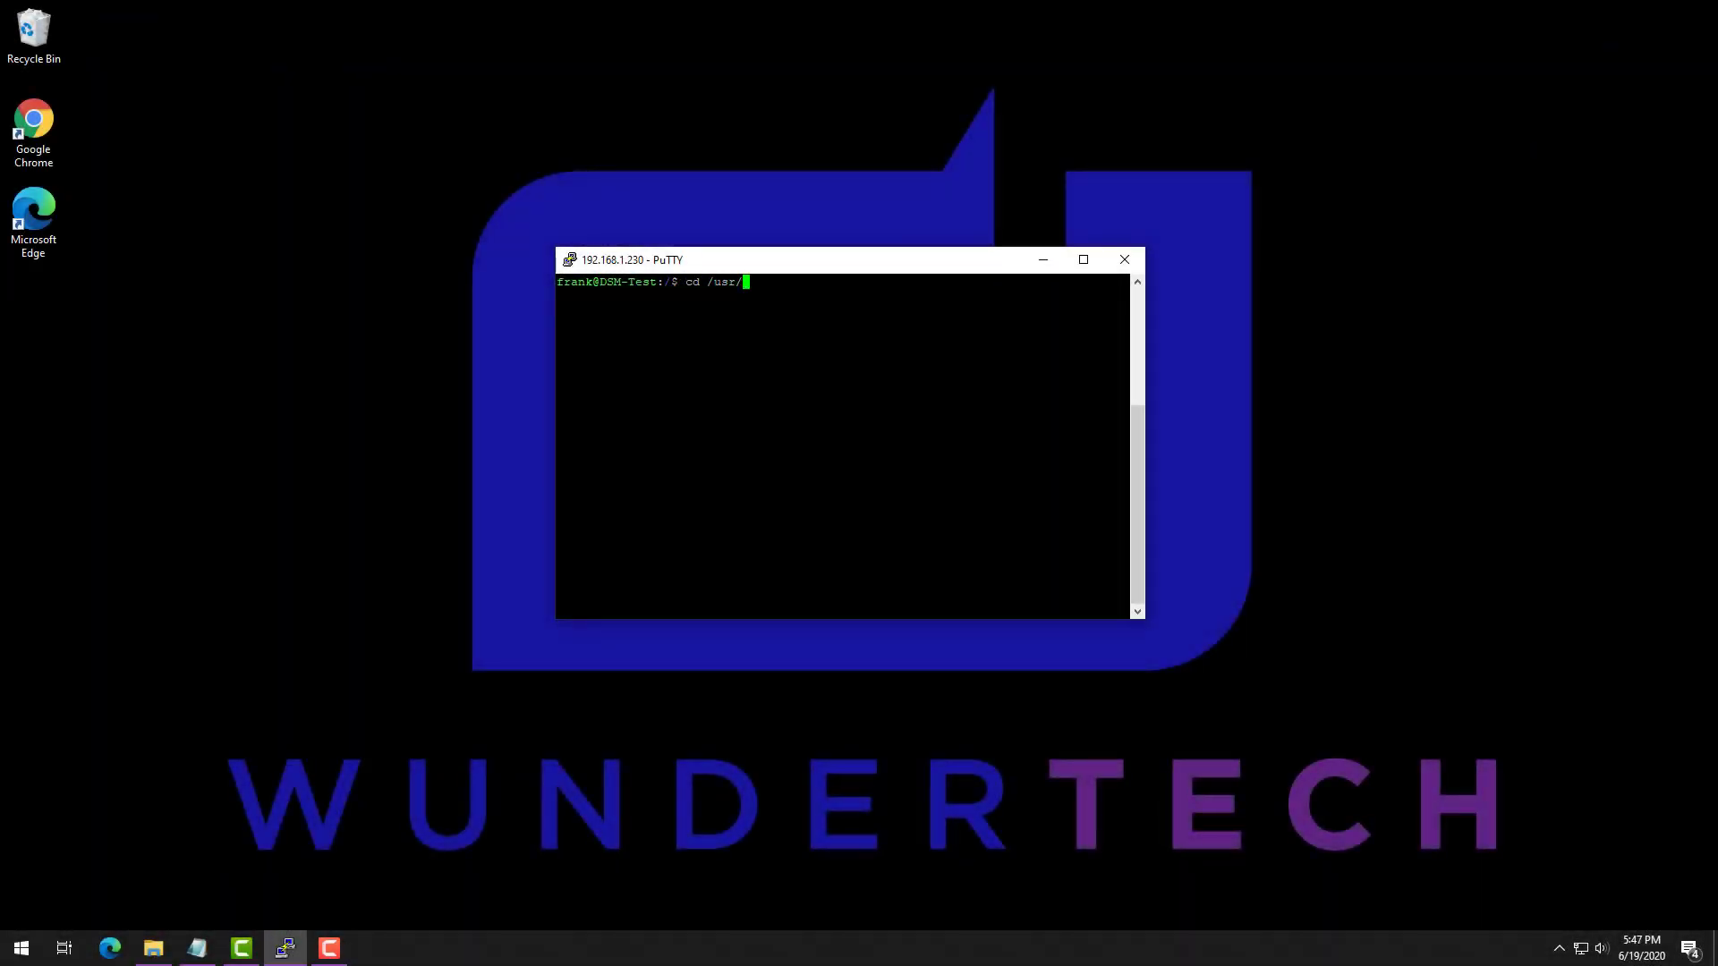
text(syno/)
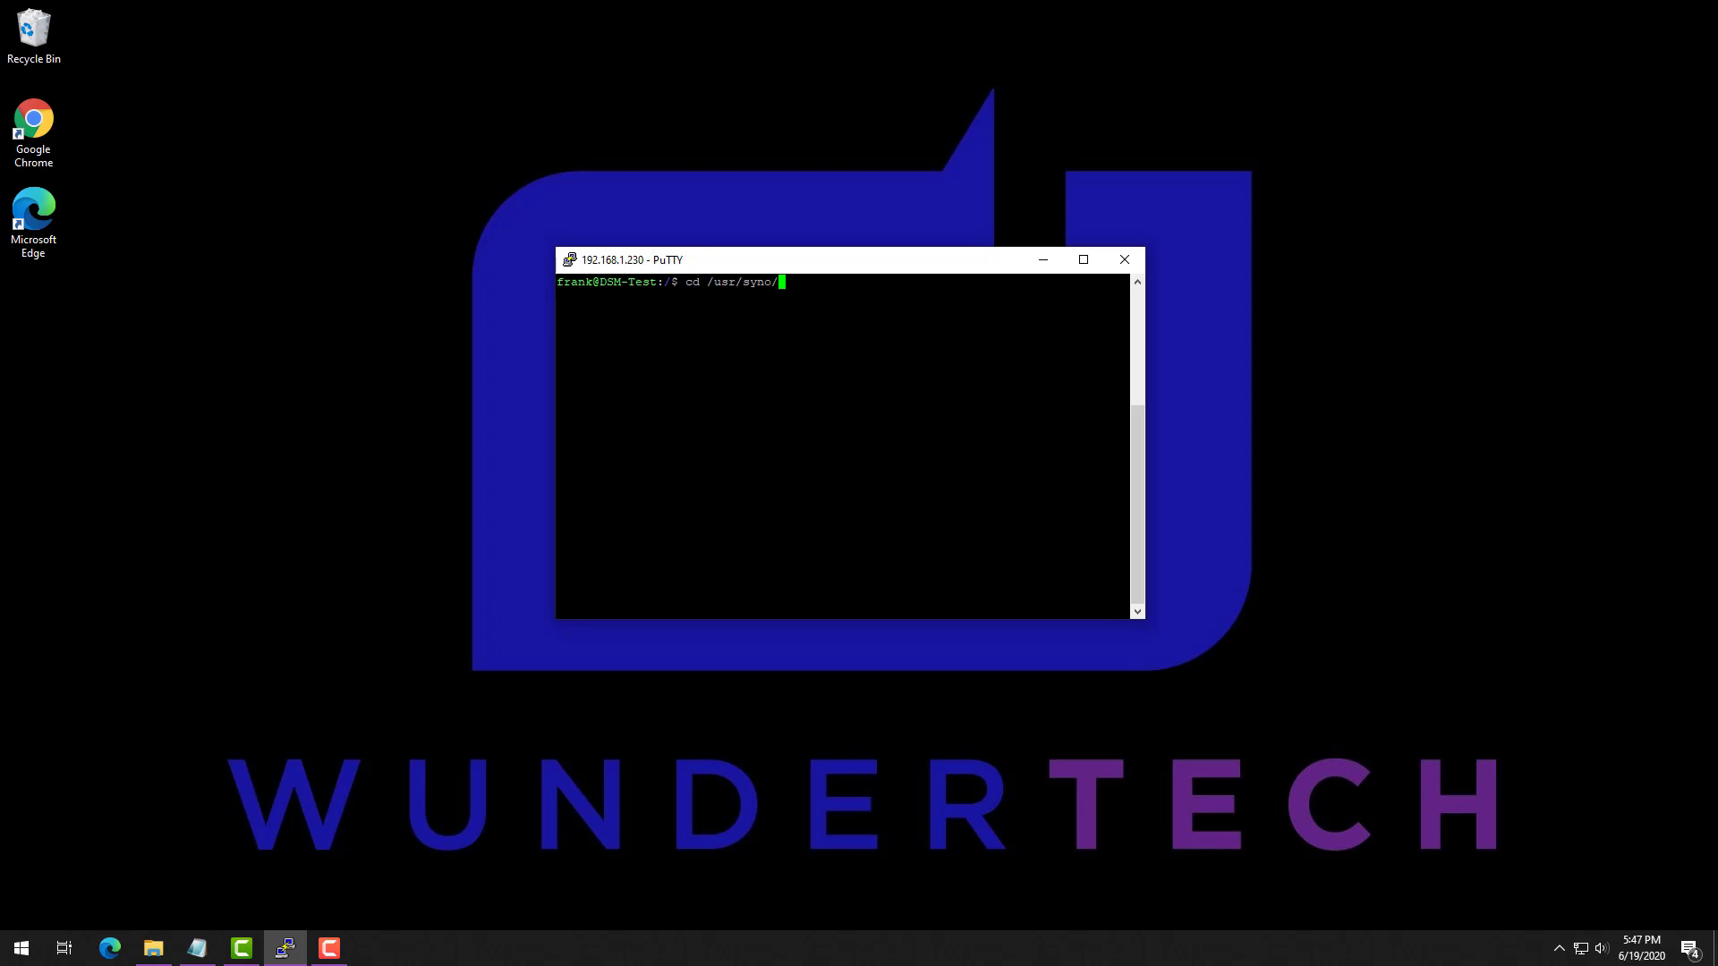
text(etc/packages/VPNCenter)
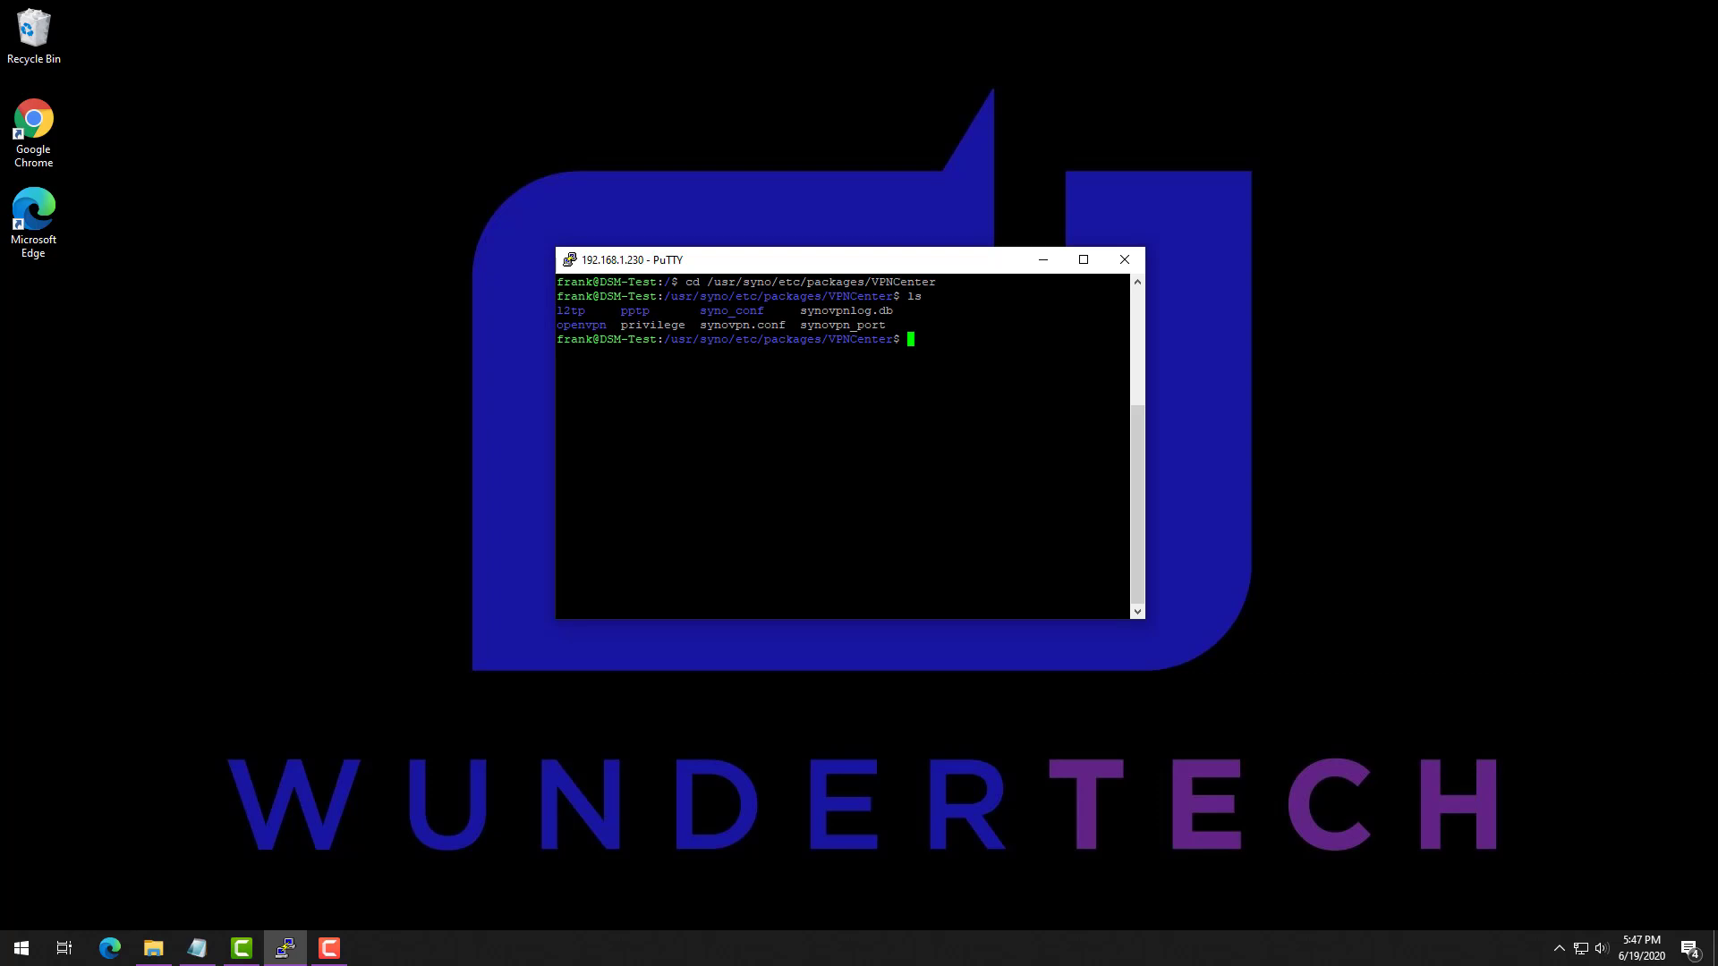
text(sudo mkdir)
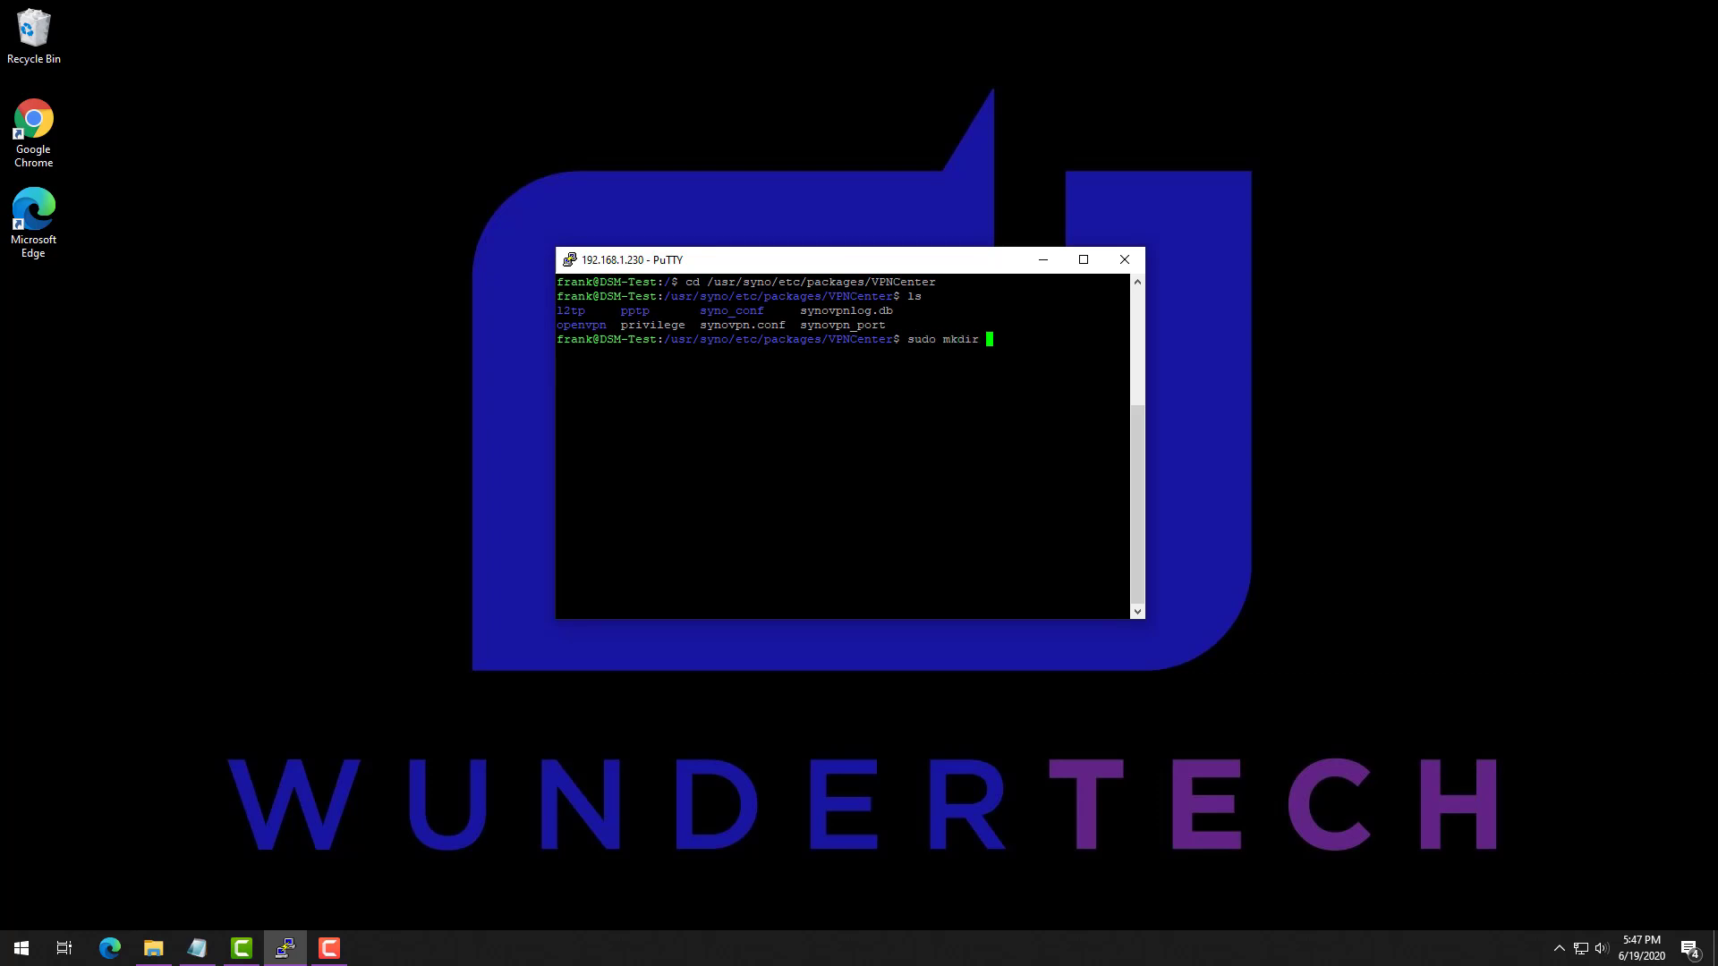
key(Return)
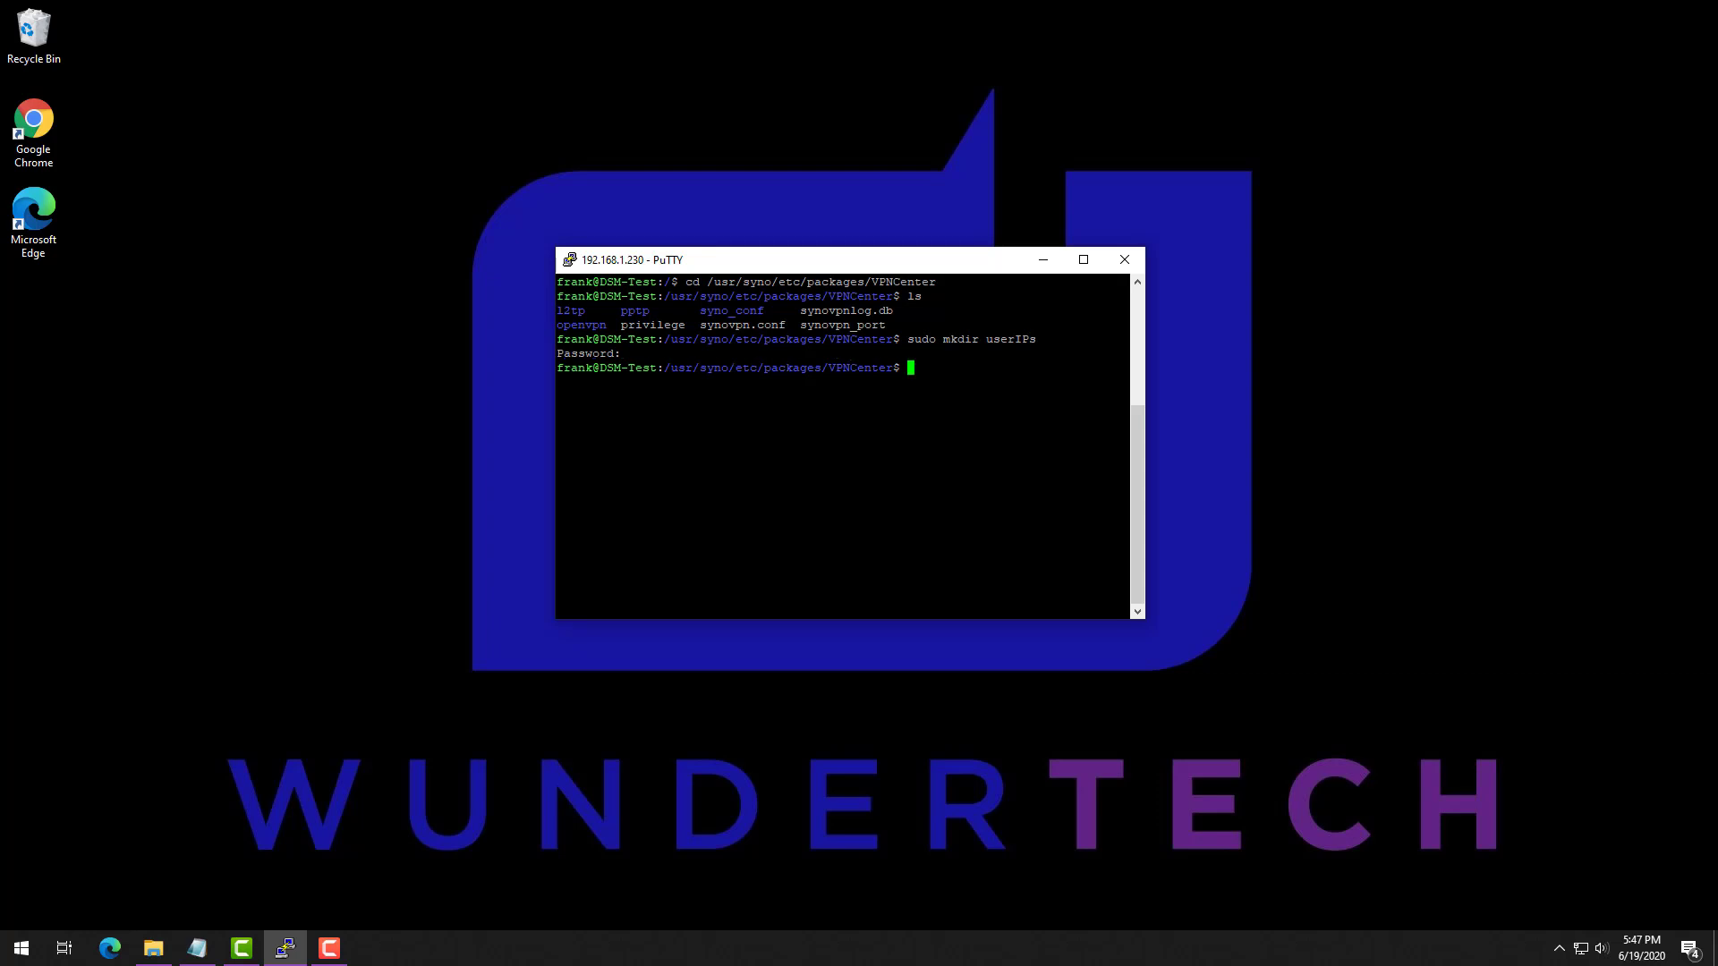
text(s)
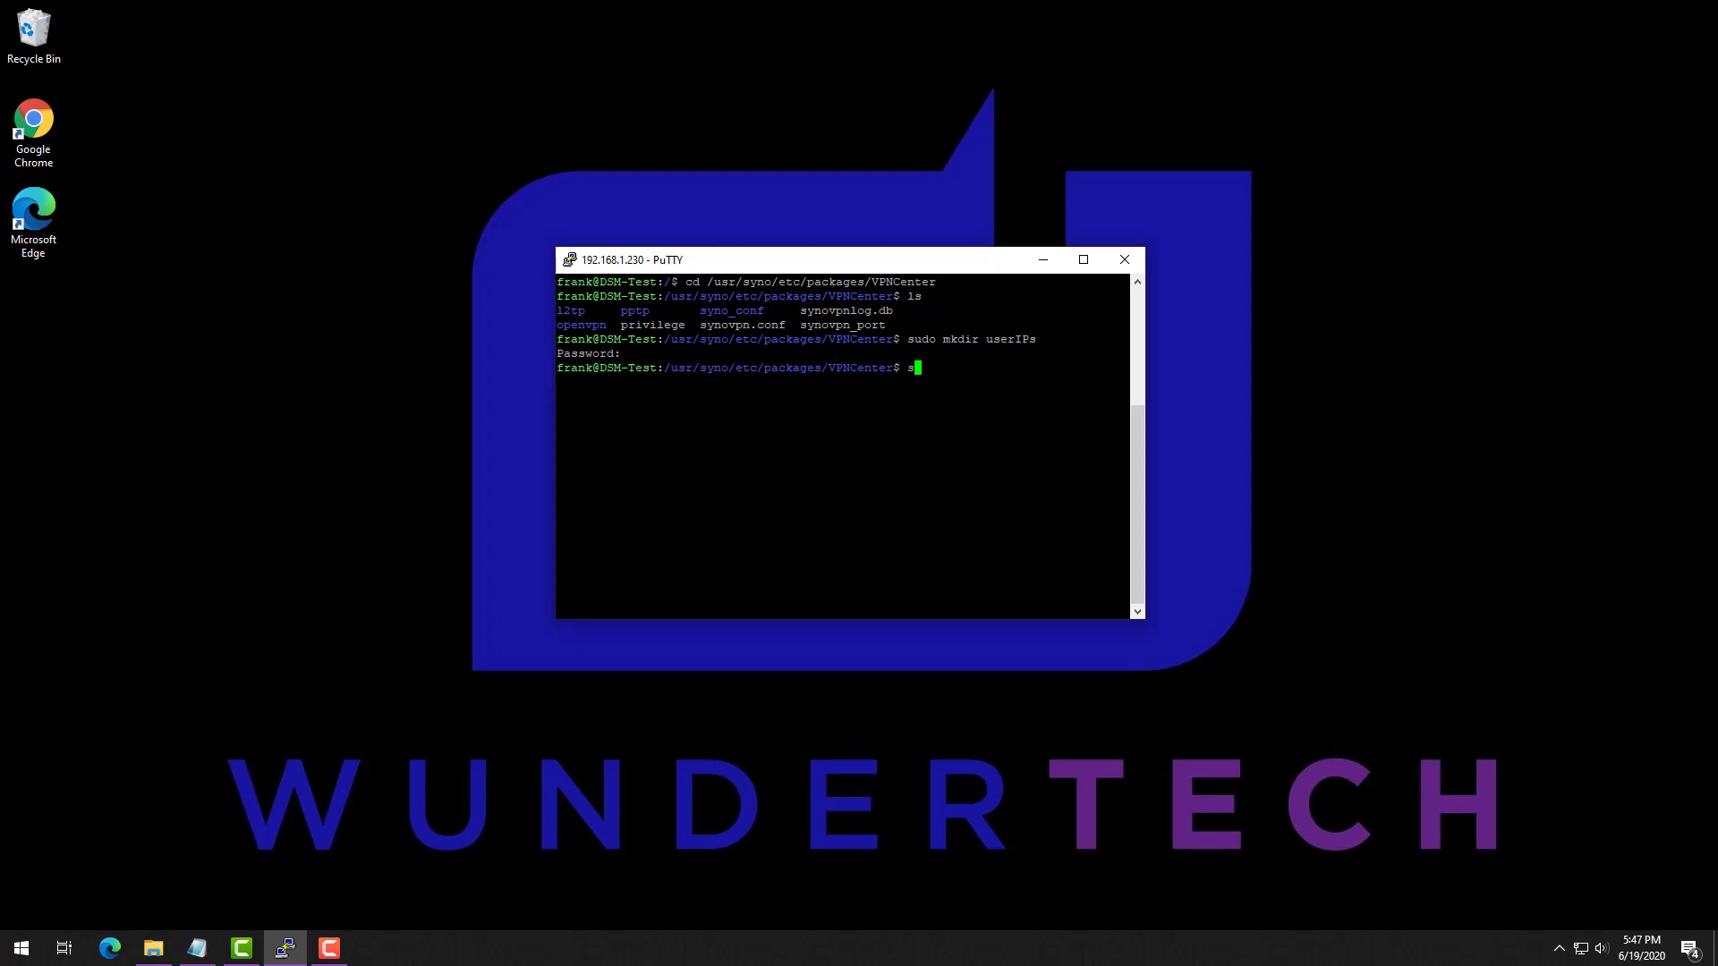
text(sudo chmod 0755 userIPs)
text(ls)
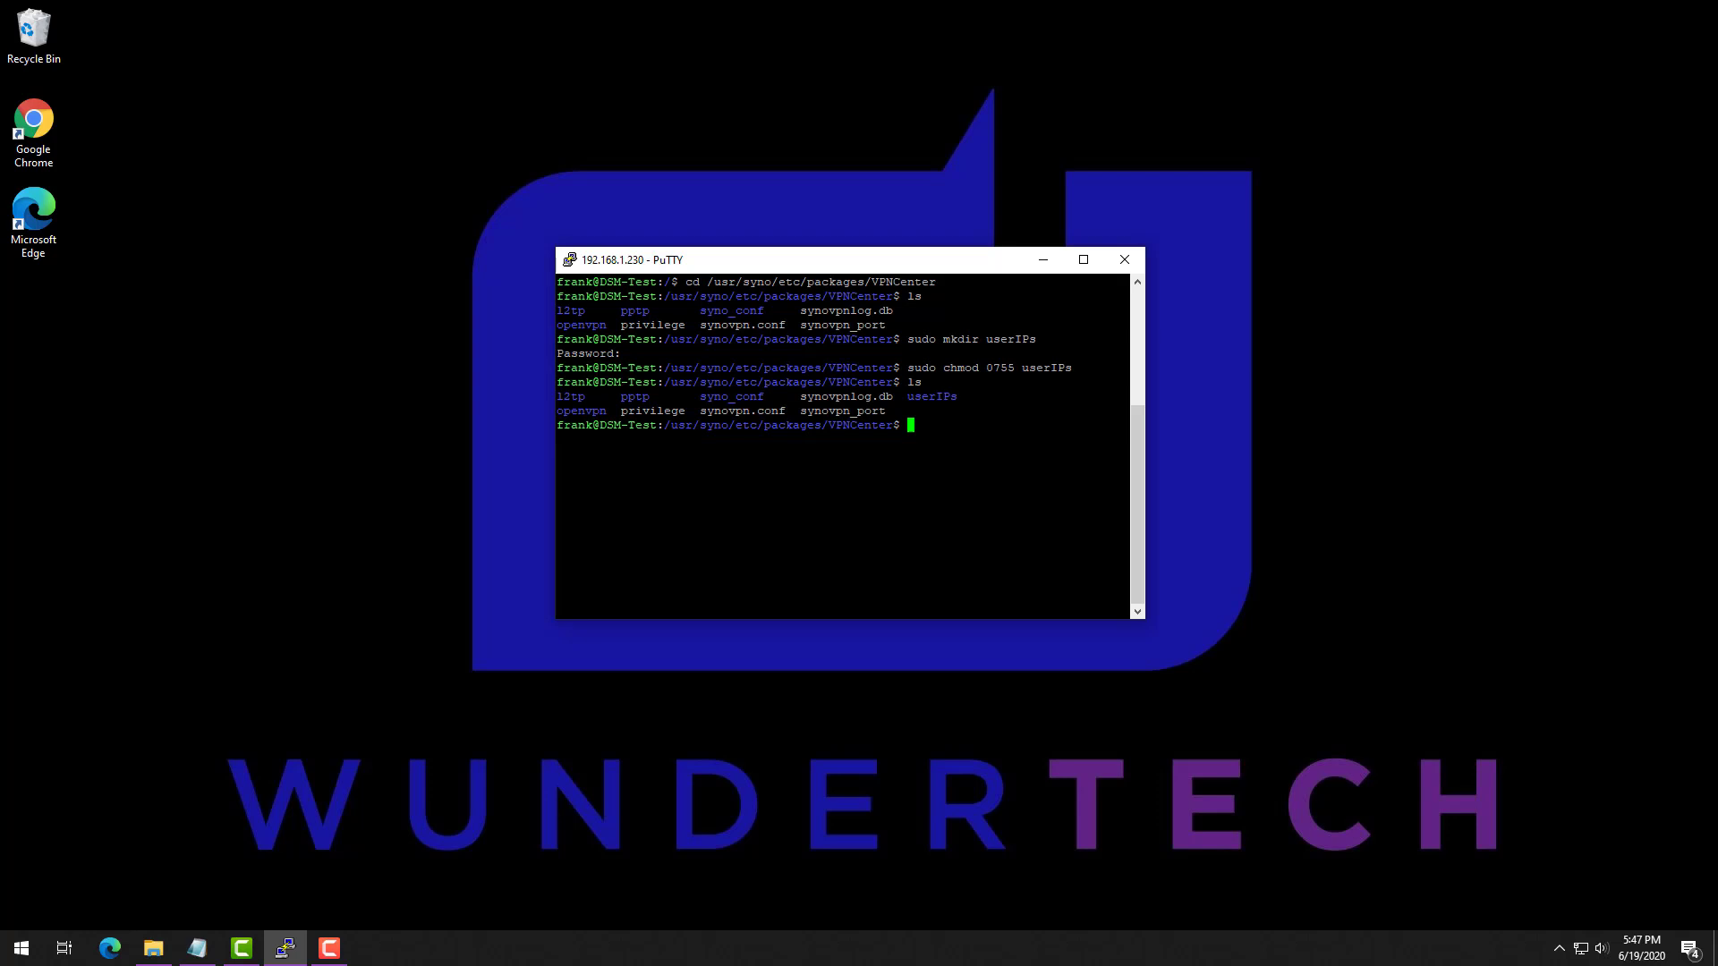
Step: Go to the VPNCenter openvpn folder and open openvpn.conf in vi with sudo
text(cd /)
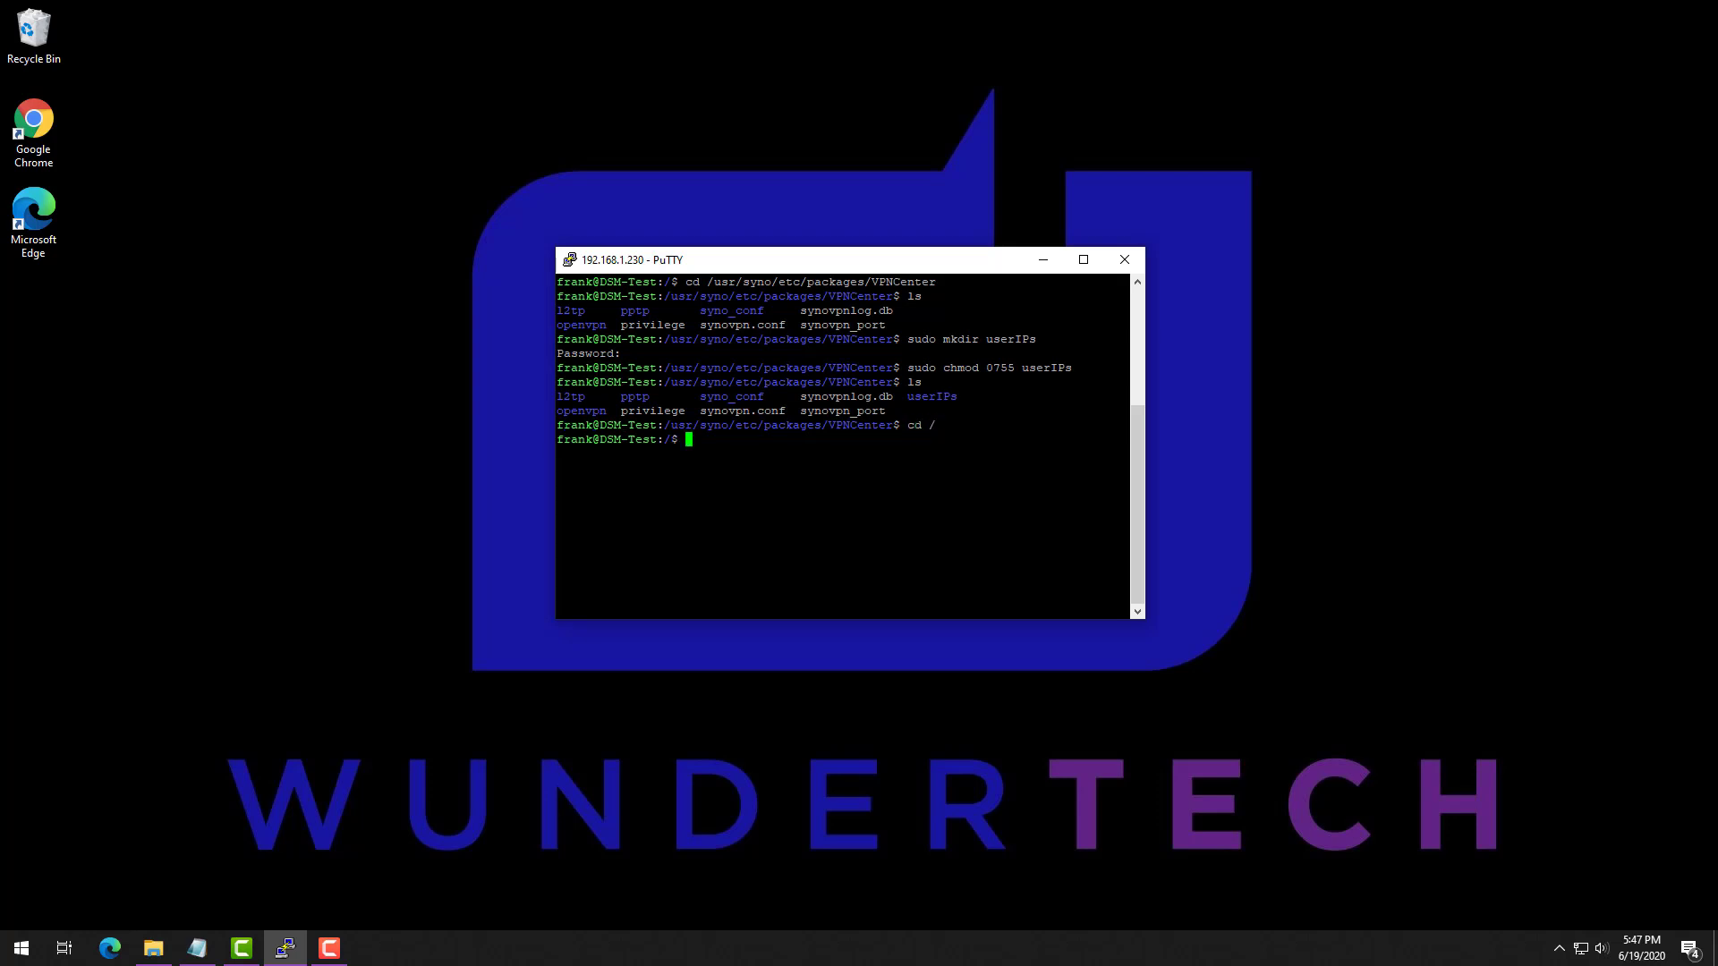
text(cd /usr/)
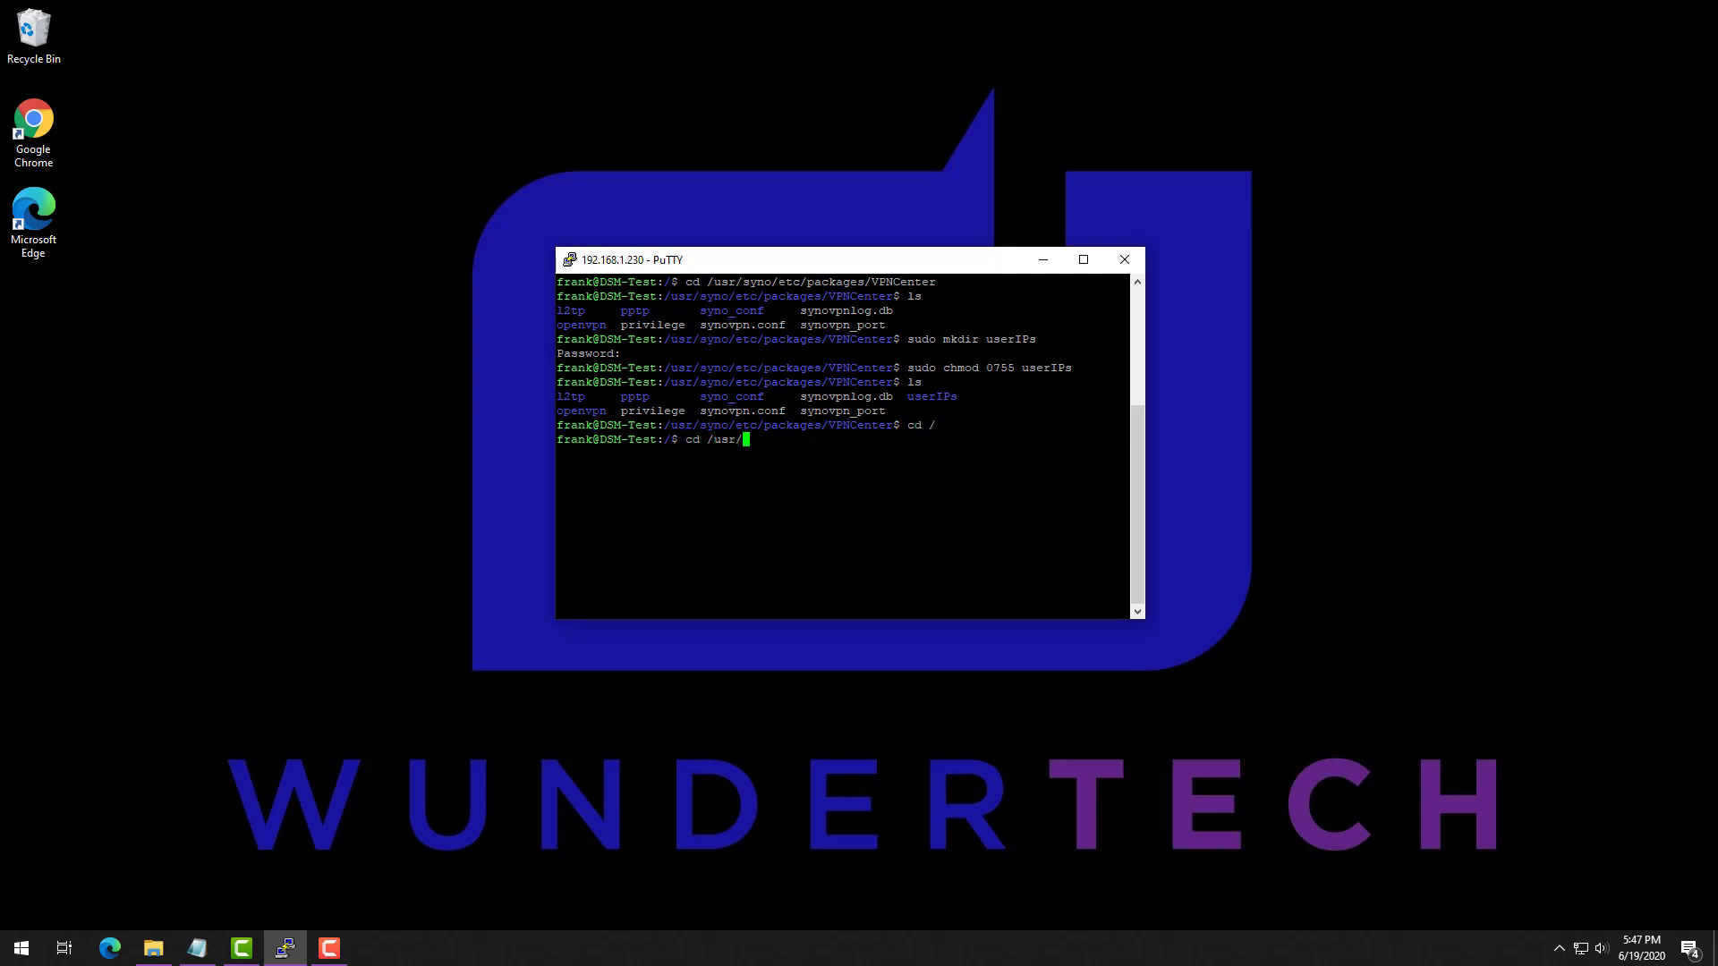
text(syno/etc/packages/)
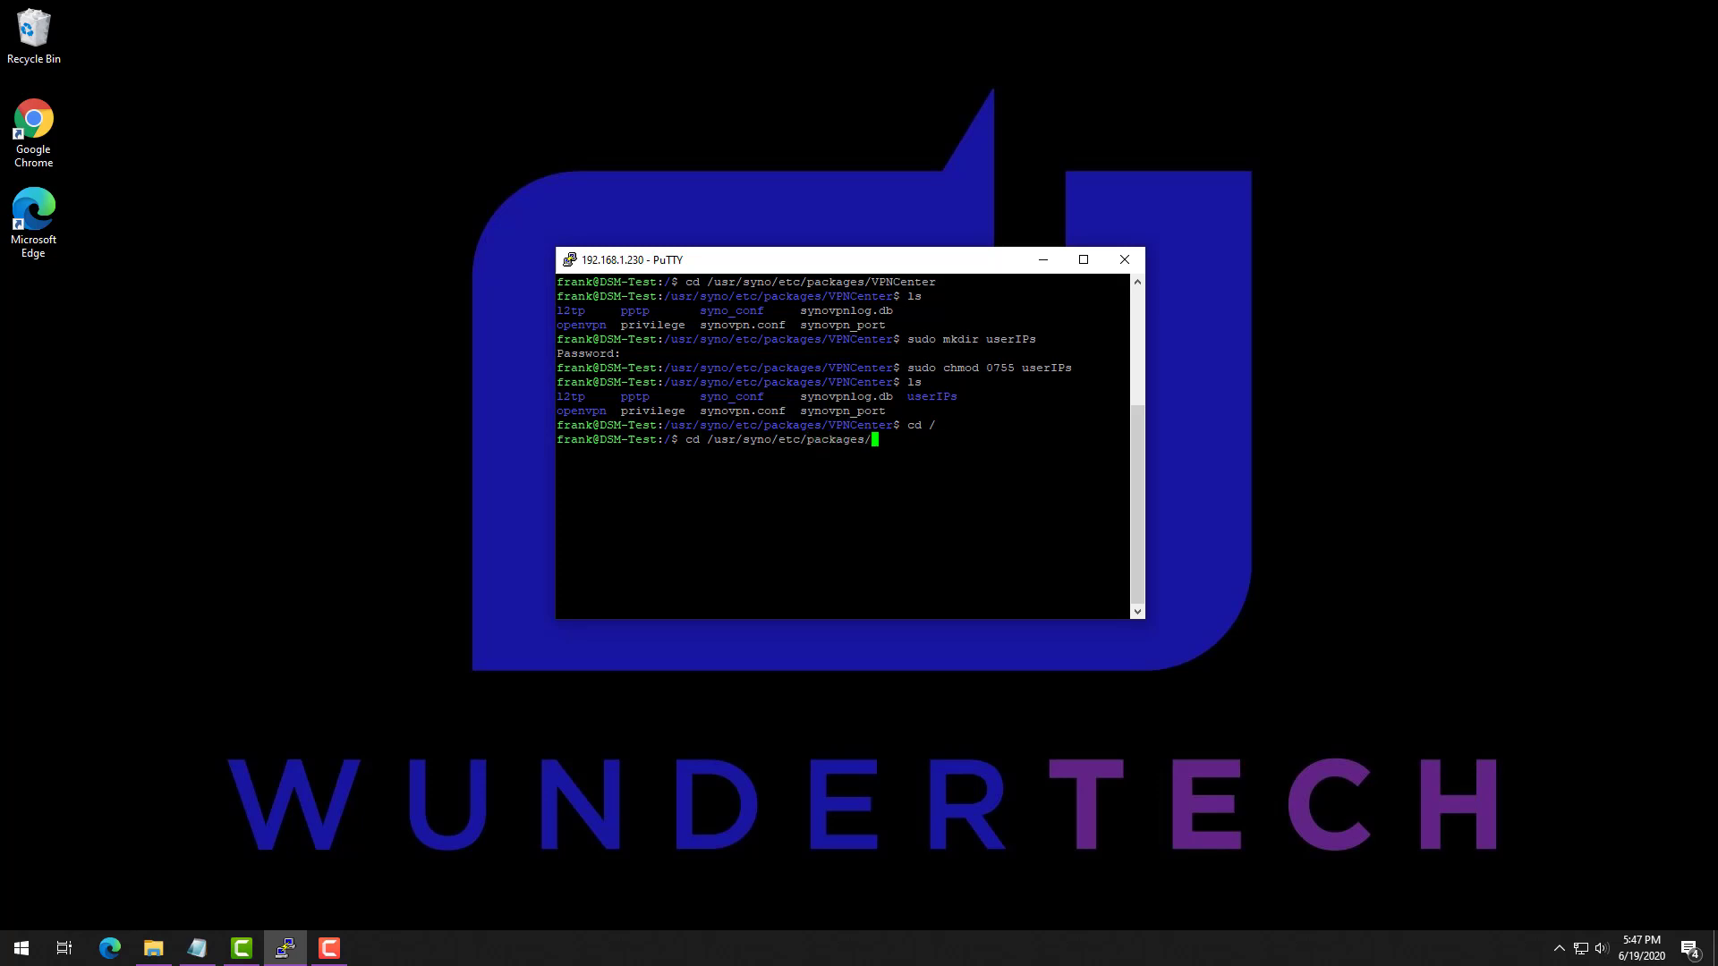
text(VPNCenter/open)
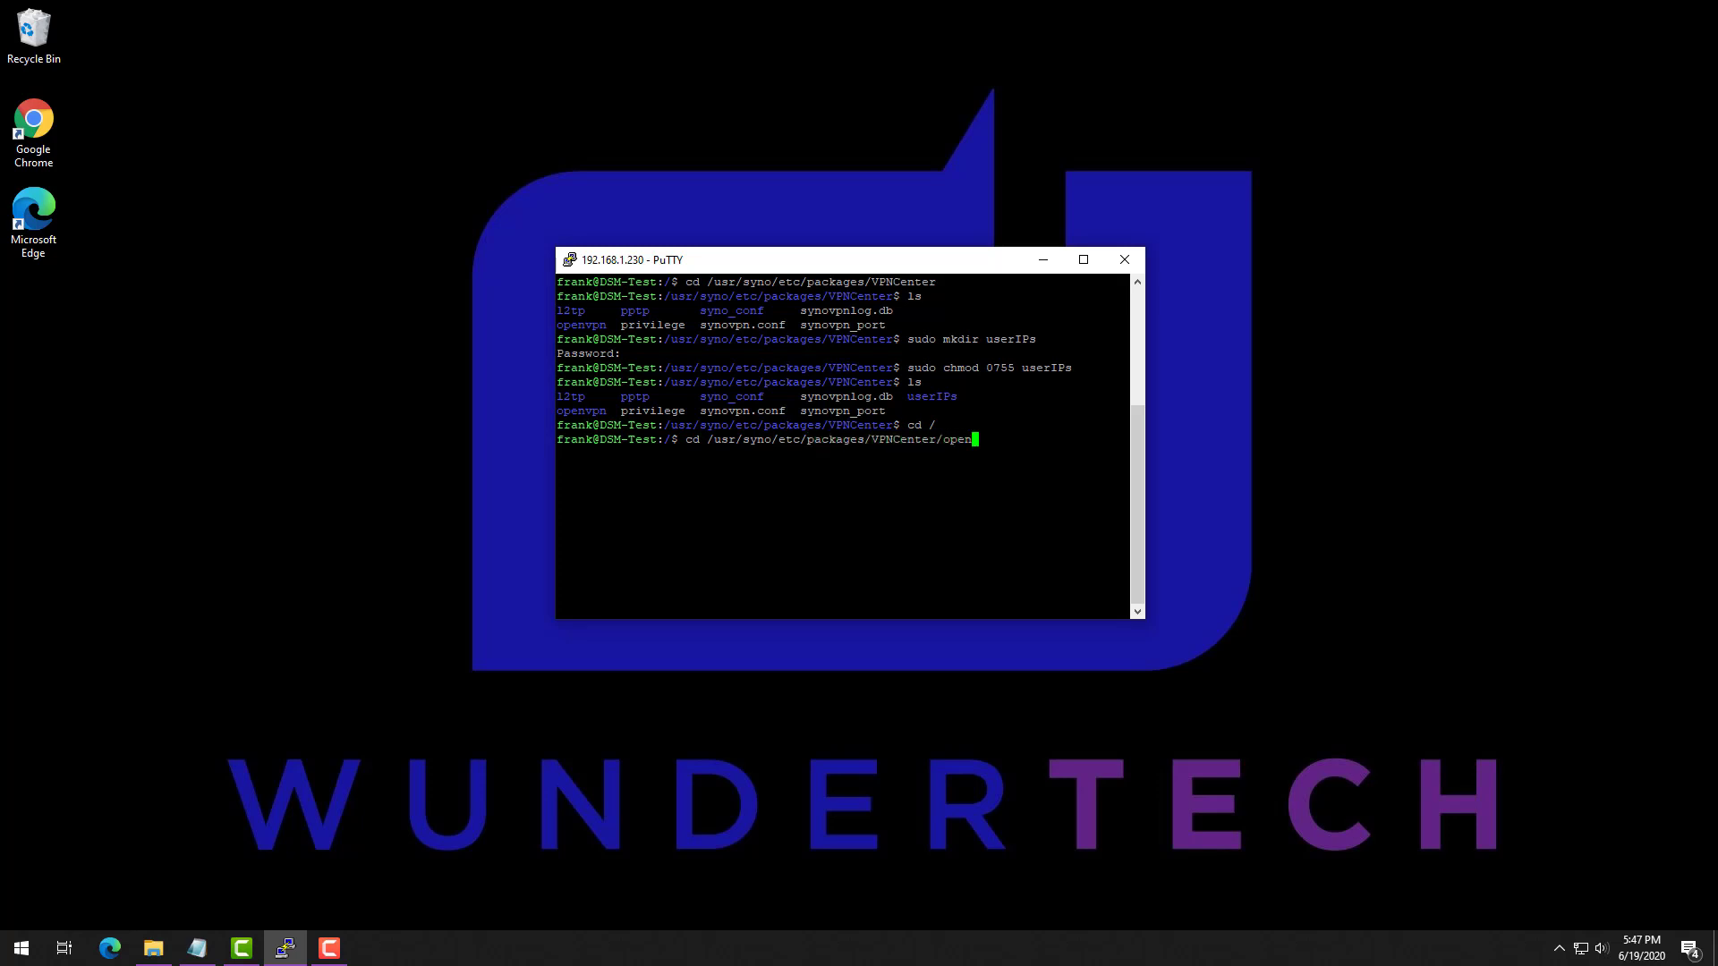
key(Return)
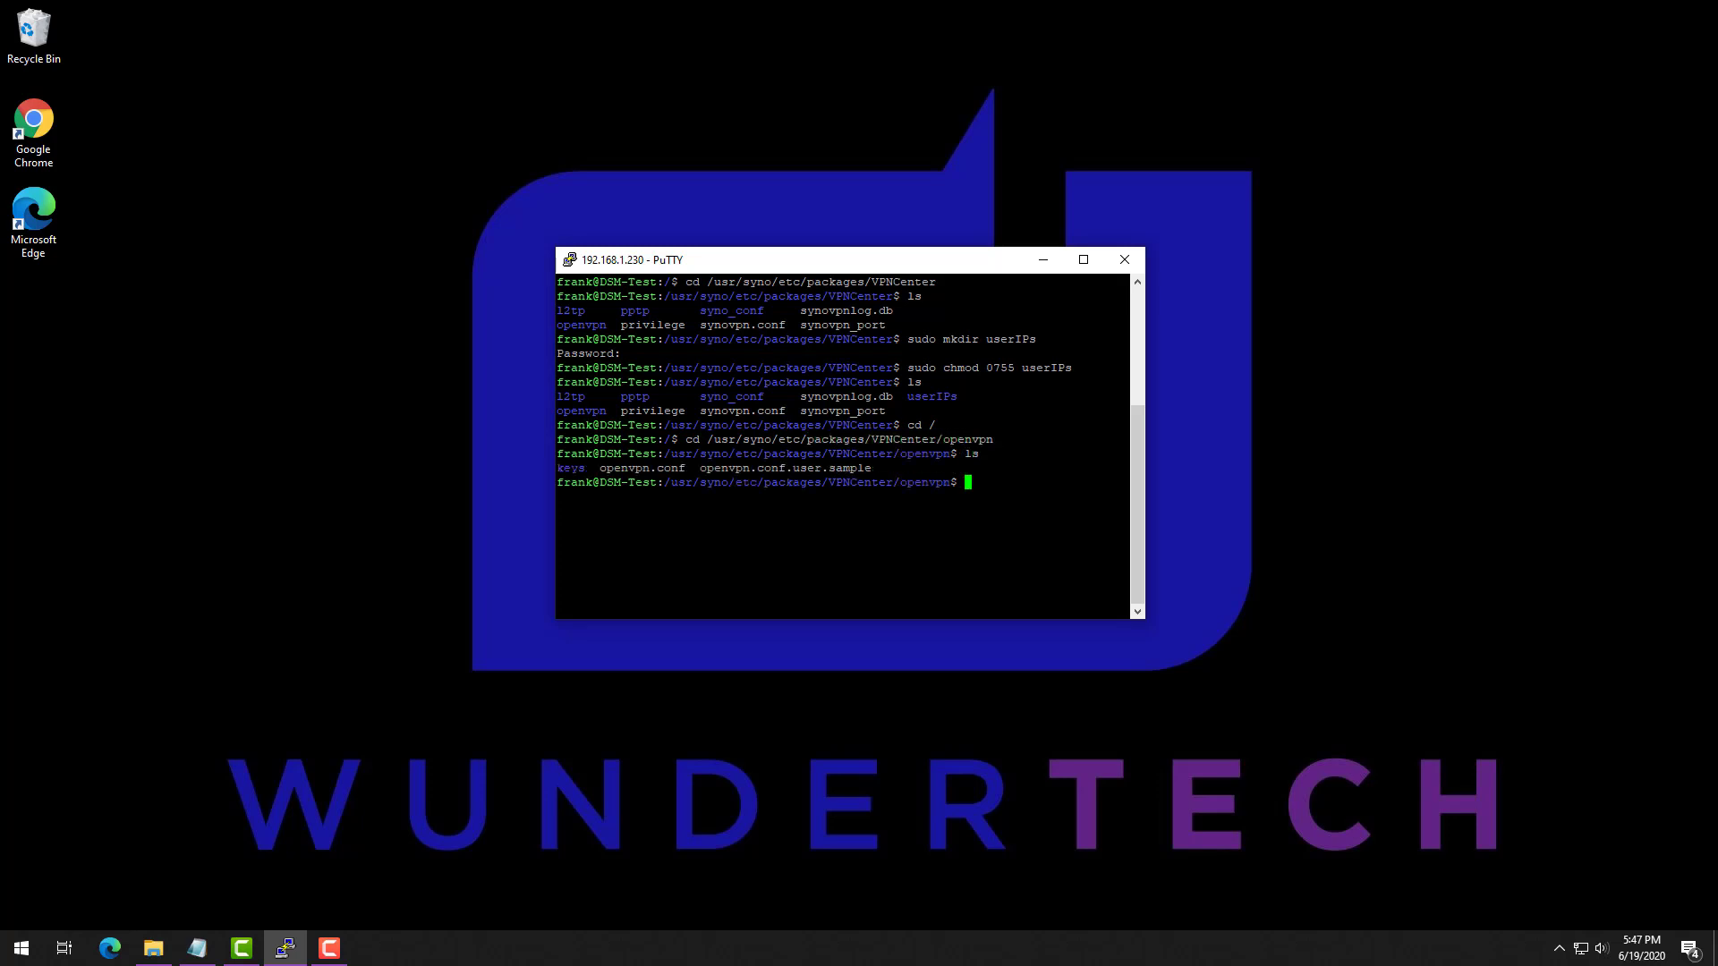
text(sudo vi openvpn)
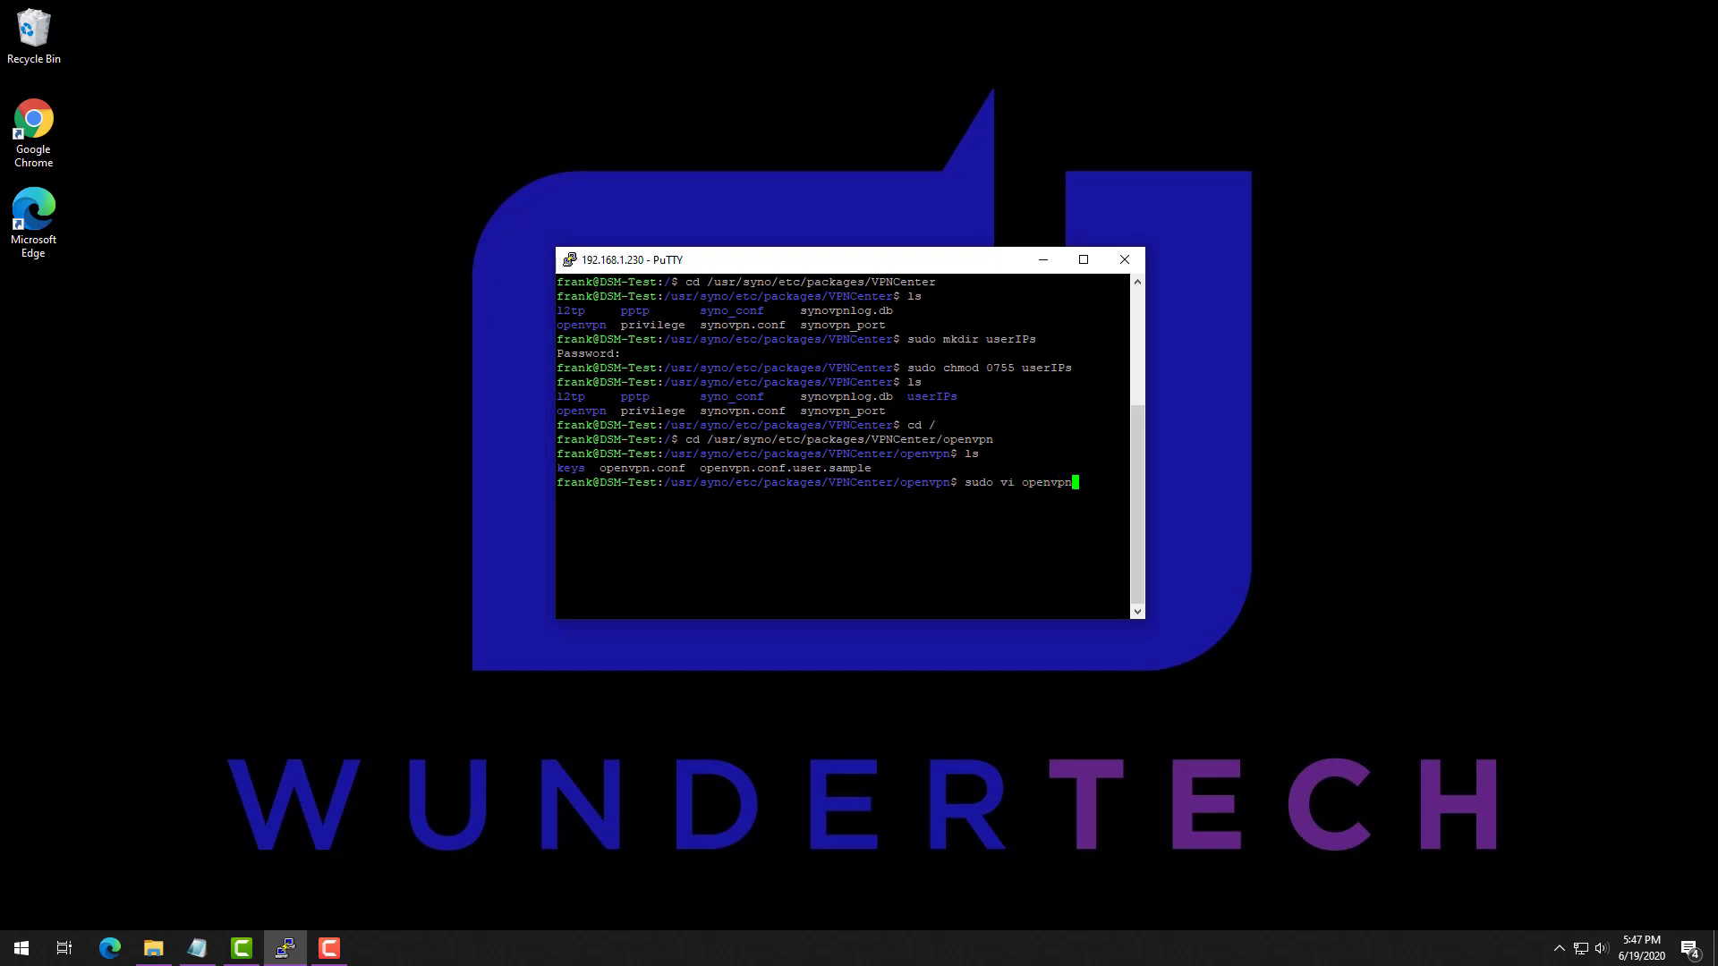
key(Return)
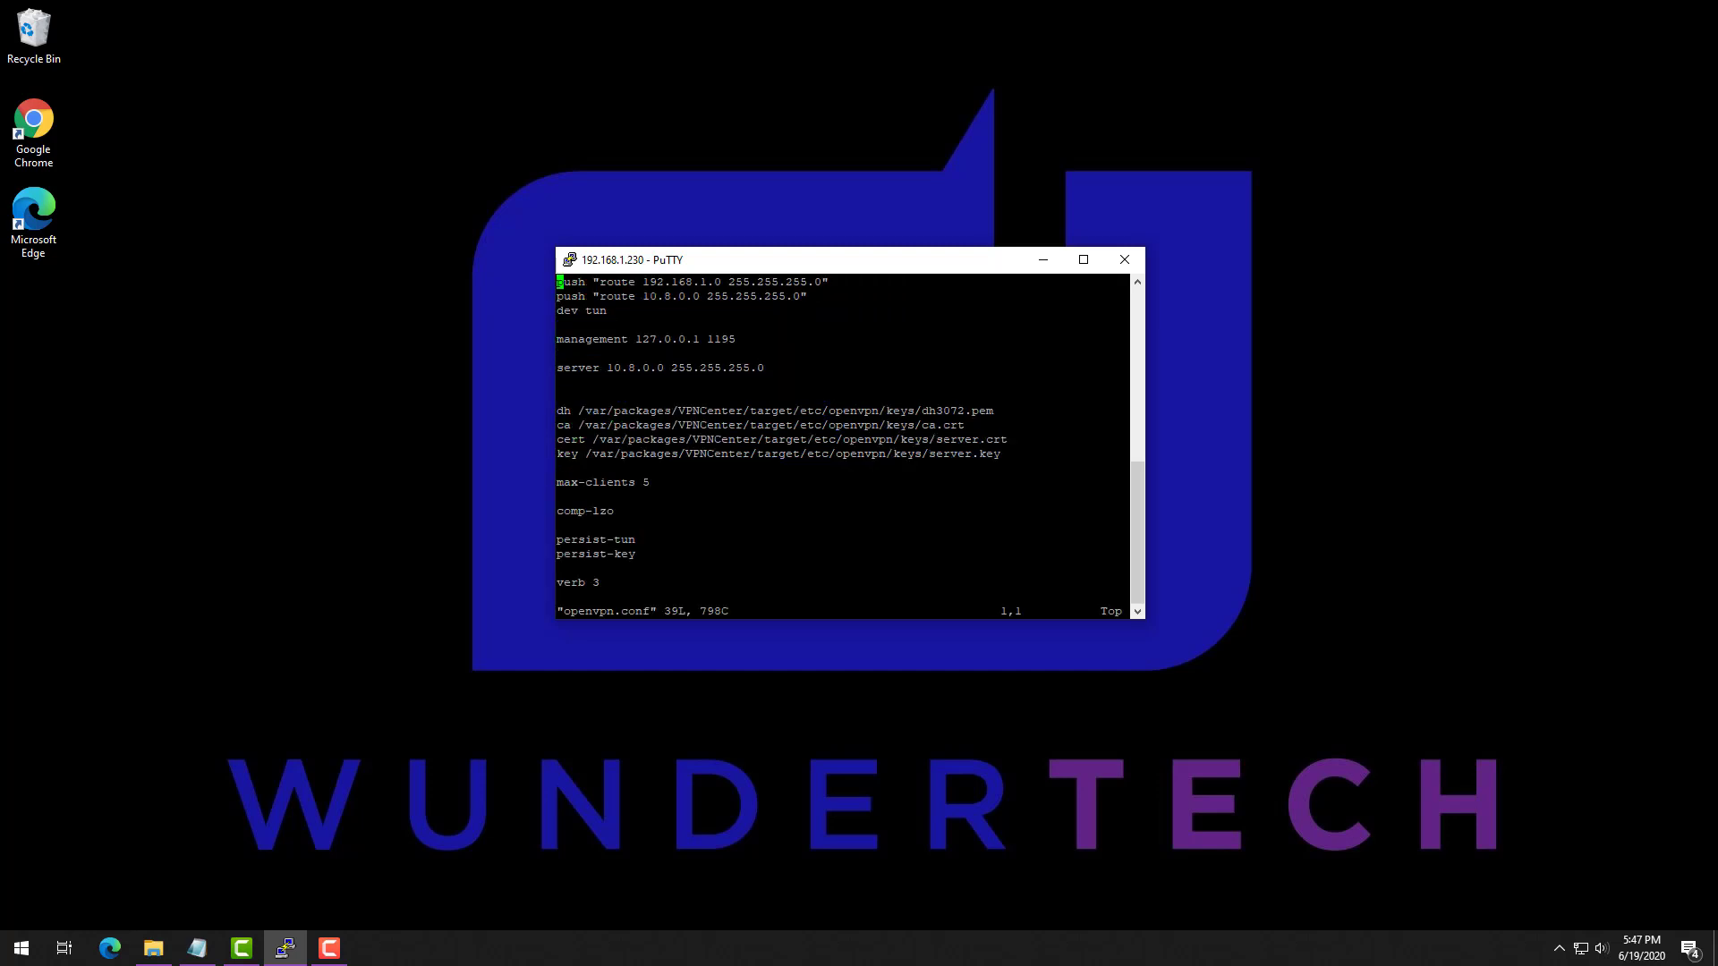
Step: Add 'client-config-dir /usr/syno/etc/packages/VPNCenter/userIPs/' and save with :wq
key(i)
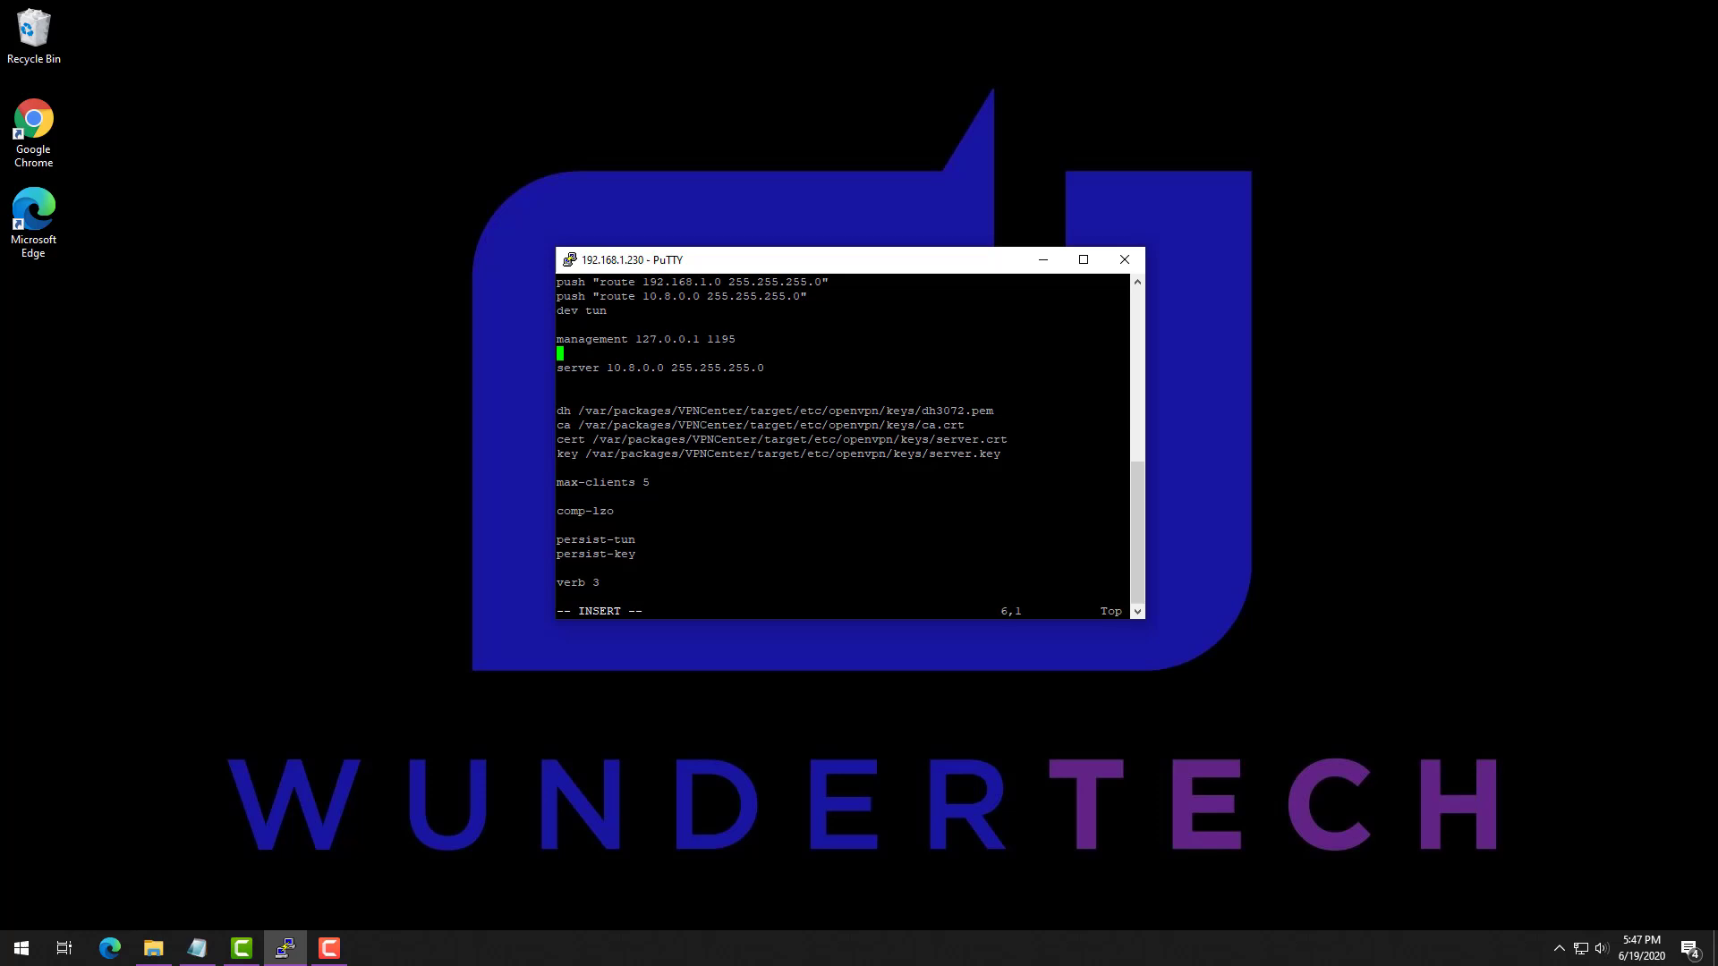
key(Down)
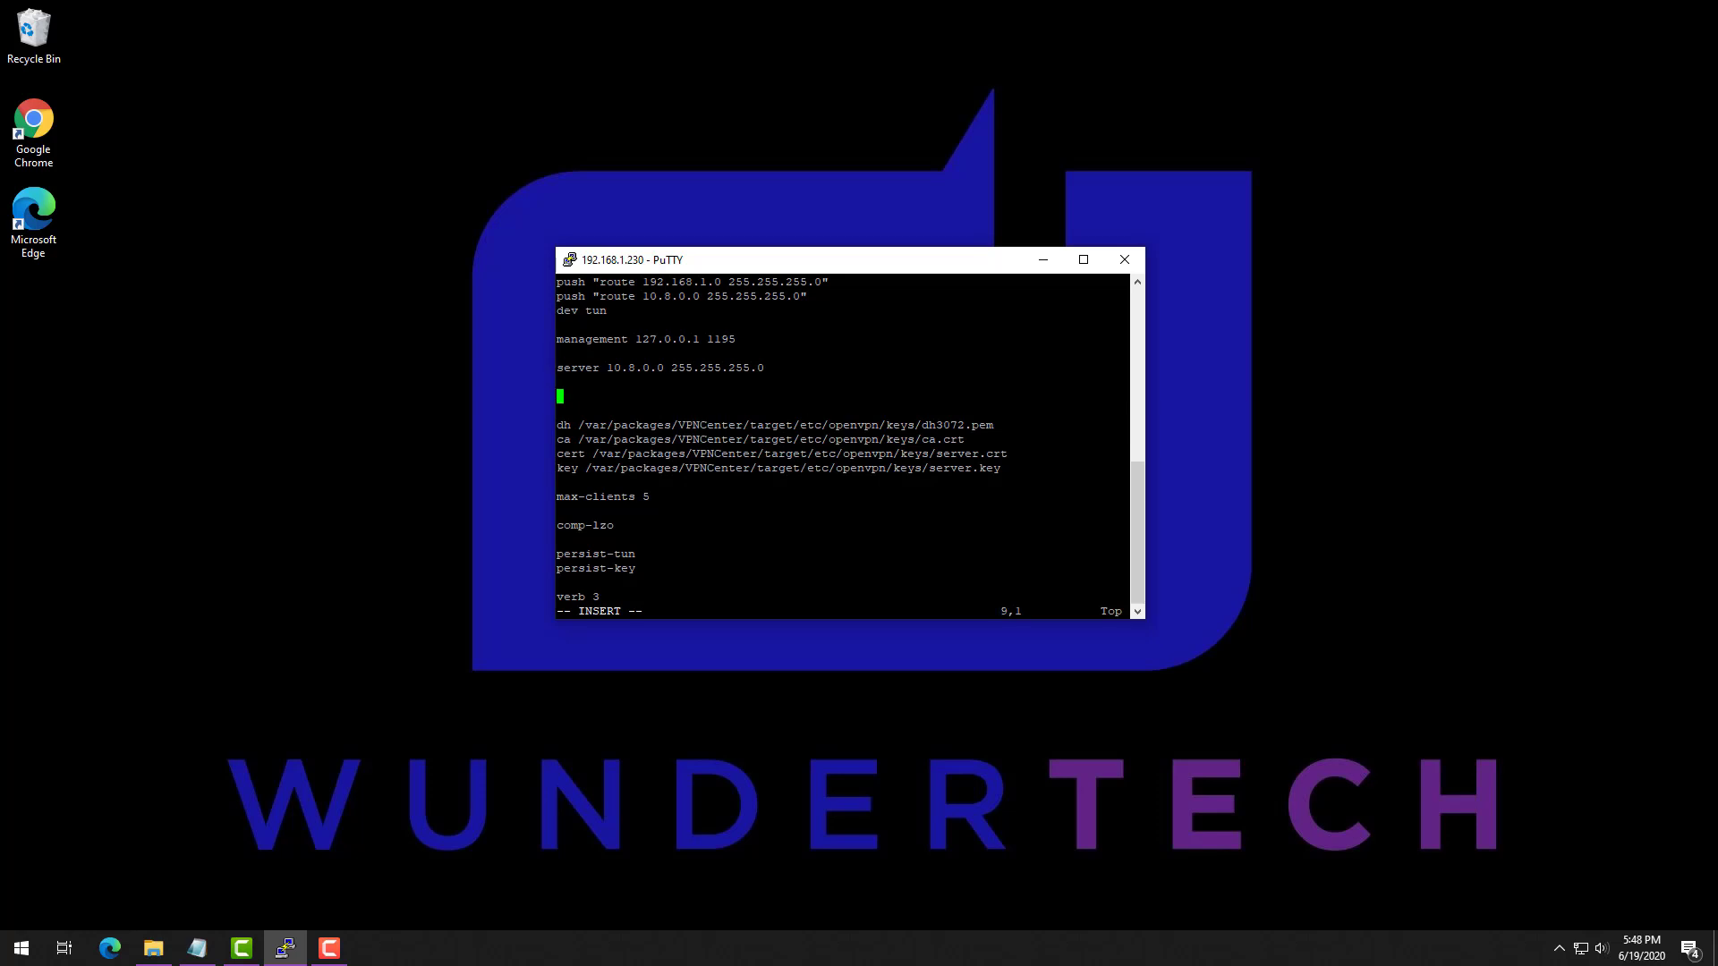
text(client-config-)
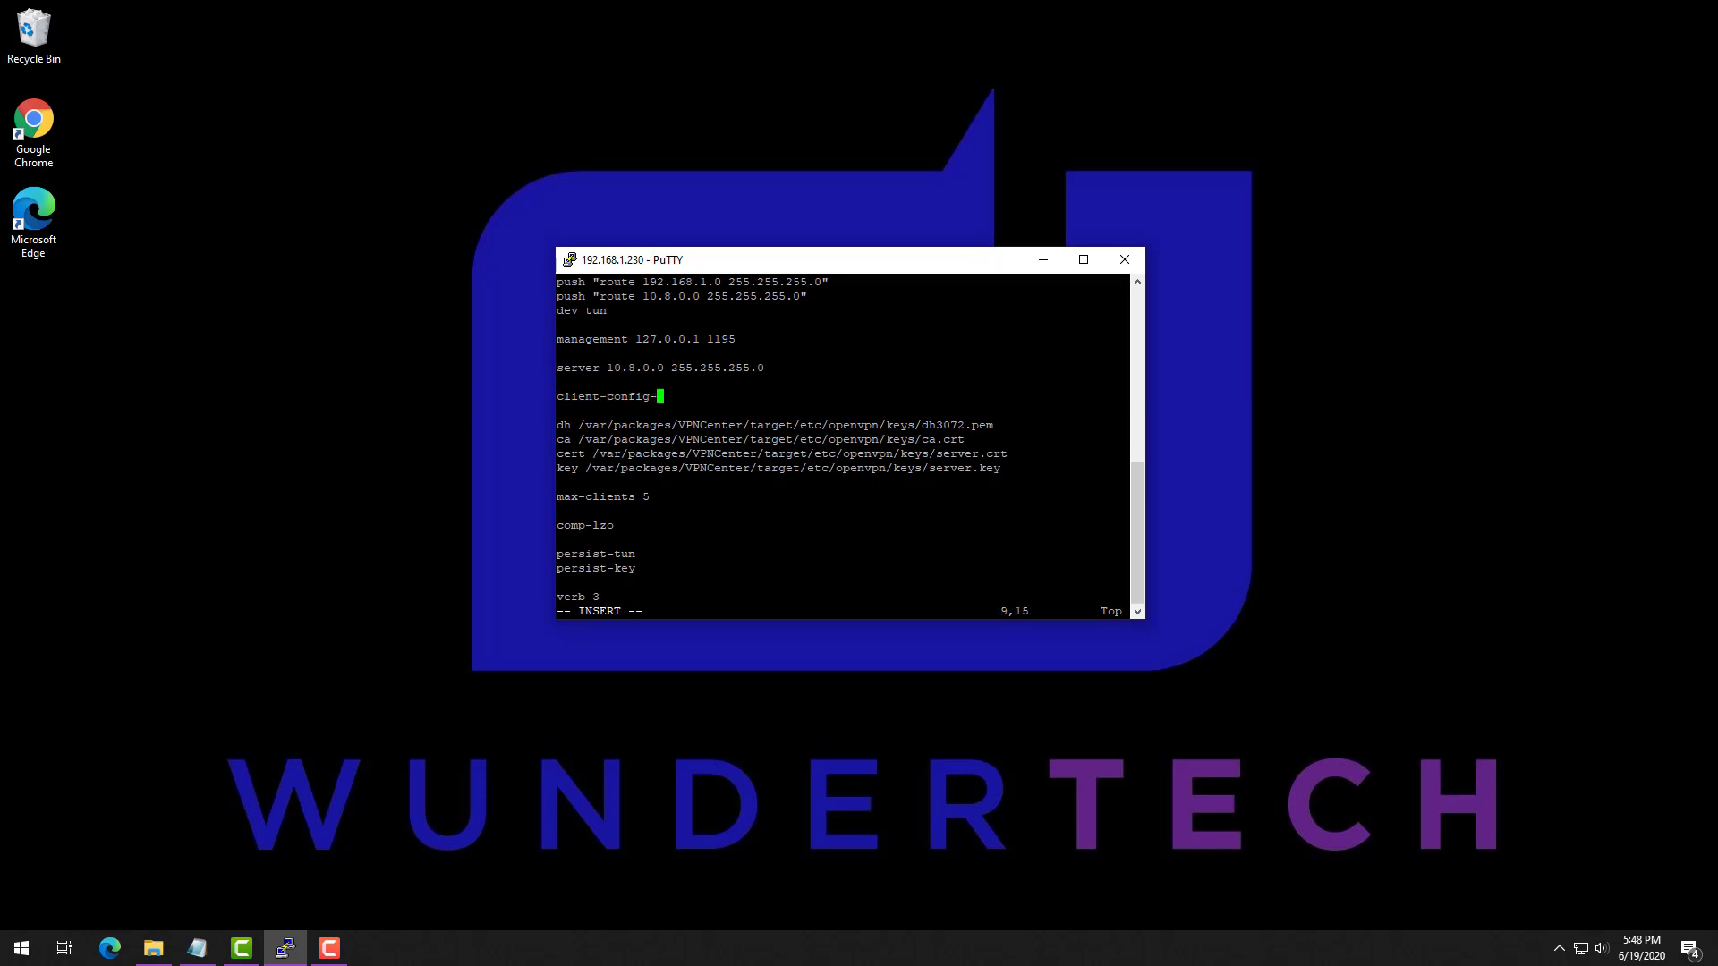
text(dir /usr/)
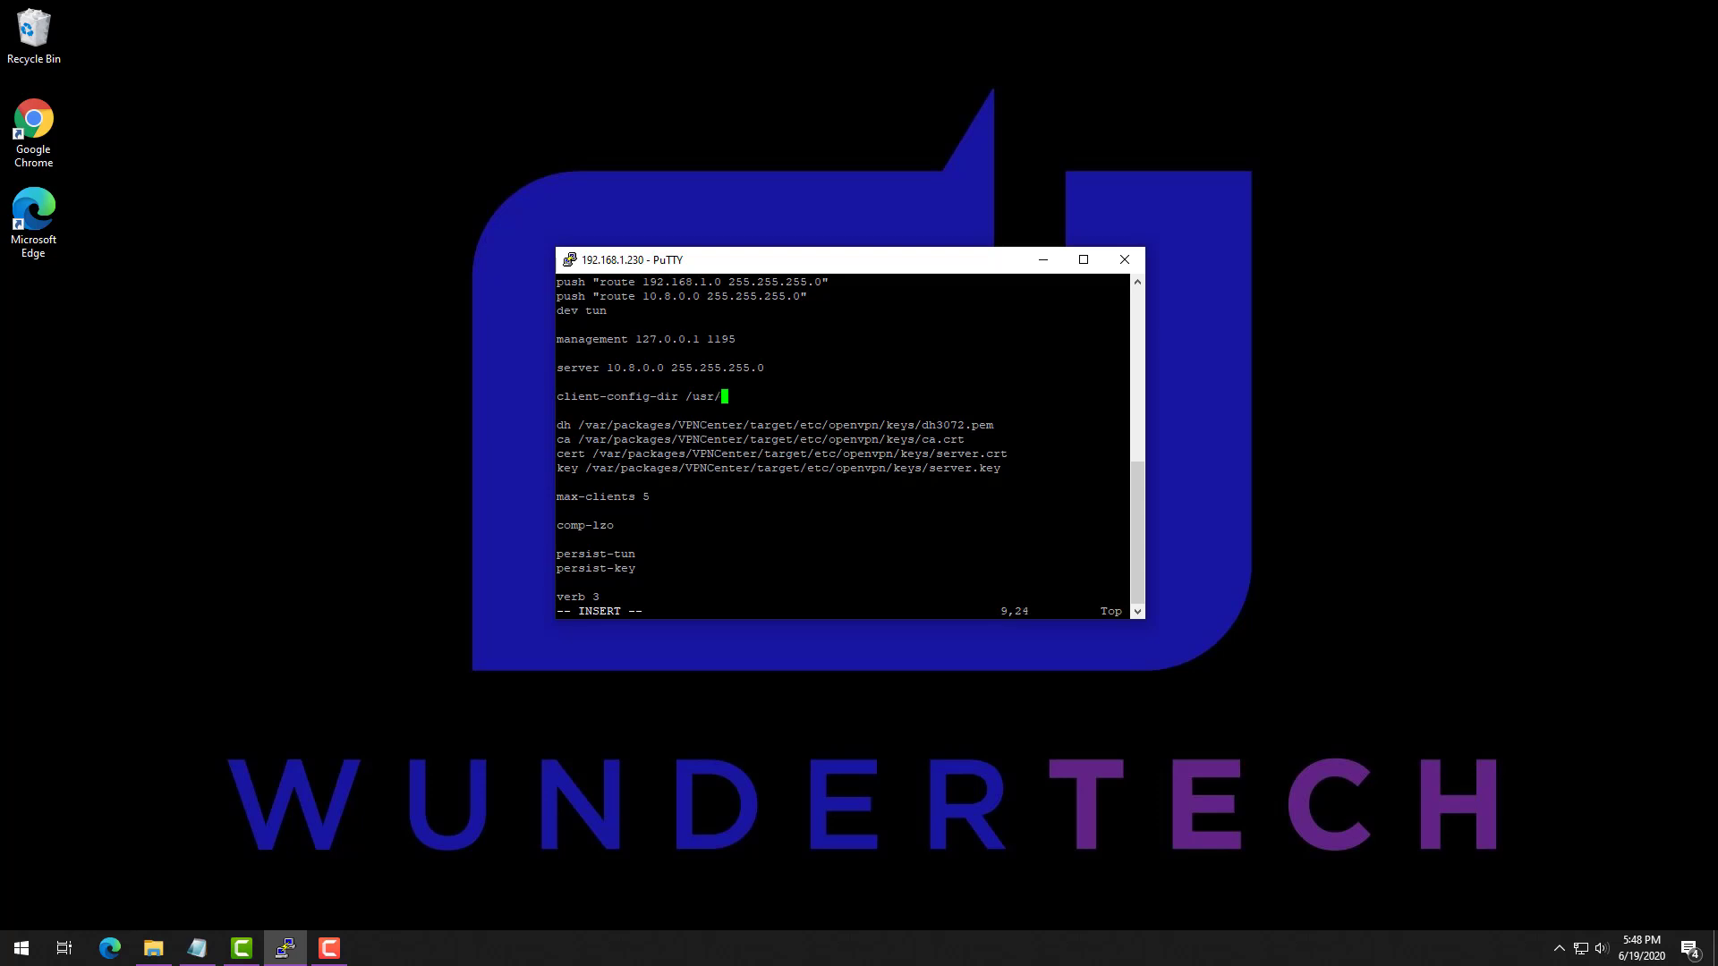
text(syno/etc/)
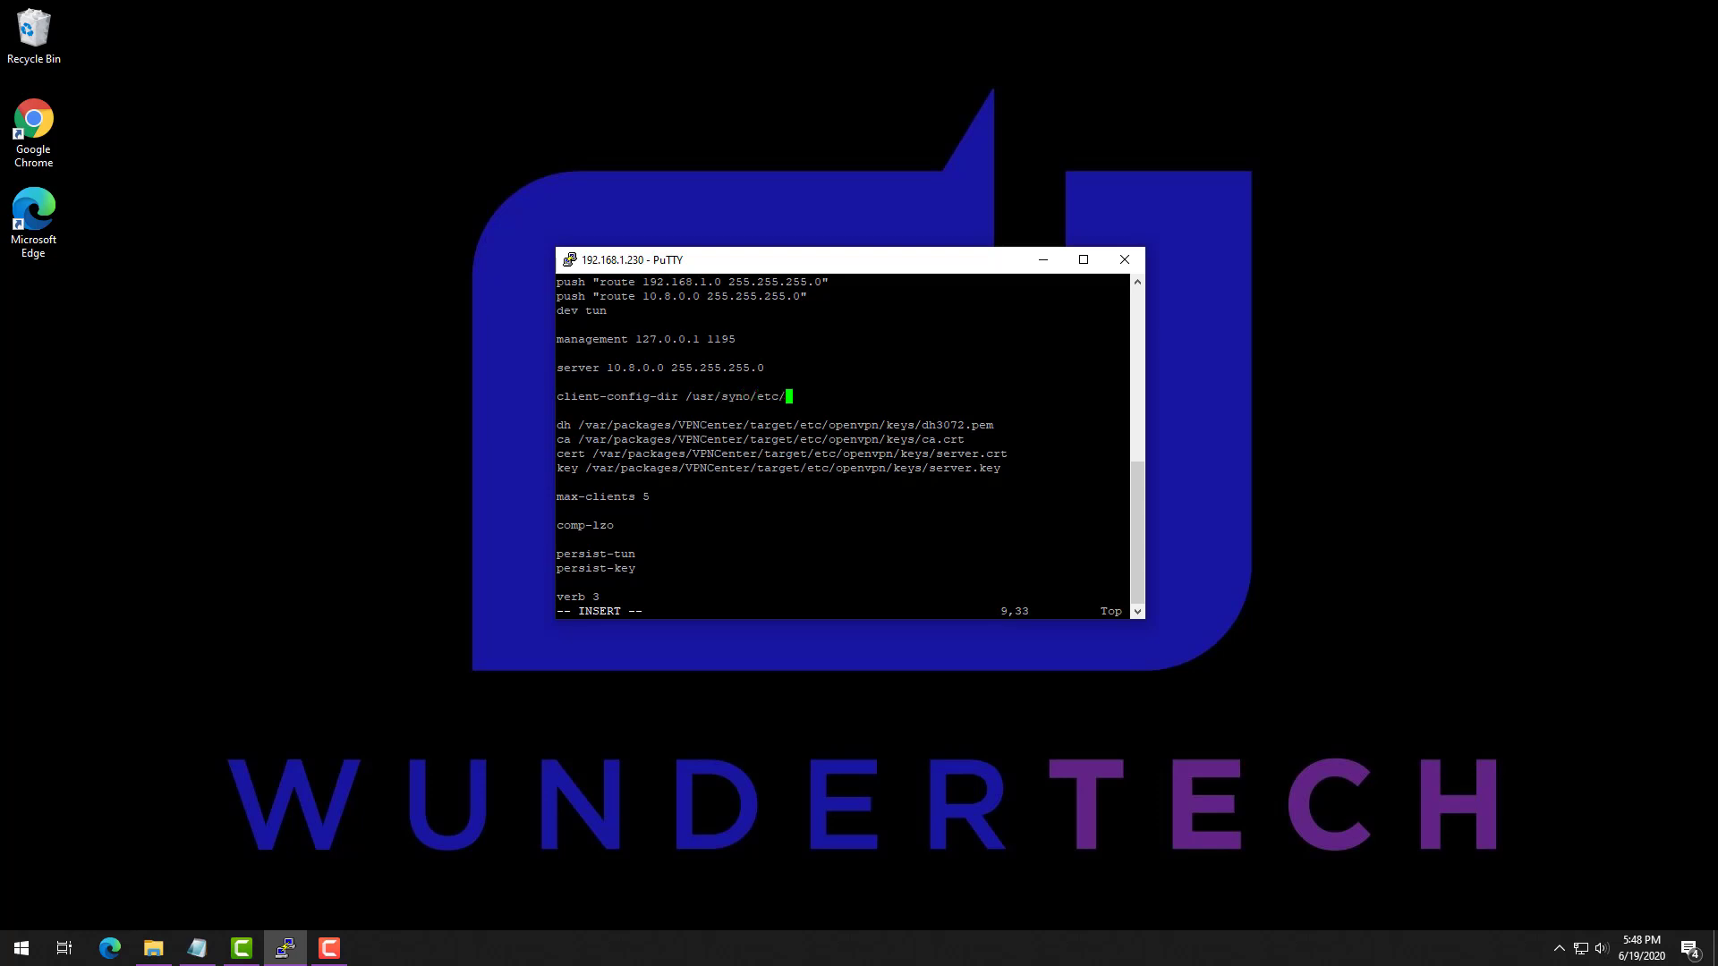
text(packages/VPN)
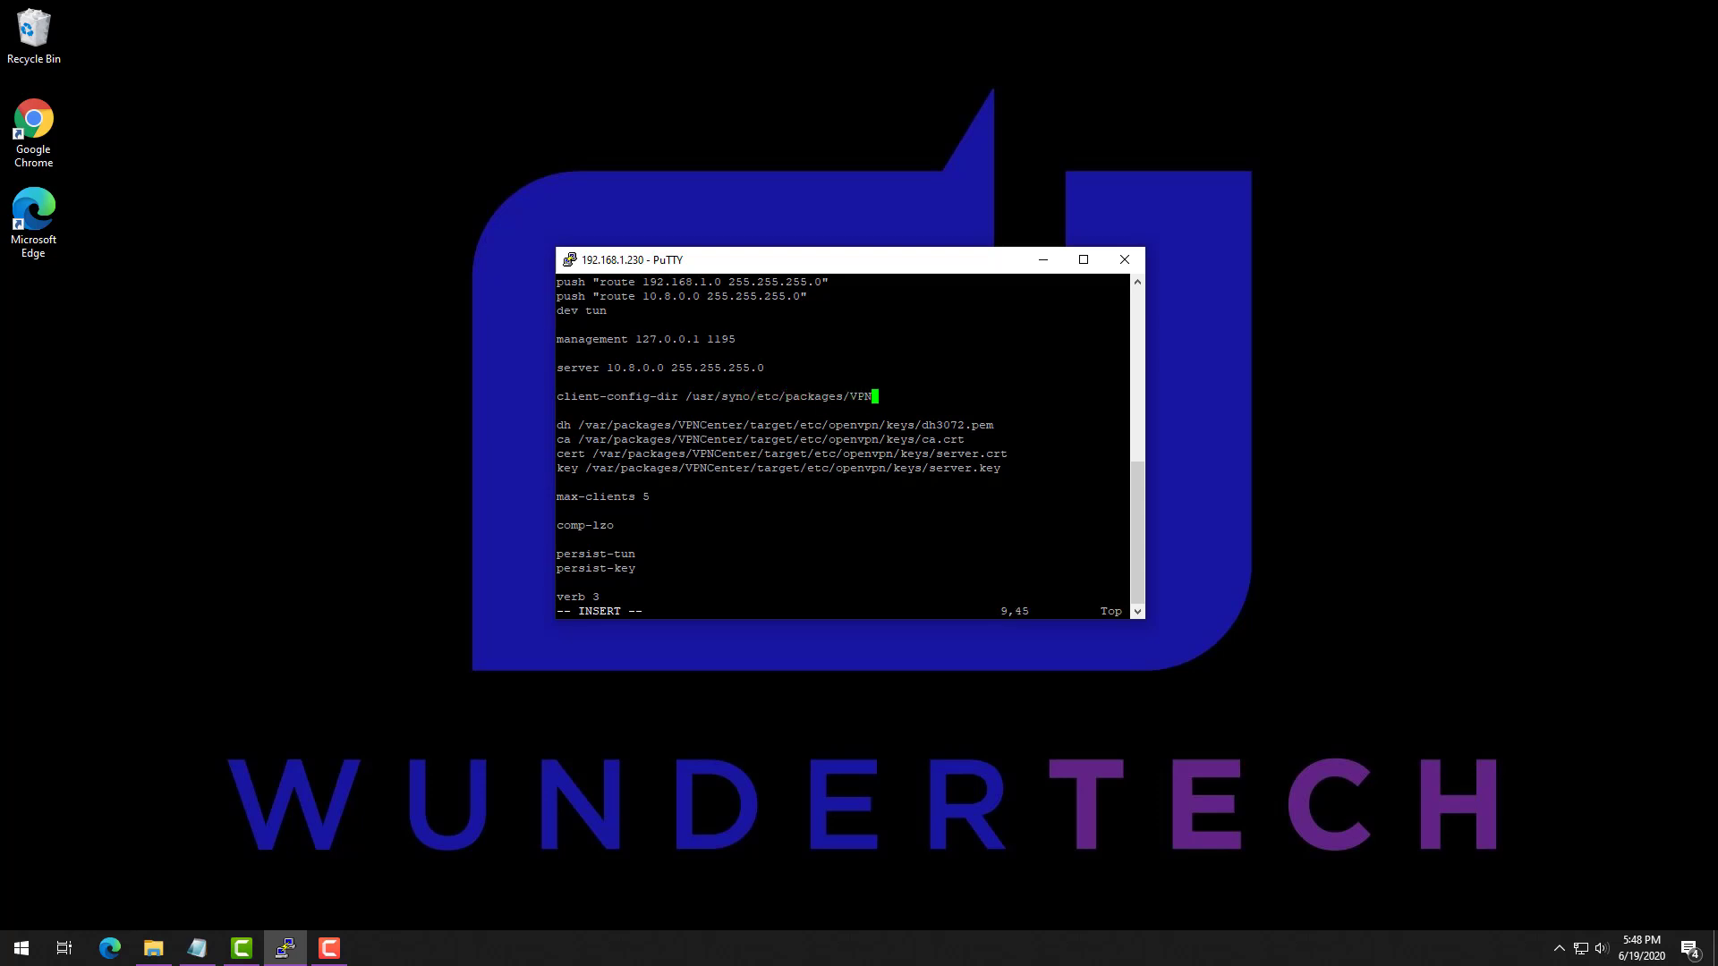
text(Center/userIPs/)
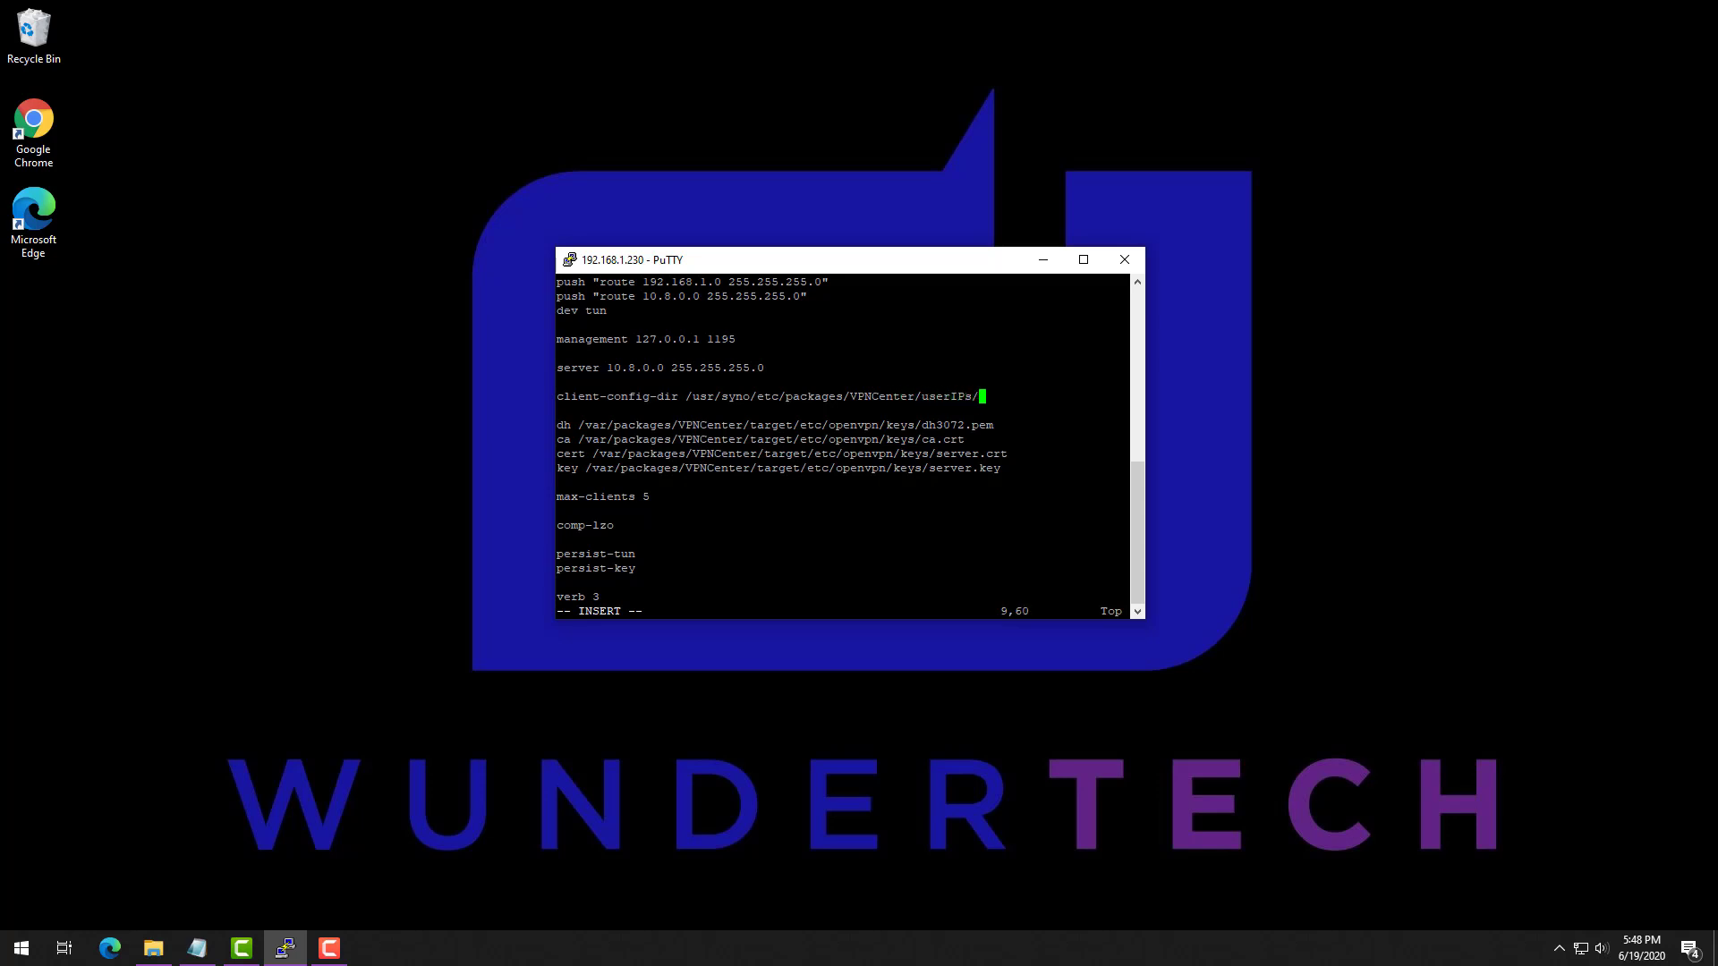
text(:wq)
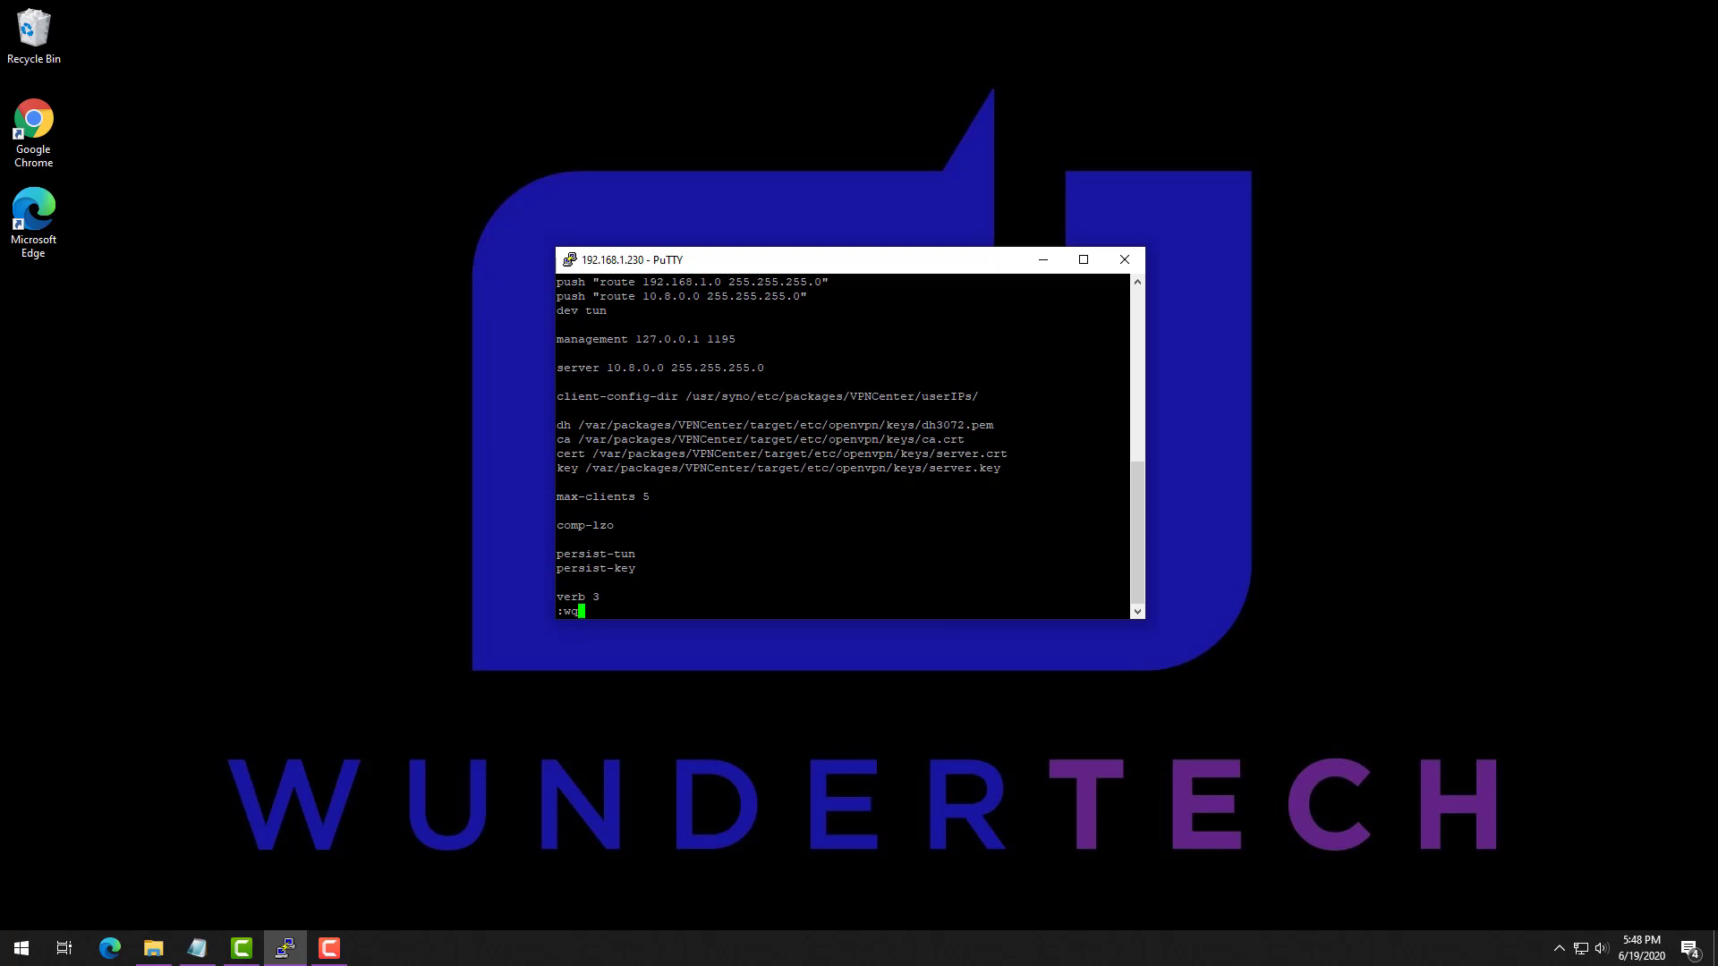
key(Return)
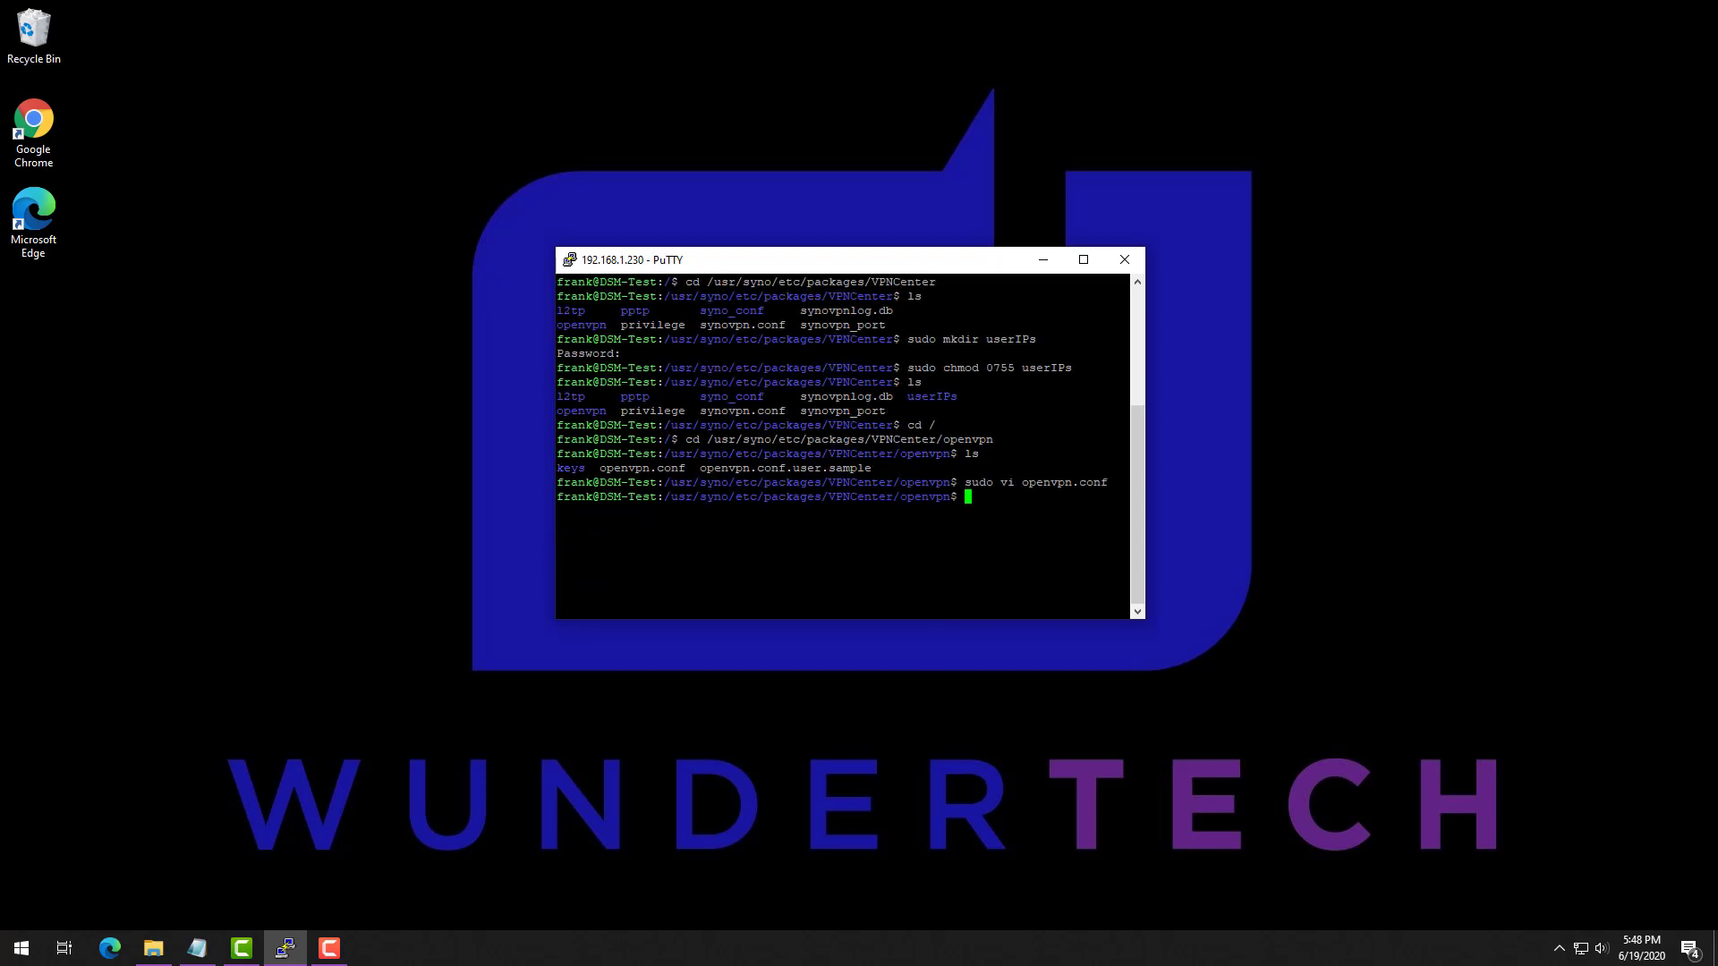
key(Return)
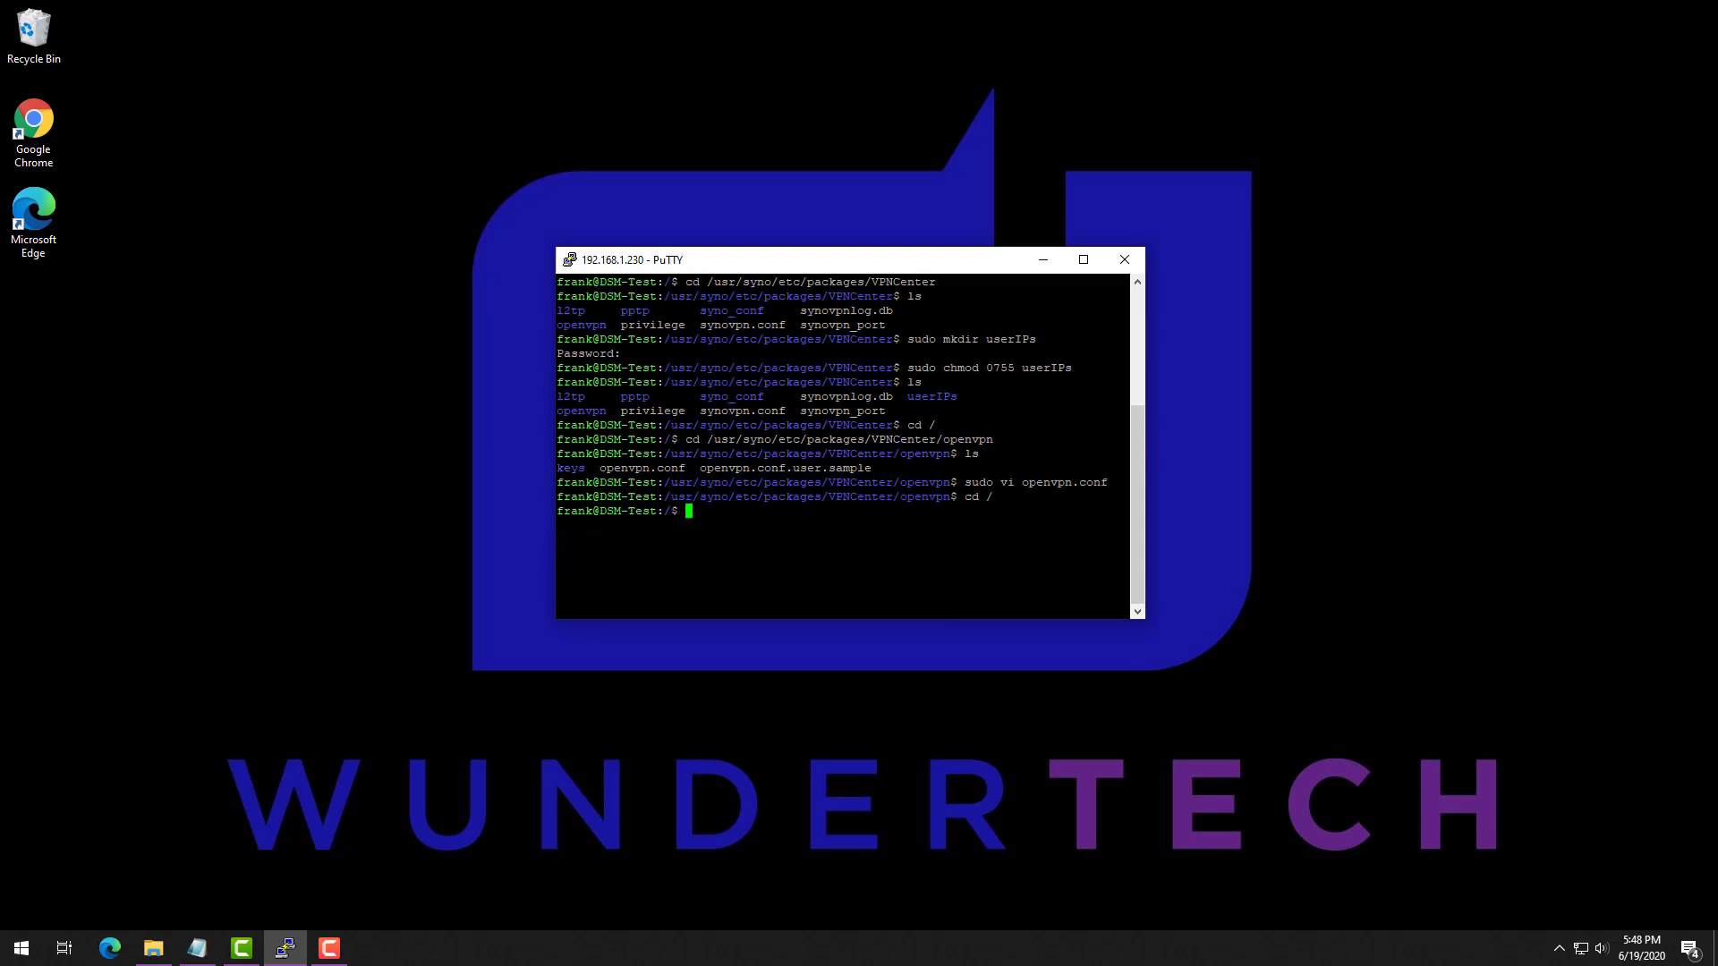
text(cd /volume1/@appstor)
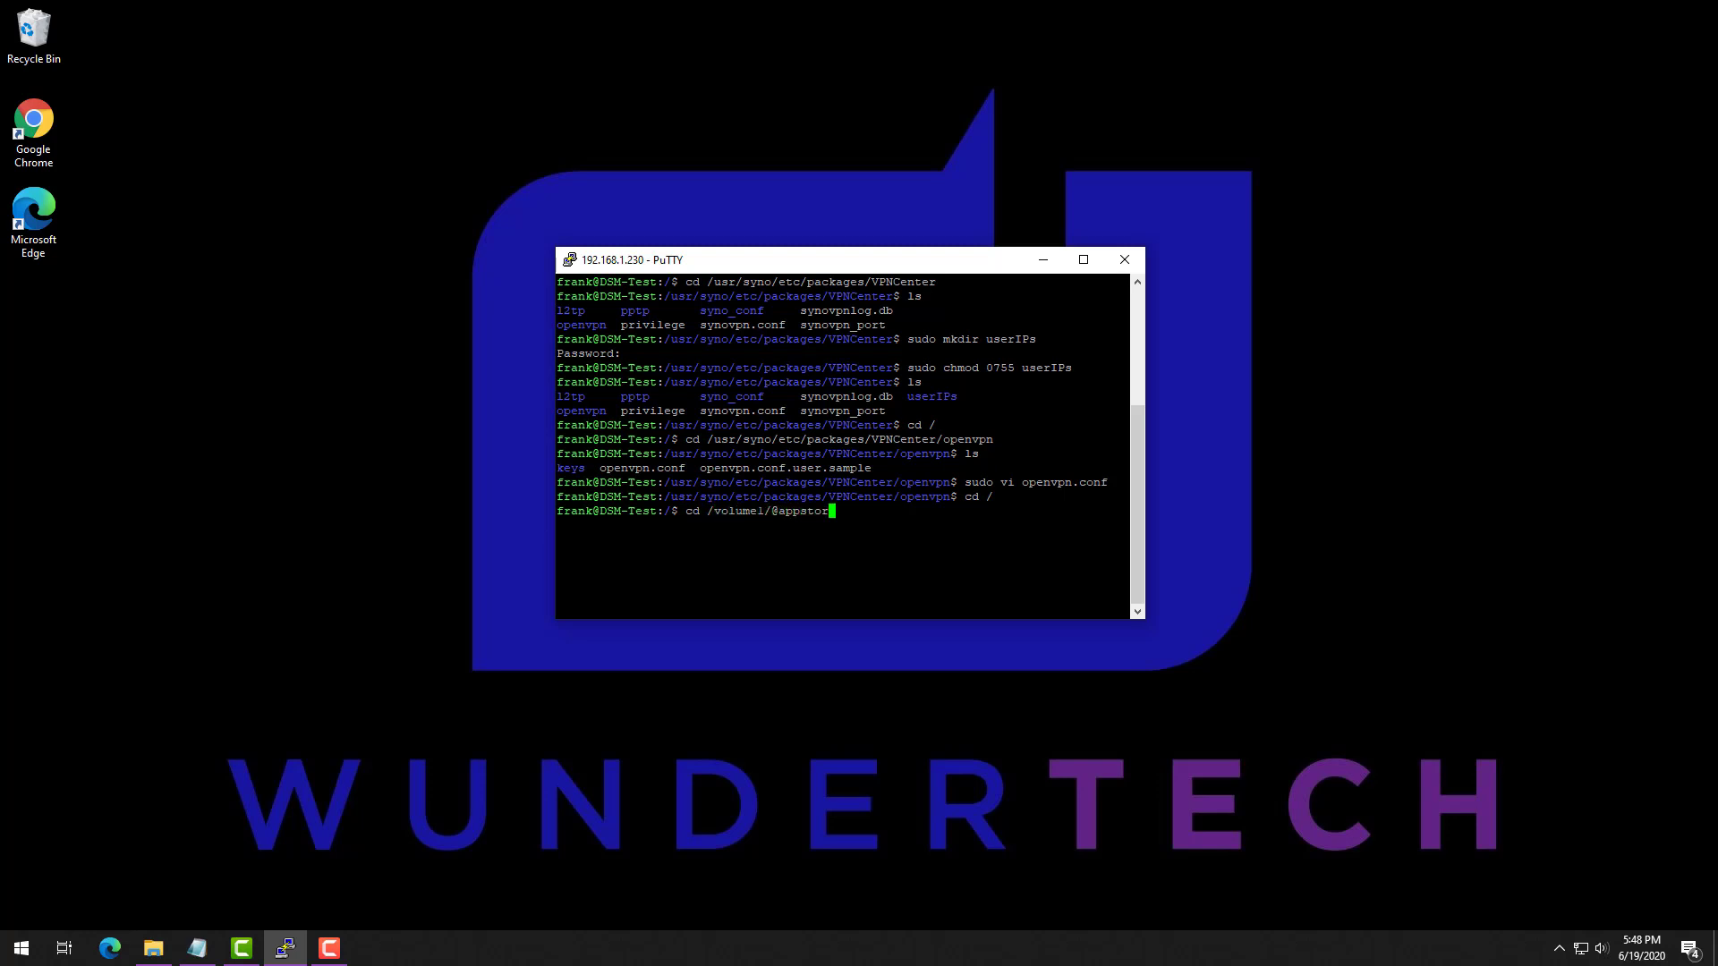
text(/VPNCenter)
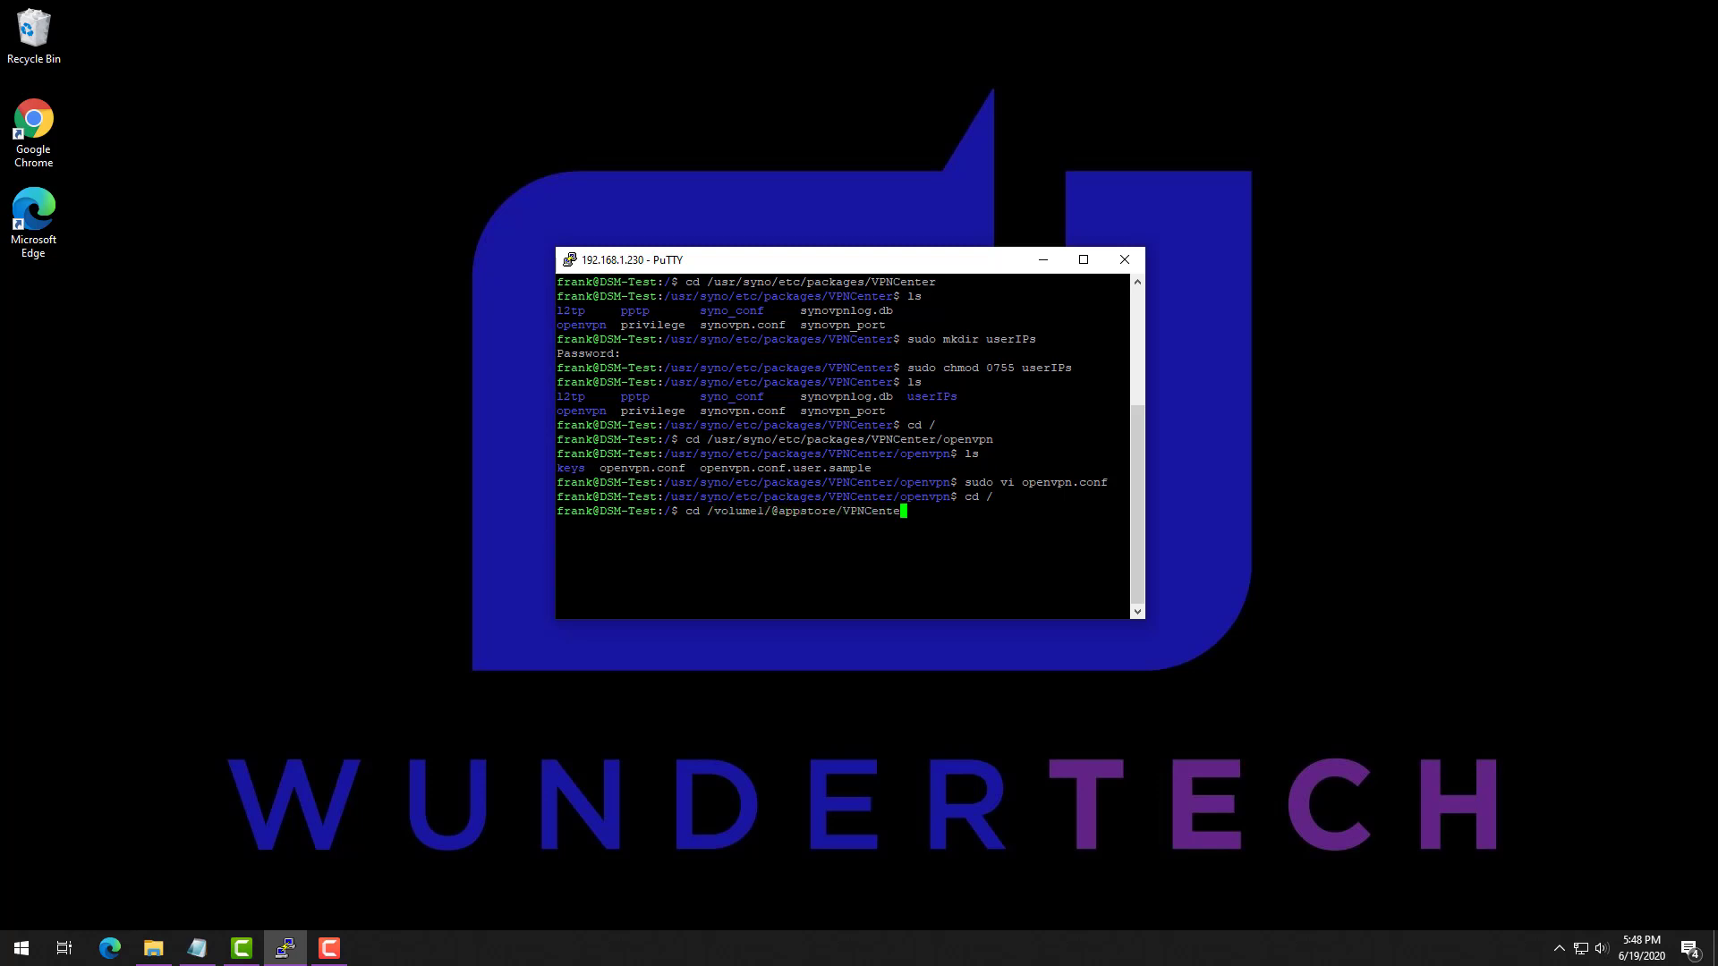
text(/etc/openvp)
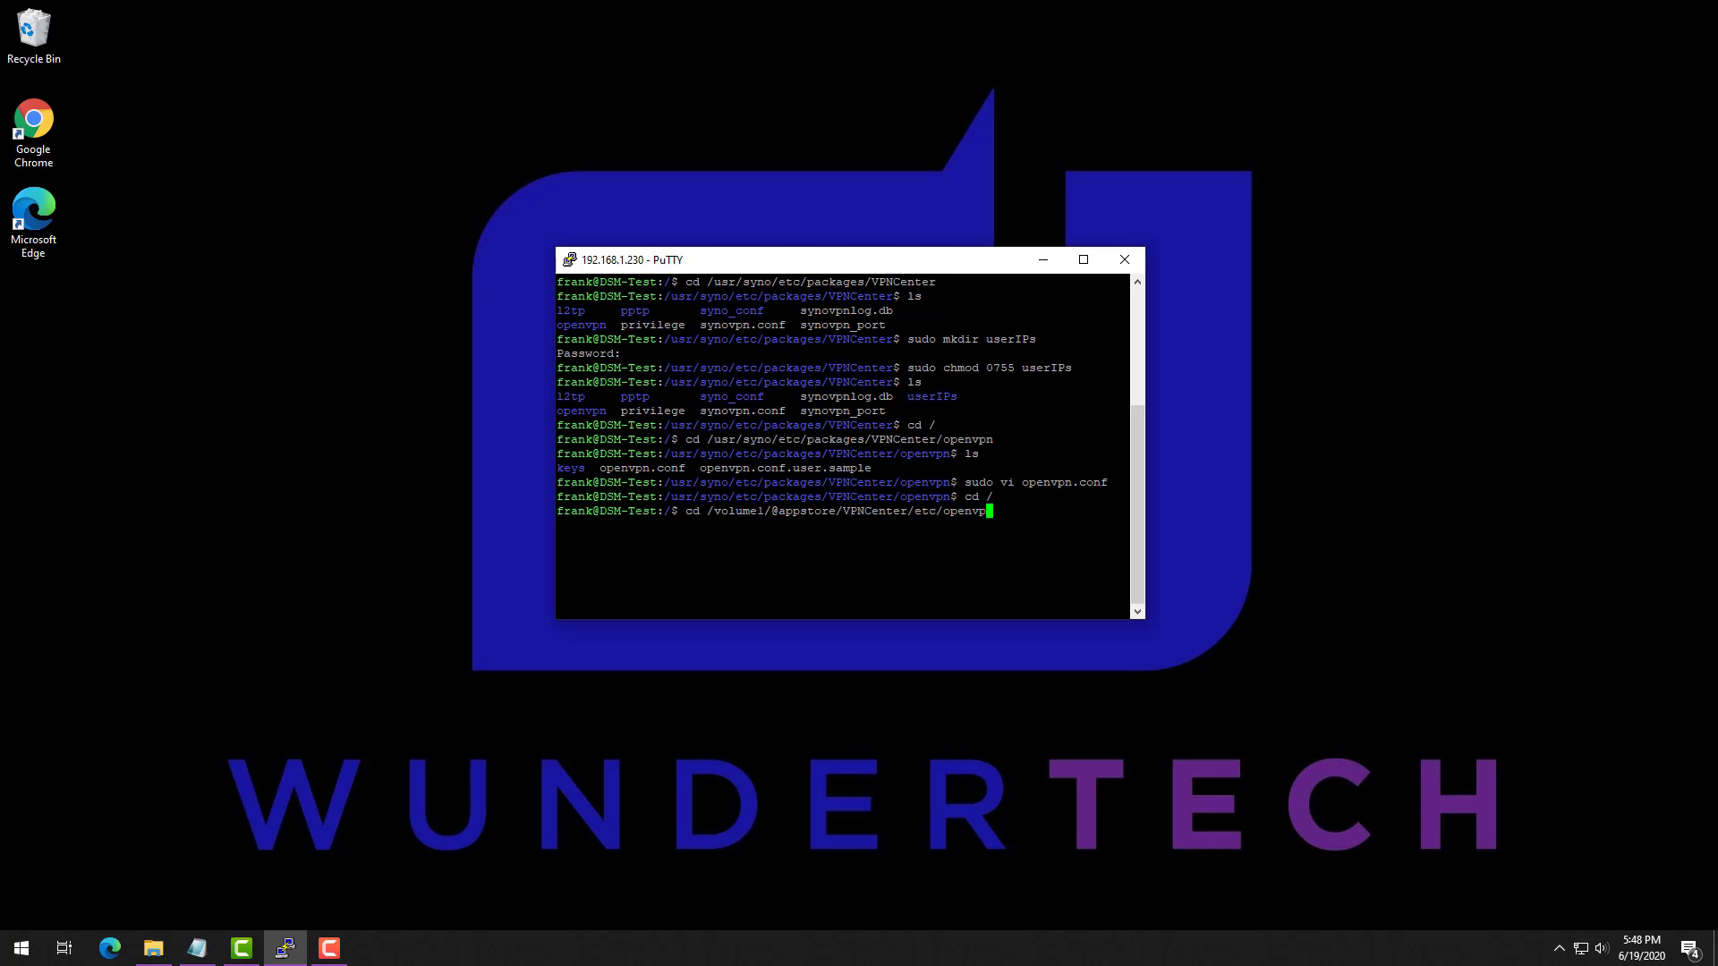
key(Return)
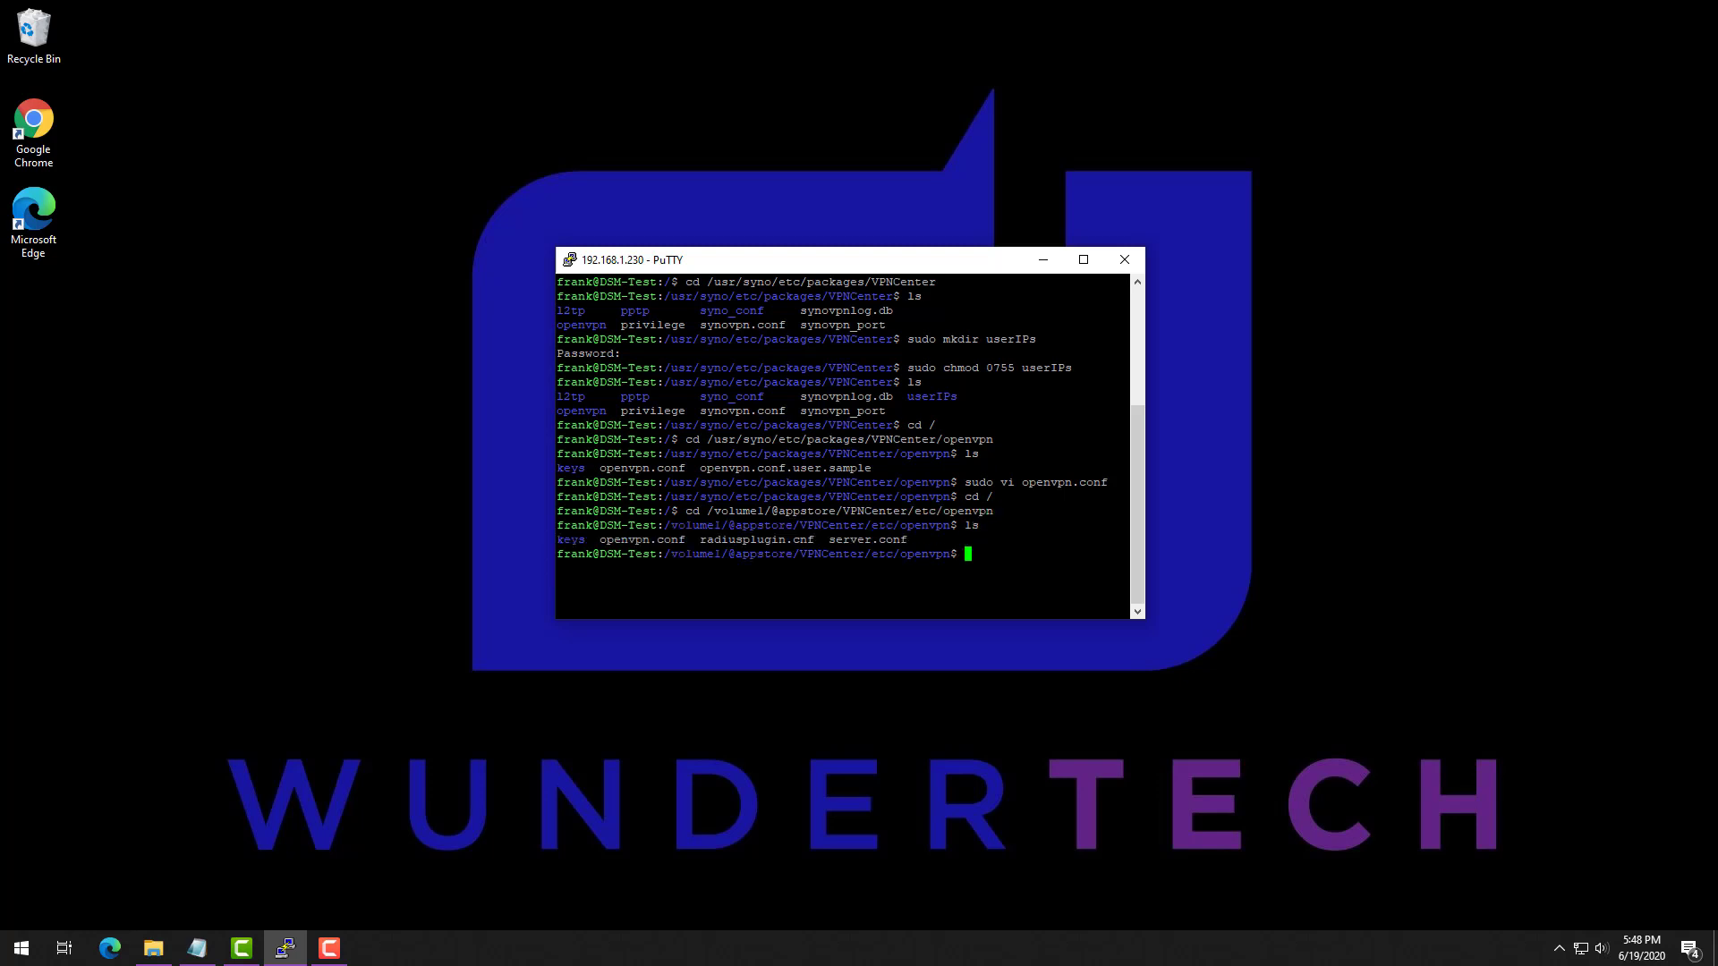
text(sudo)
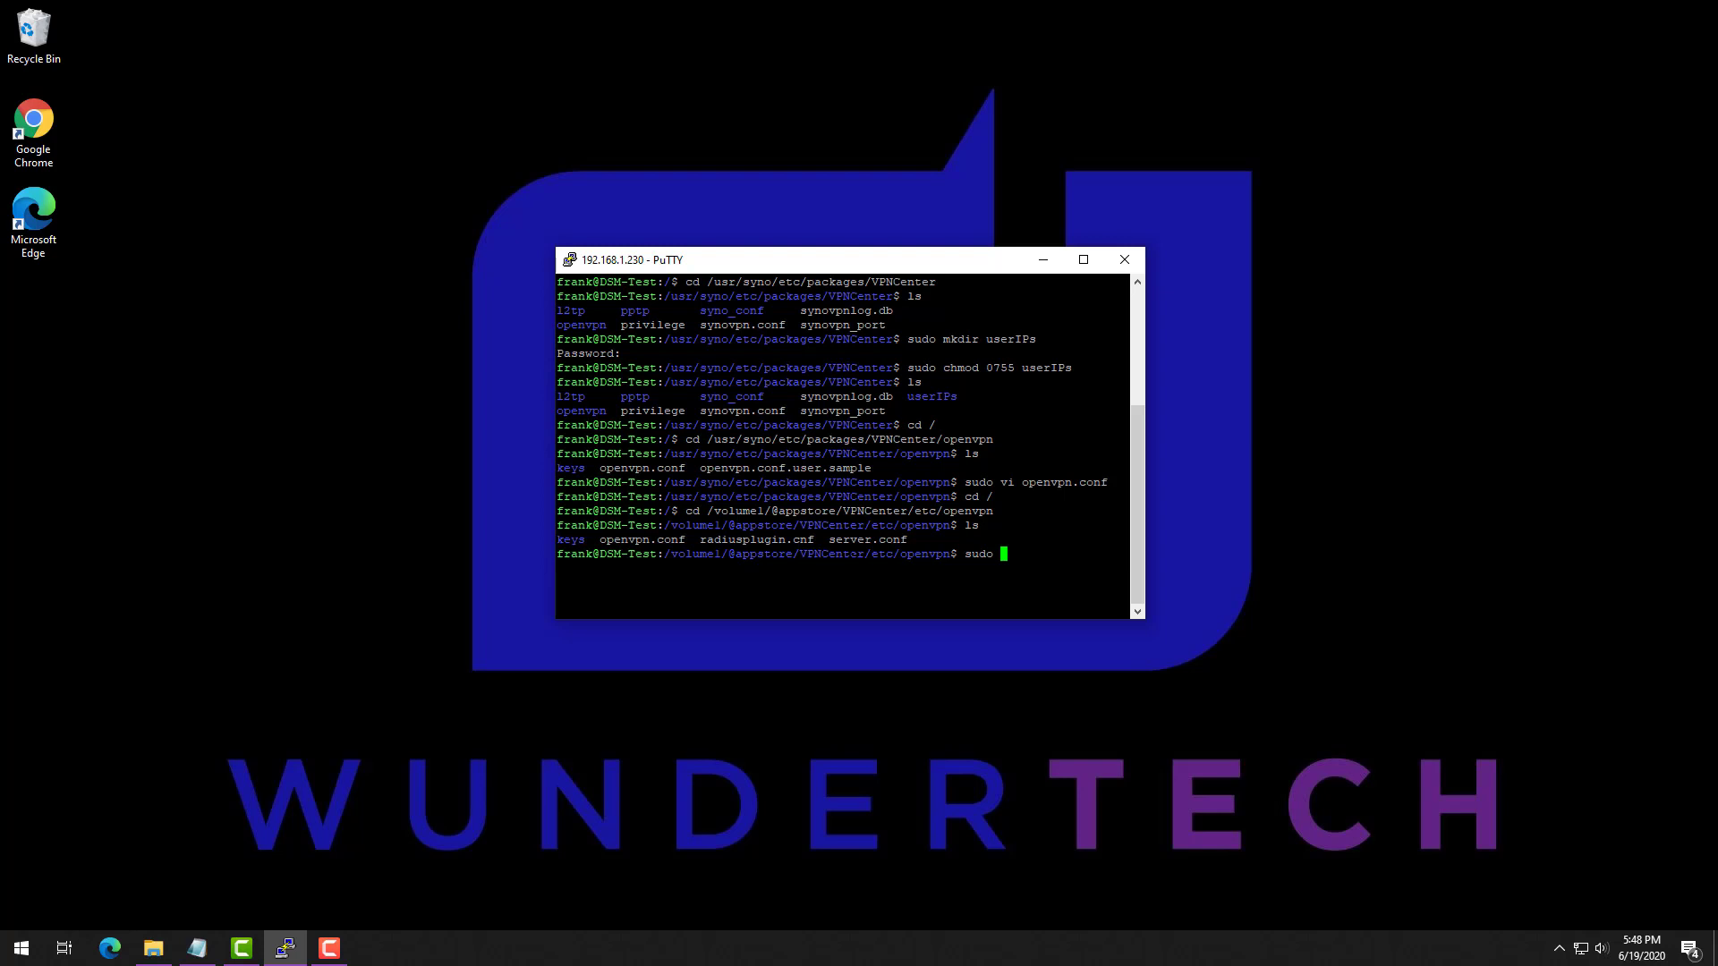
text(vi radiusplugin)
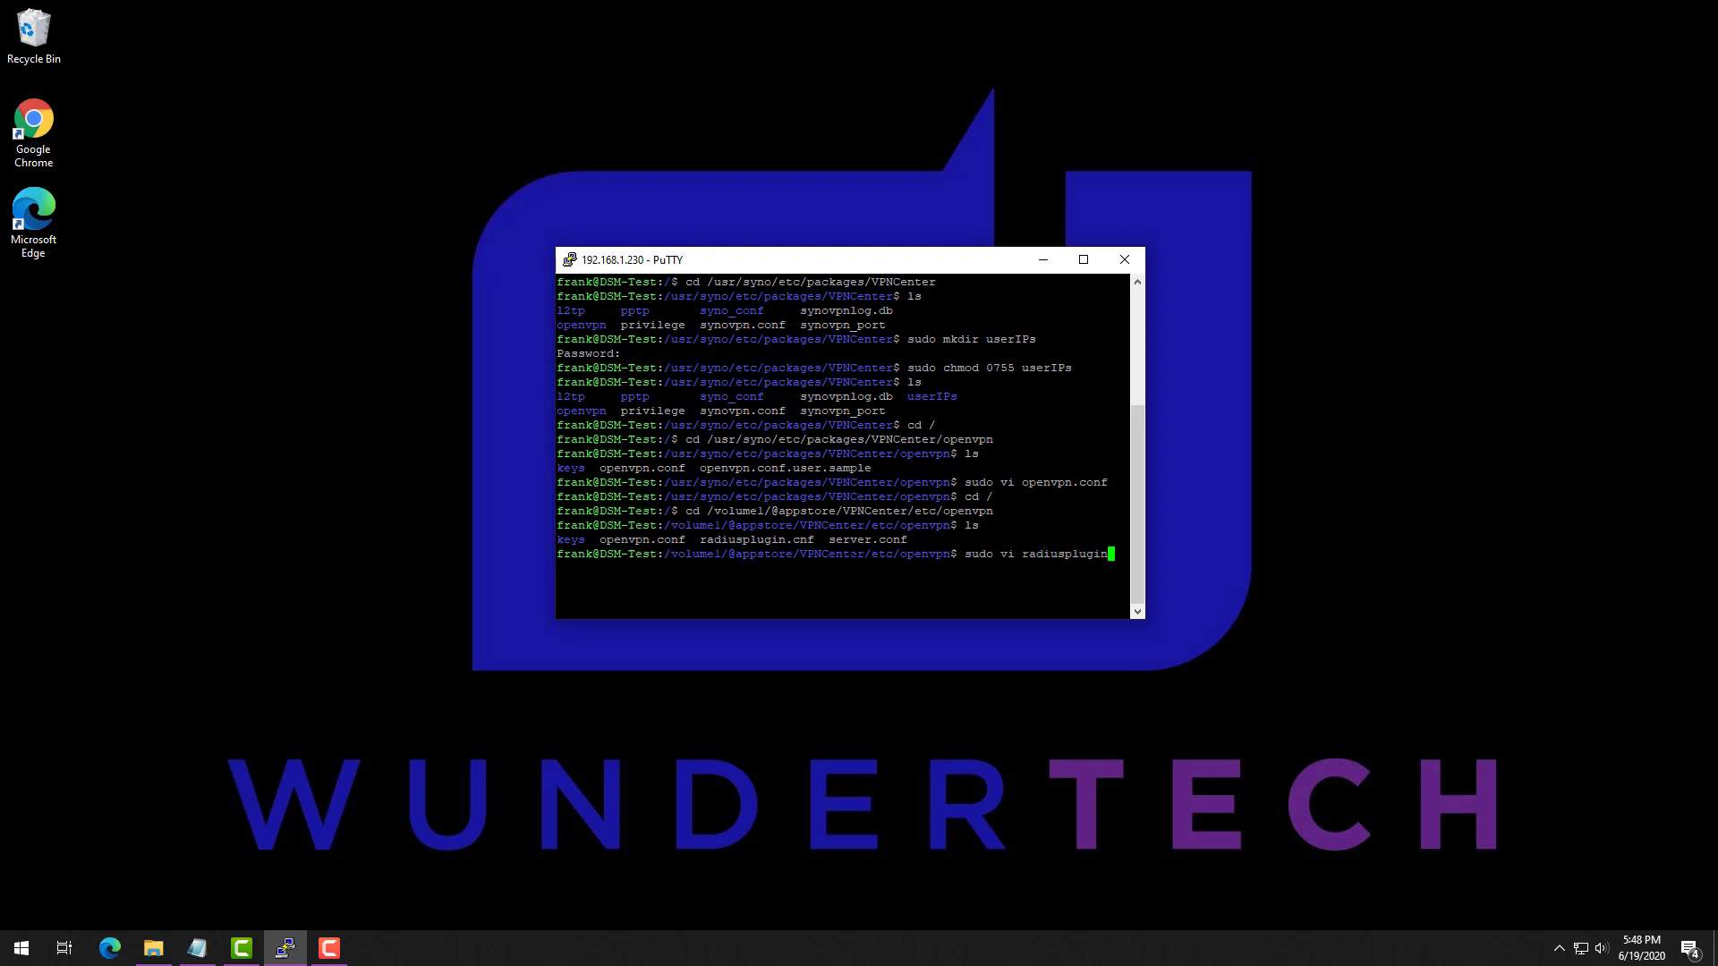
key(Return)
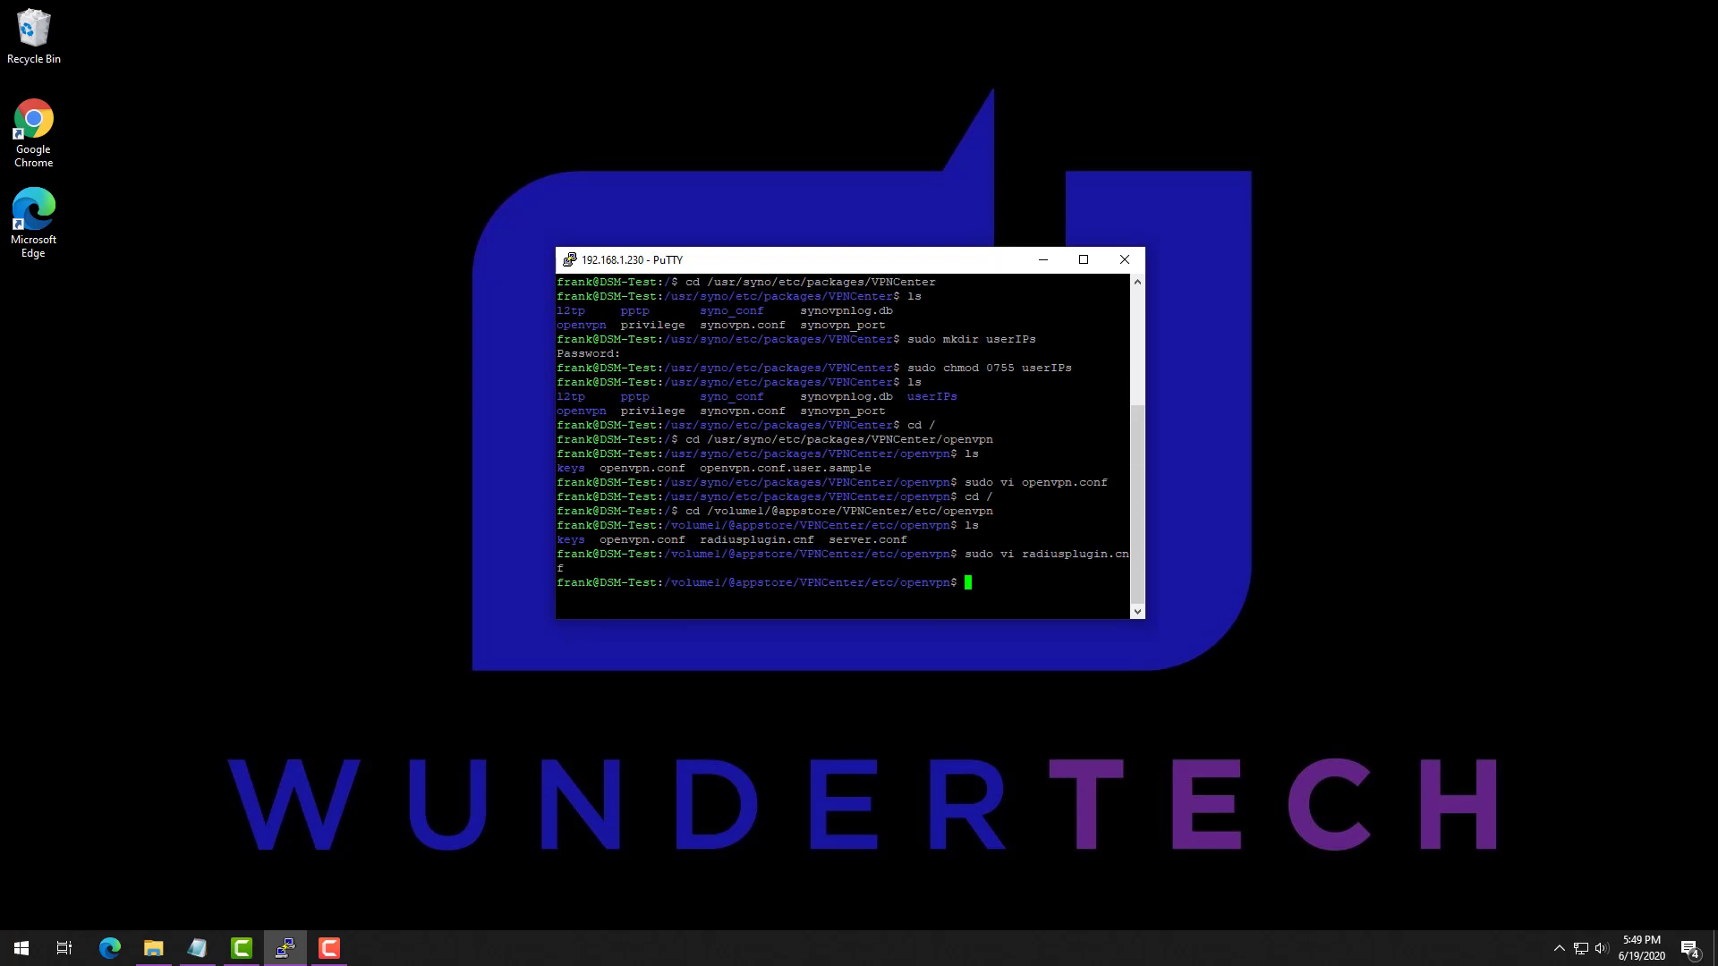
Step: Move into /usr/syno/etc/packages/VPNCenter/userIPs and create vpnUser1 with sudo vi
key(Return)
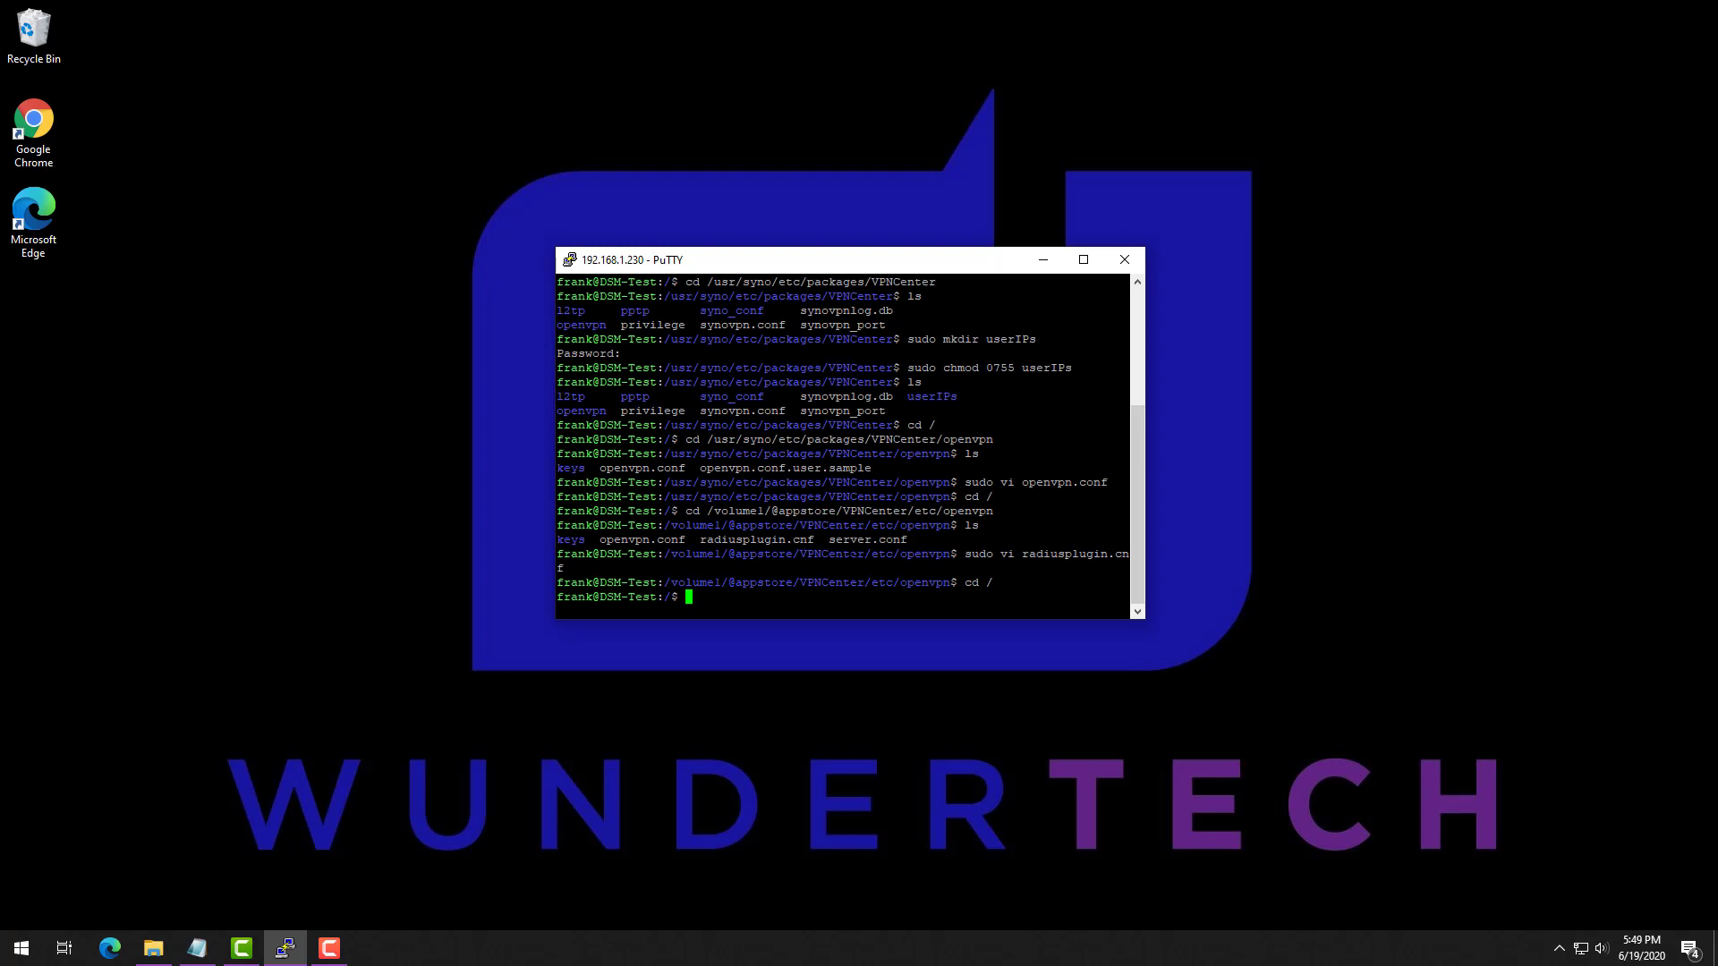
text(cd /usr/syno/etc/)
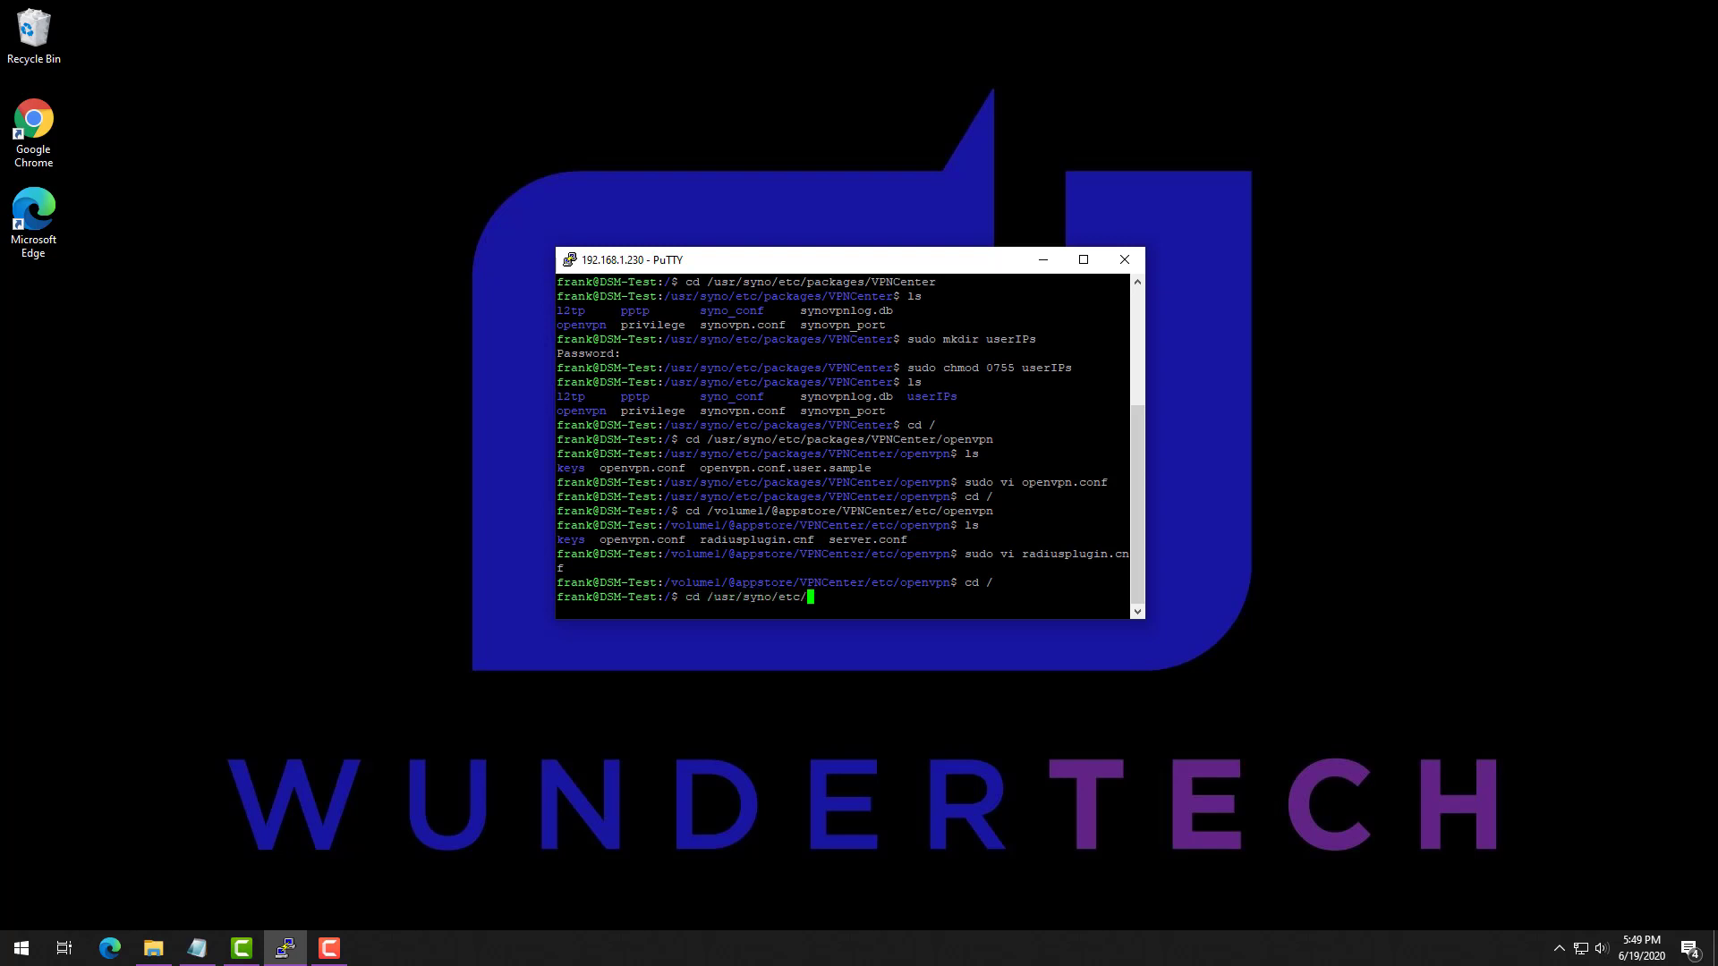
text(packages/)
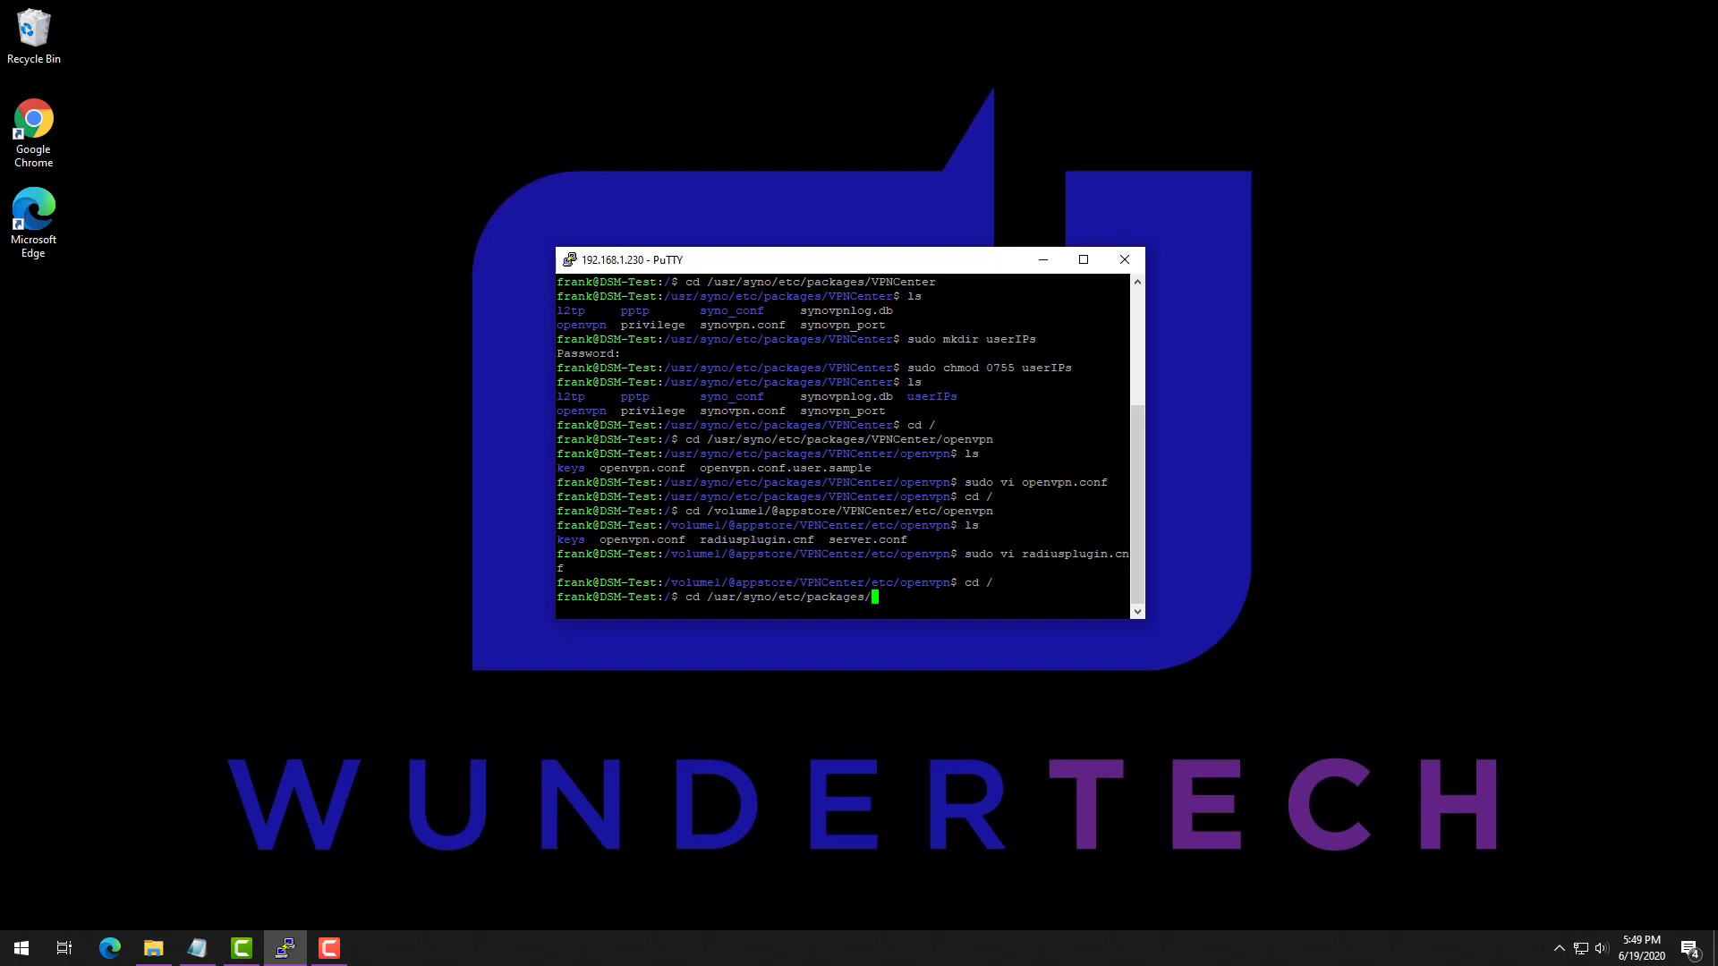
text(VPNCenter)
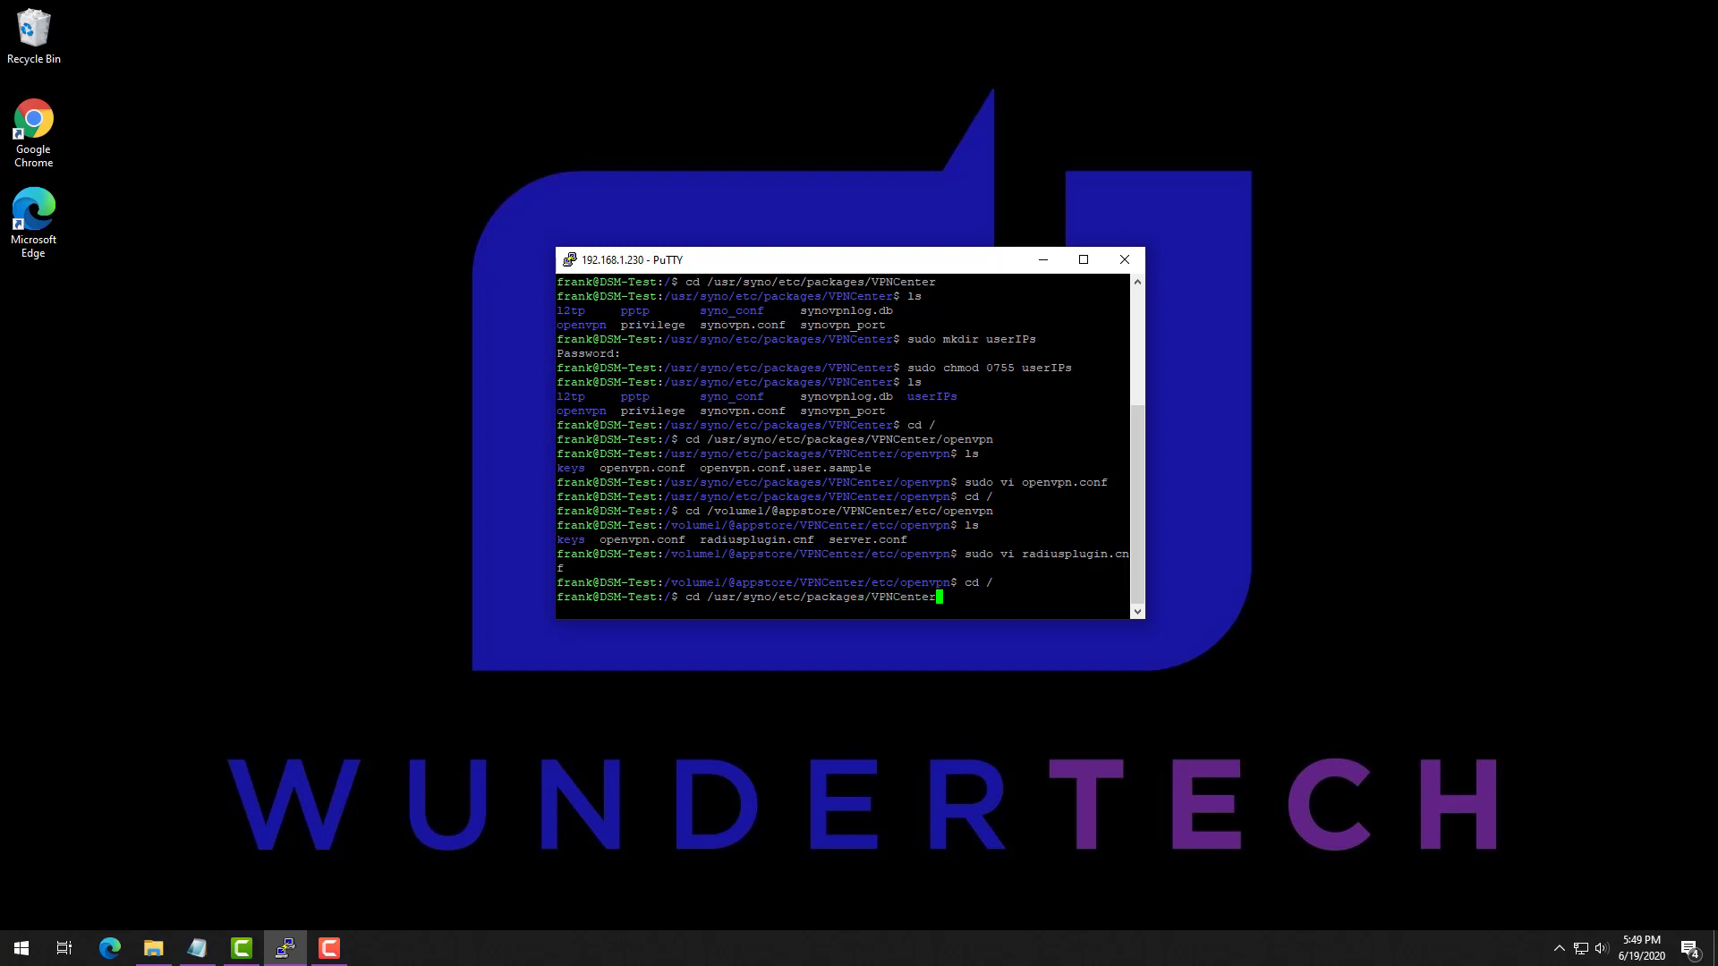
text(/userIPs)
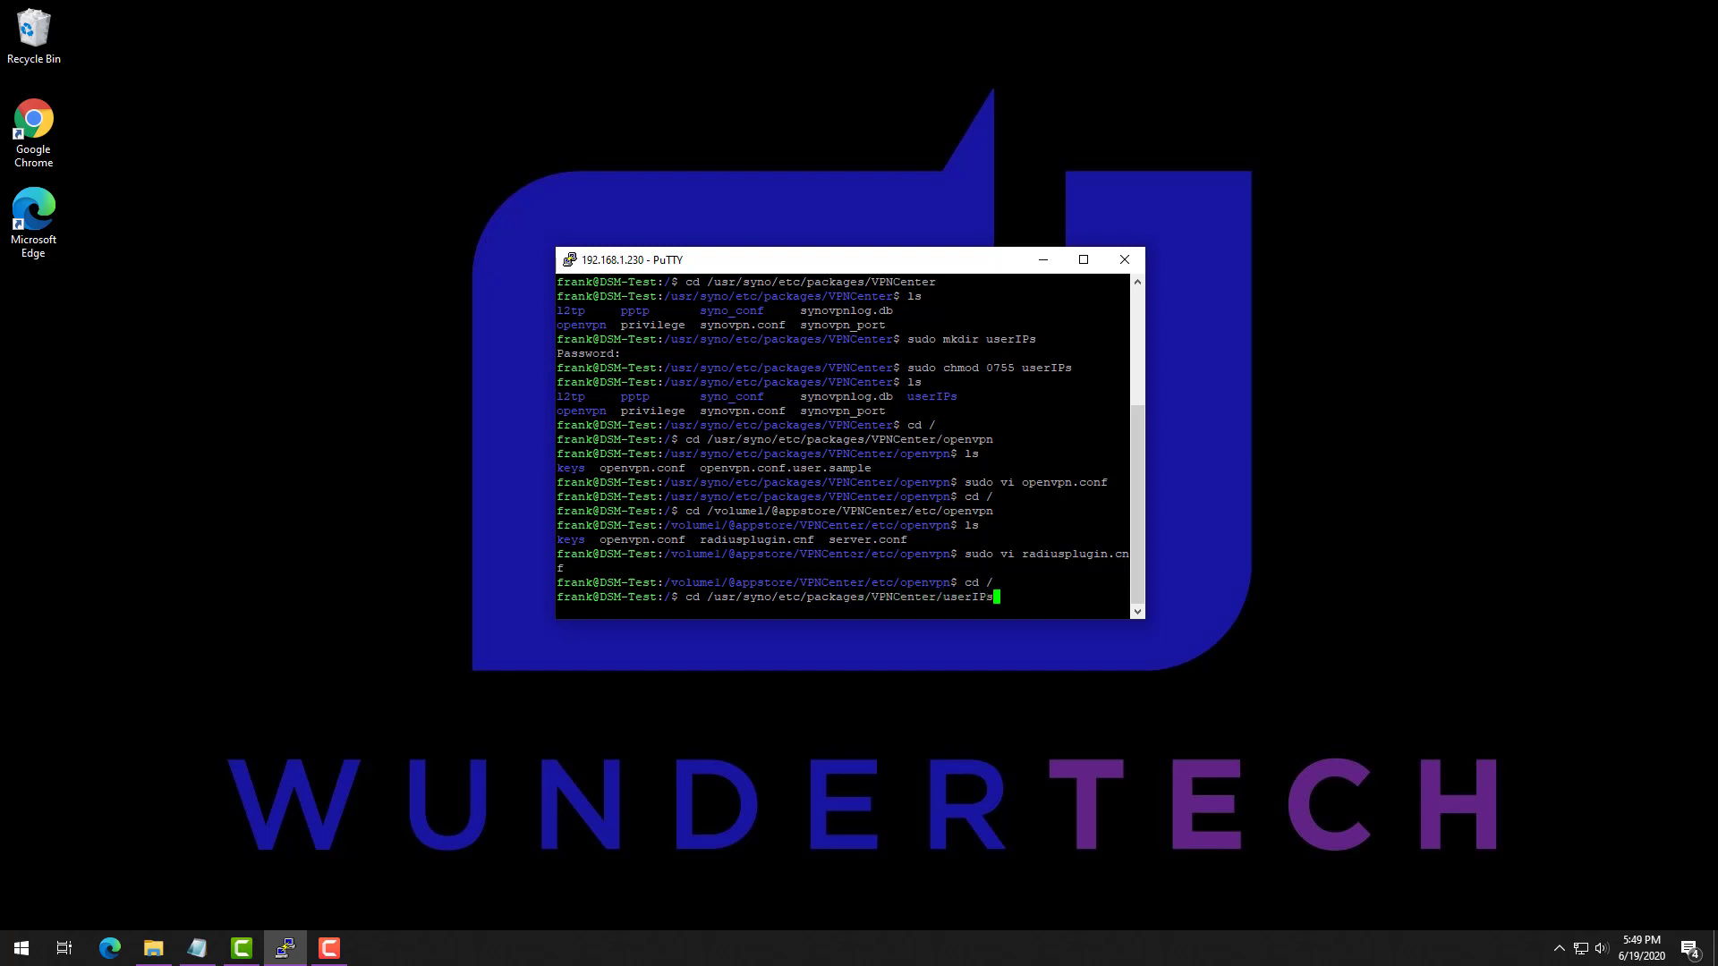
key(Return)
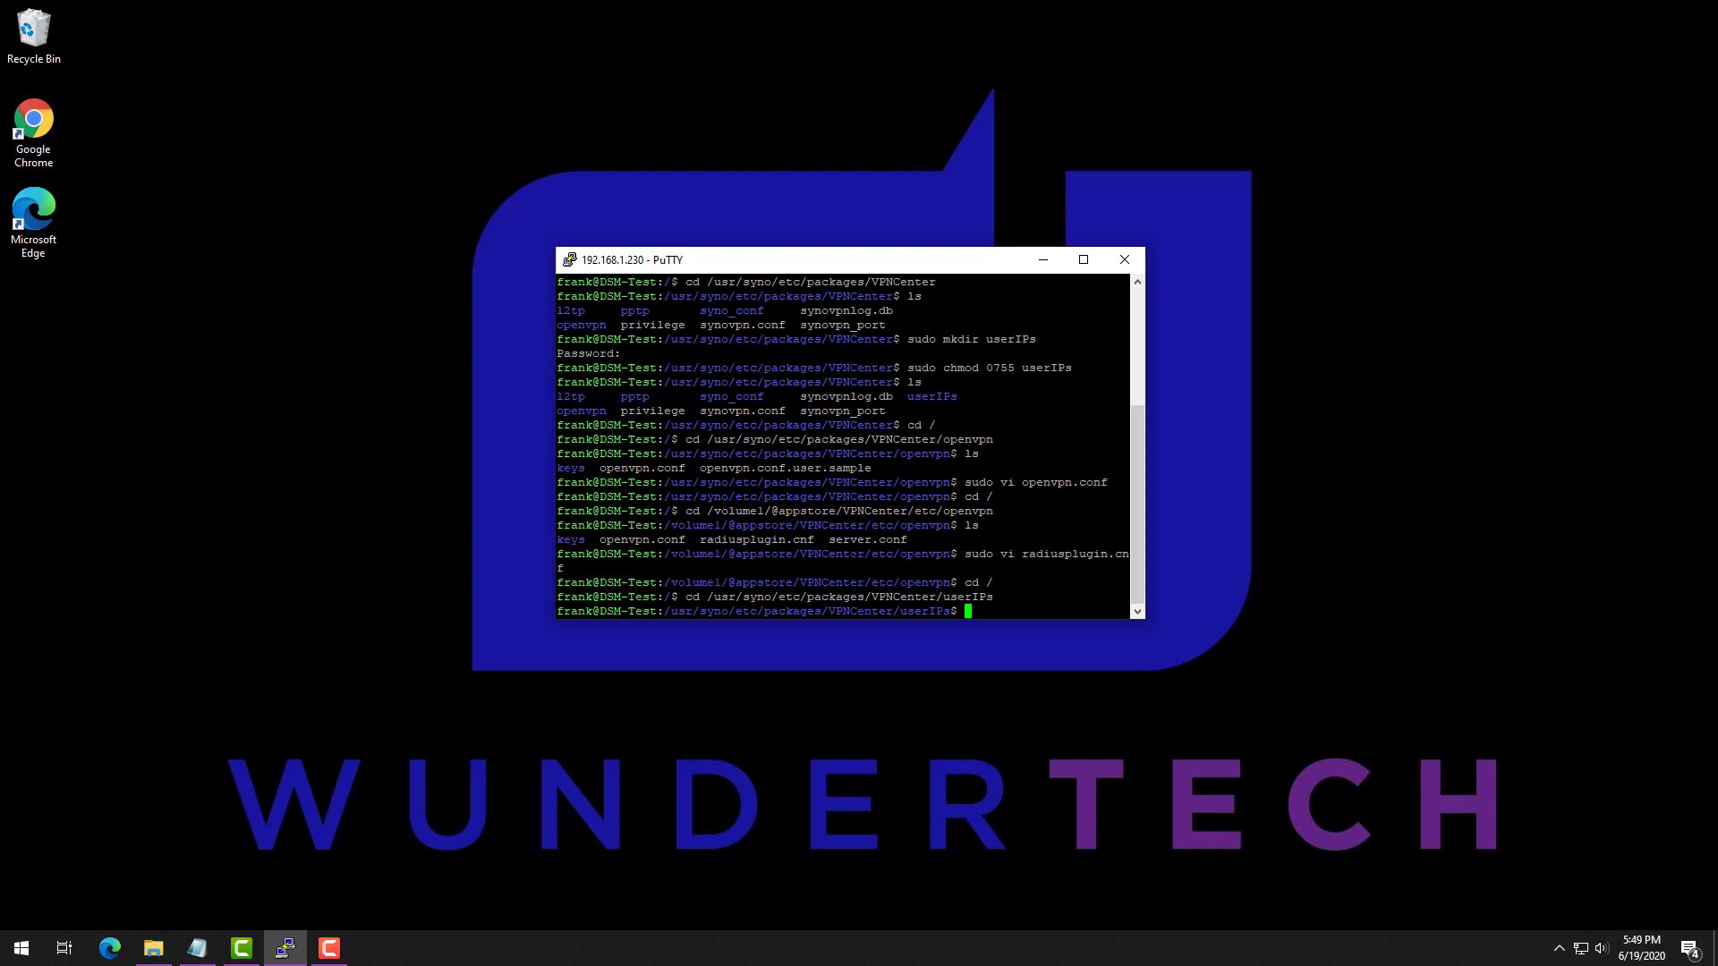
text(sudo vi)
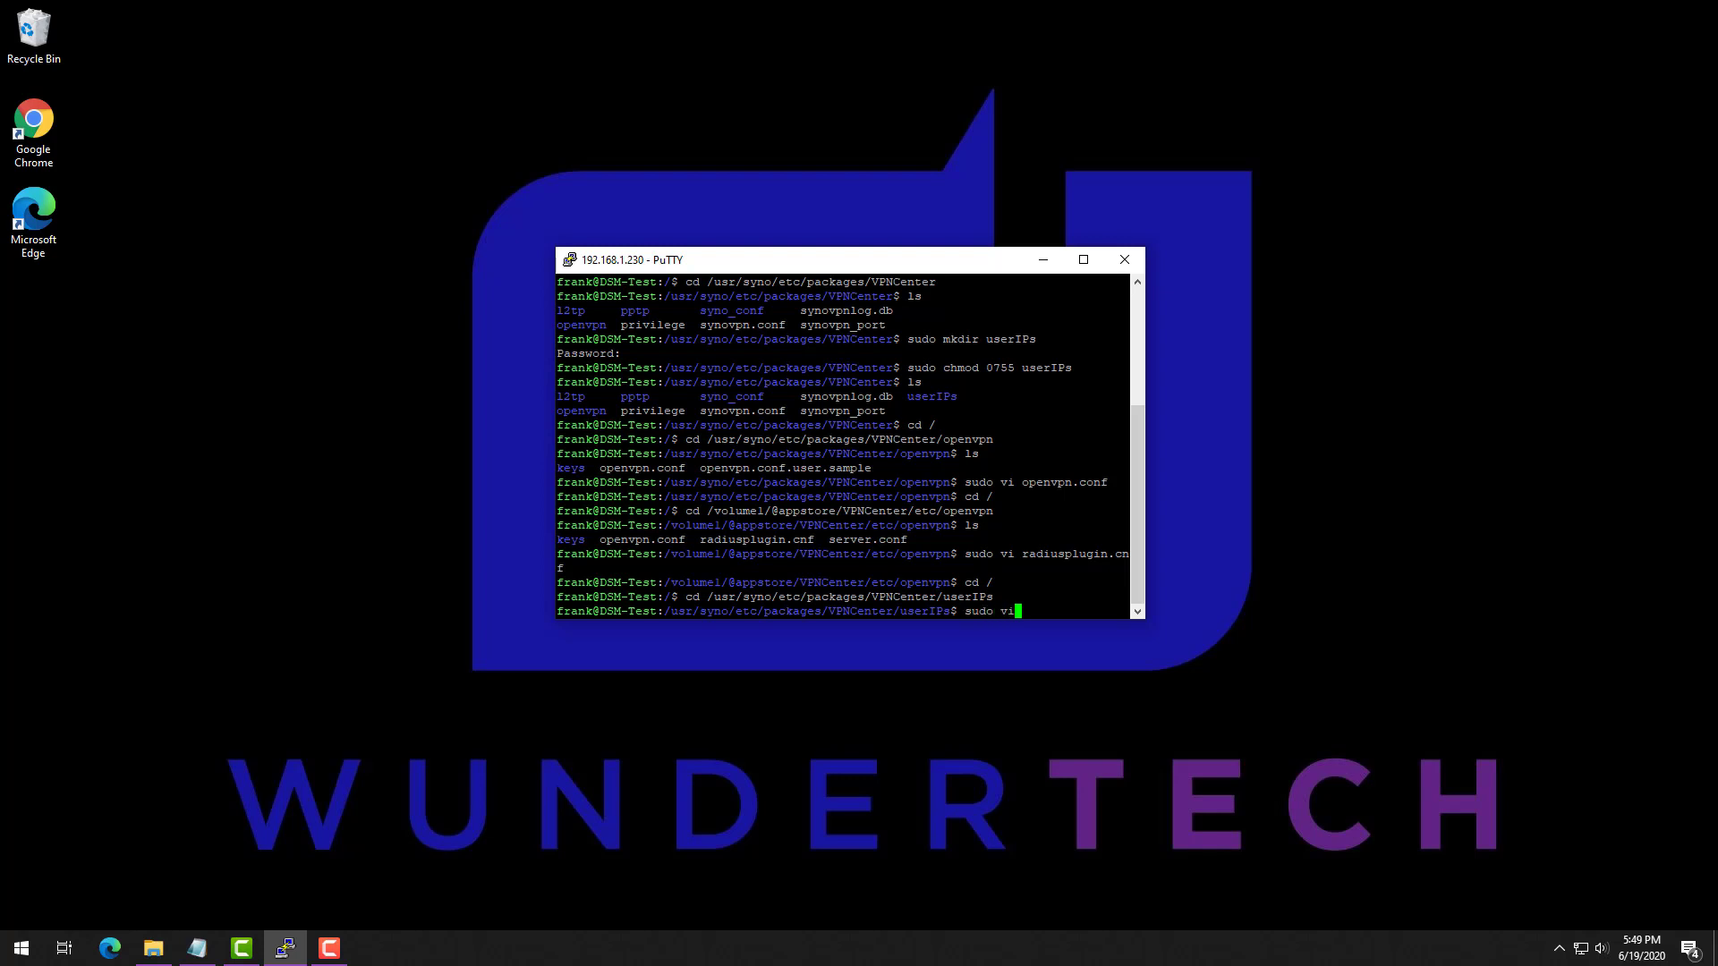
key(Return)
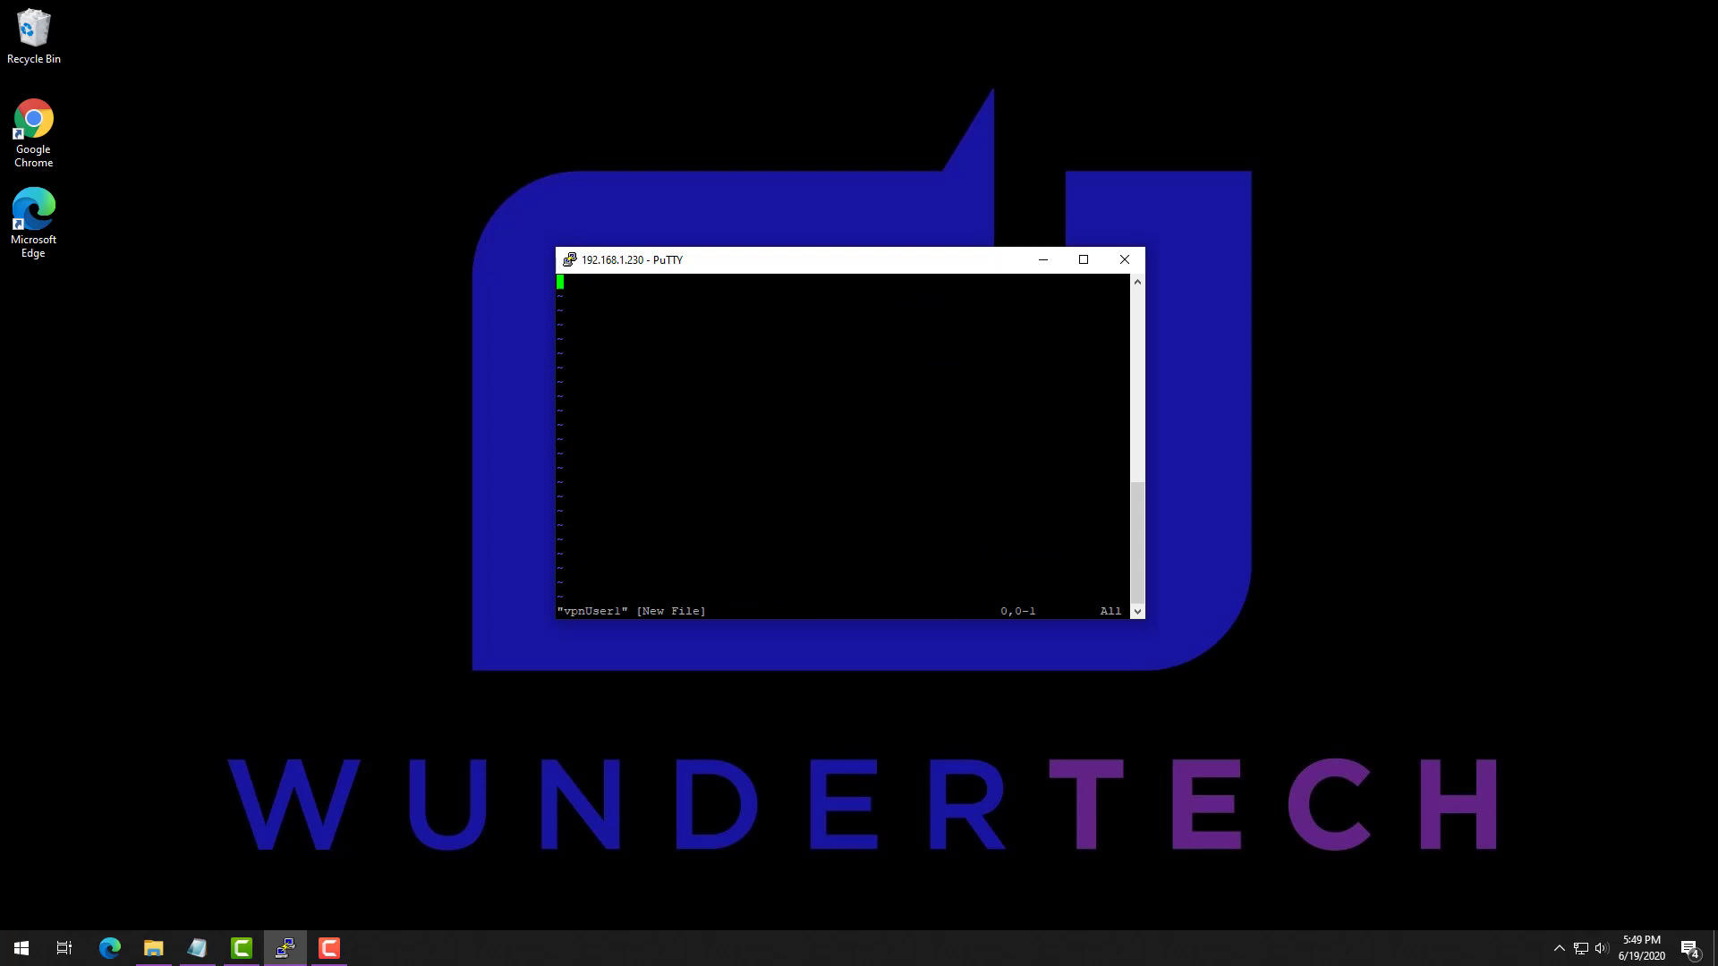
Step: Write 'ifconfig-push 10.5.0.10 10.5.0.9' into vpnUser1, save it, and begin vpnUser2
text(ifconfig-push)
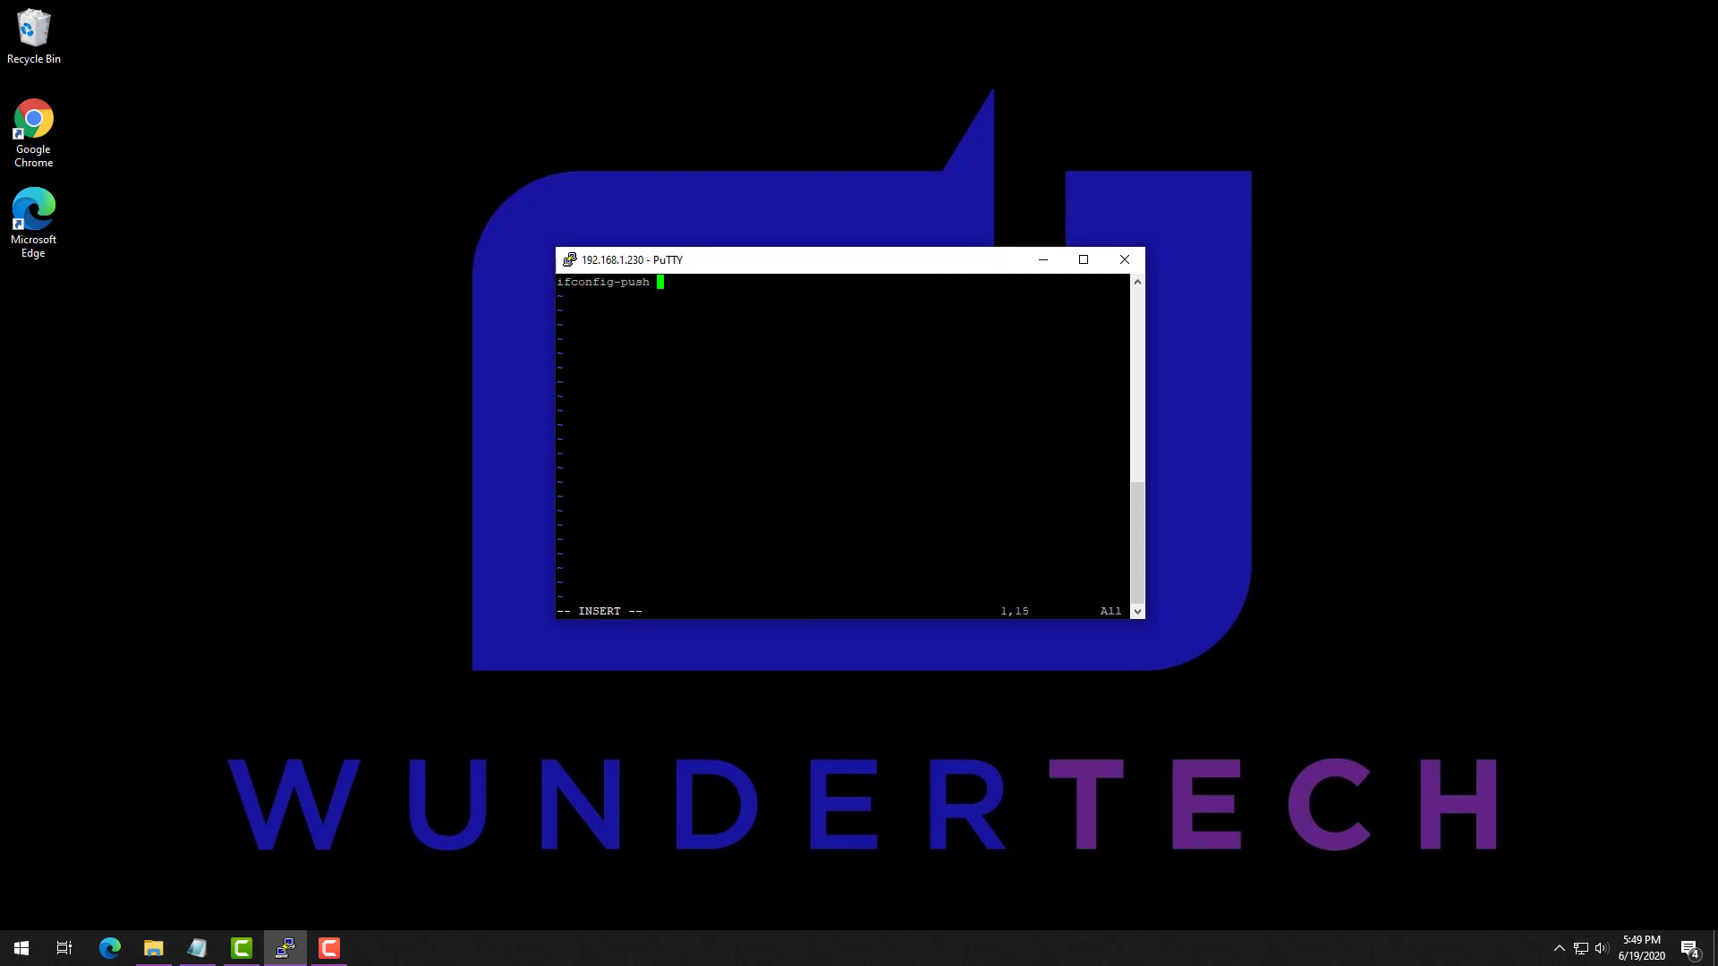
text(10.5.0.10 10.)
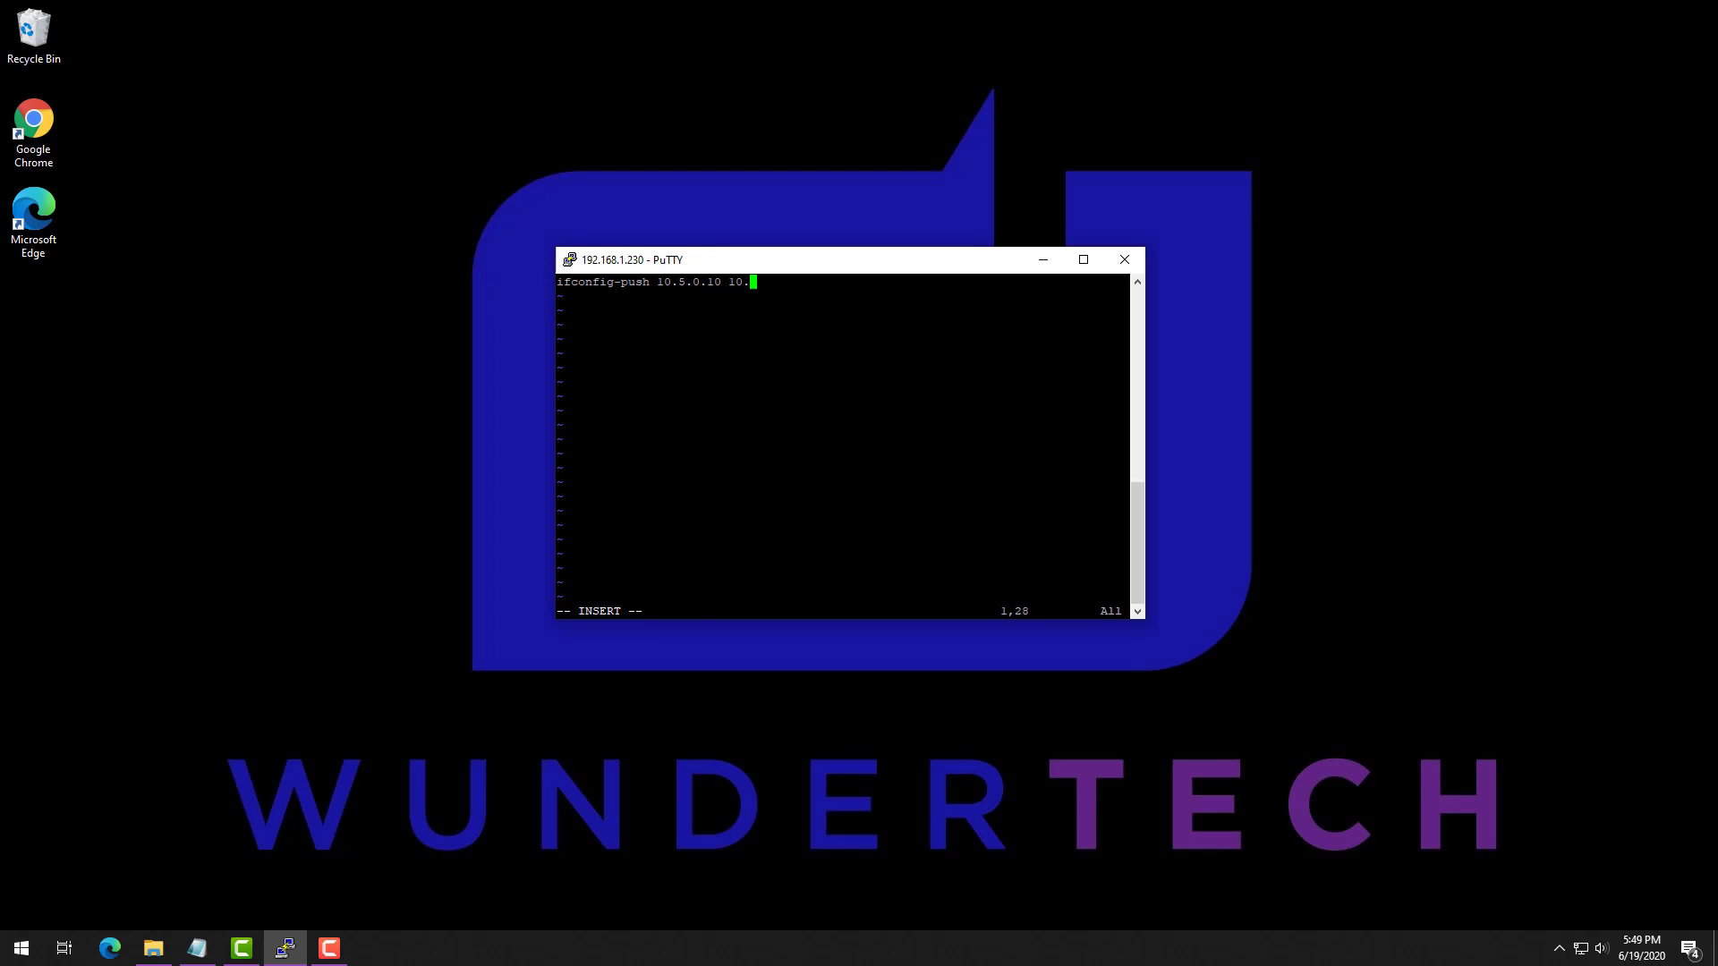
text(5.0.9)
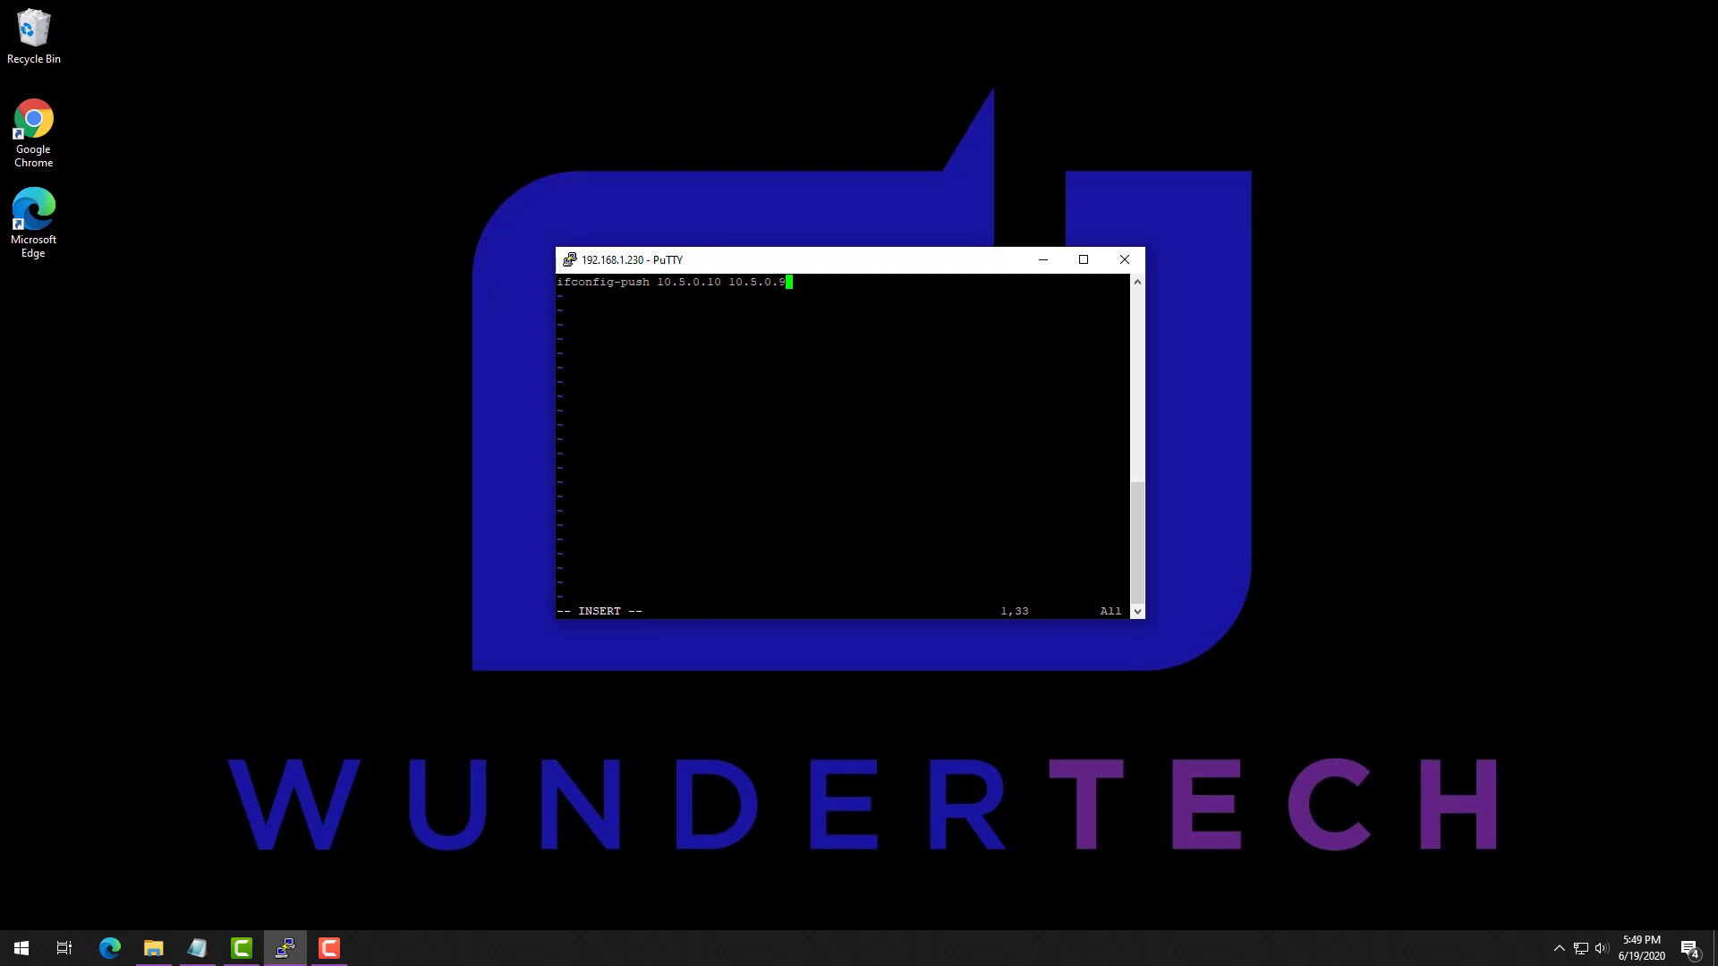
text(:wq)
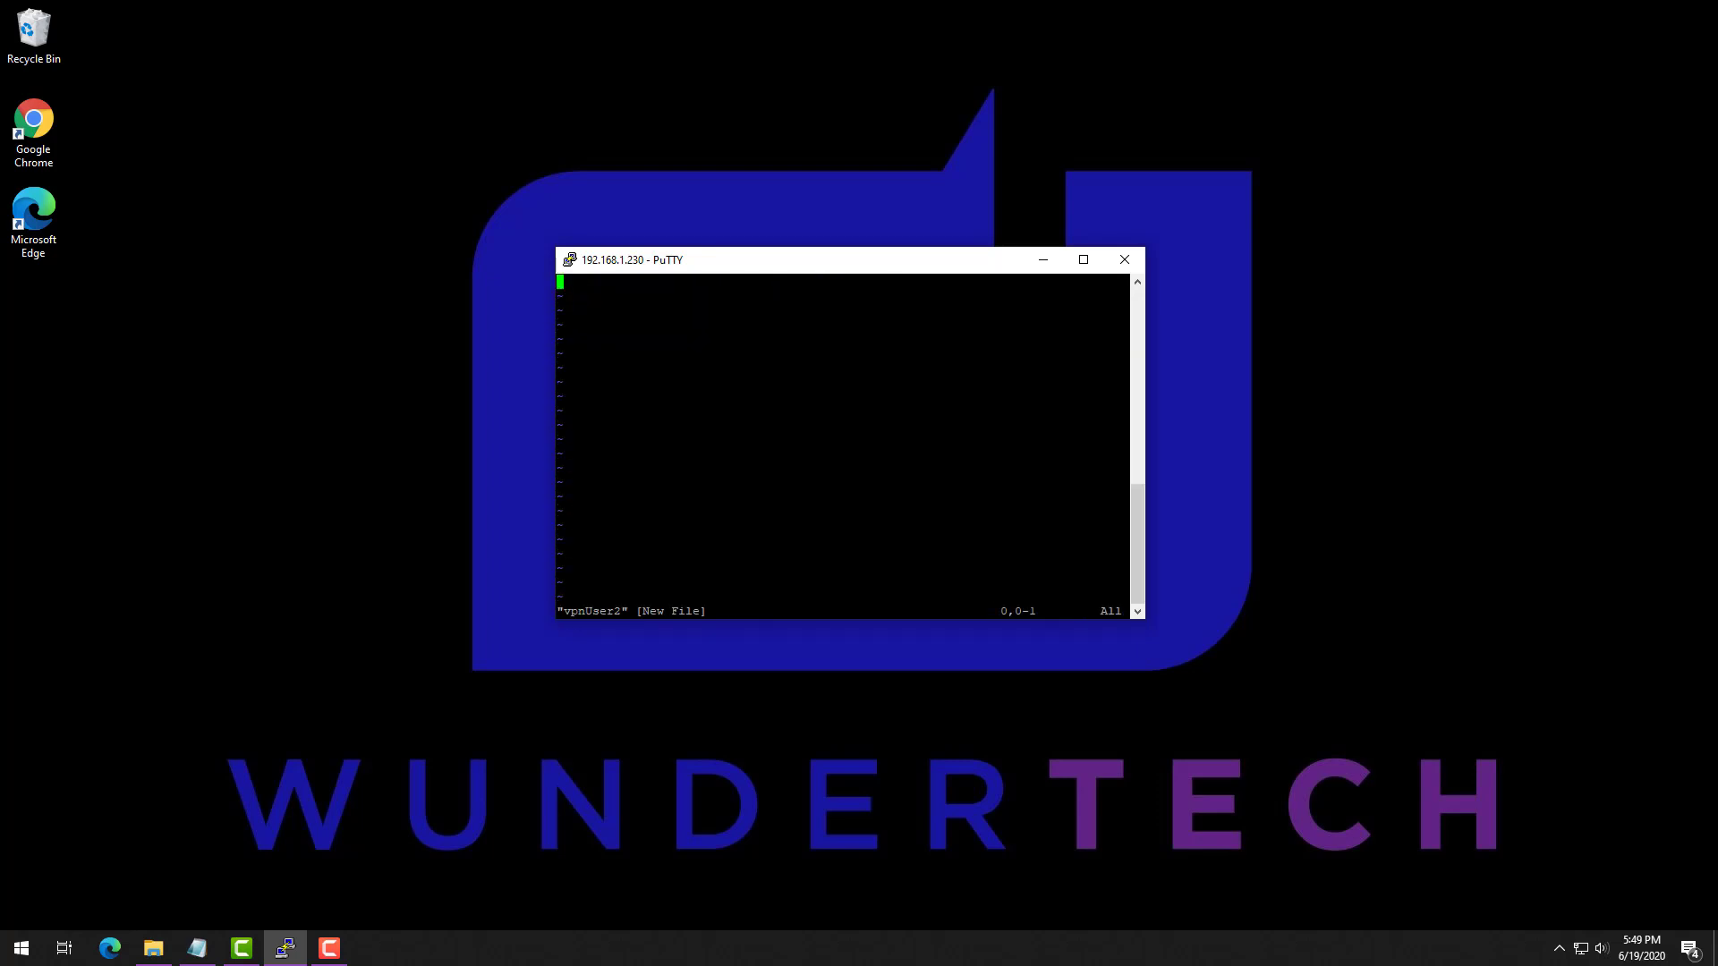
Step: Type 'ifconfig-push 10.5.0.14 10.5.0.13' into vpnUser2, then save and exit vi
text(ifconfi)
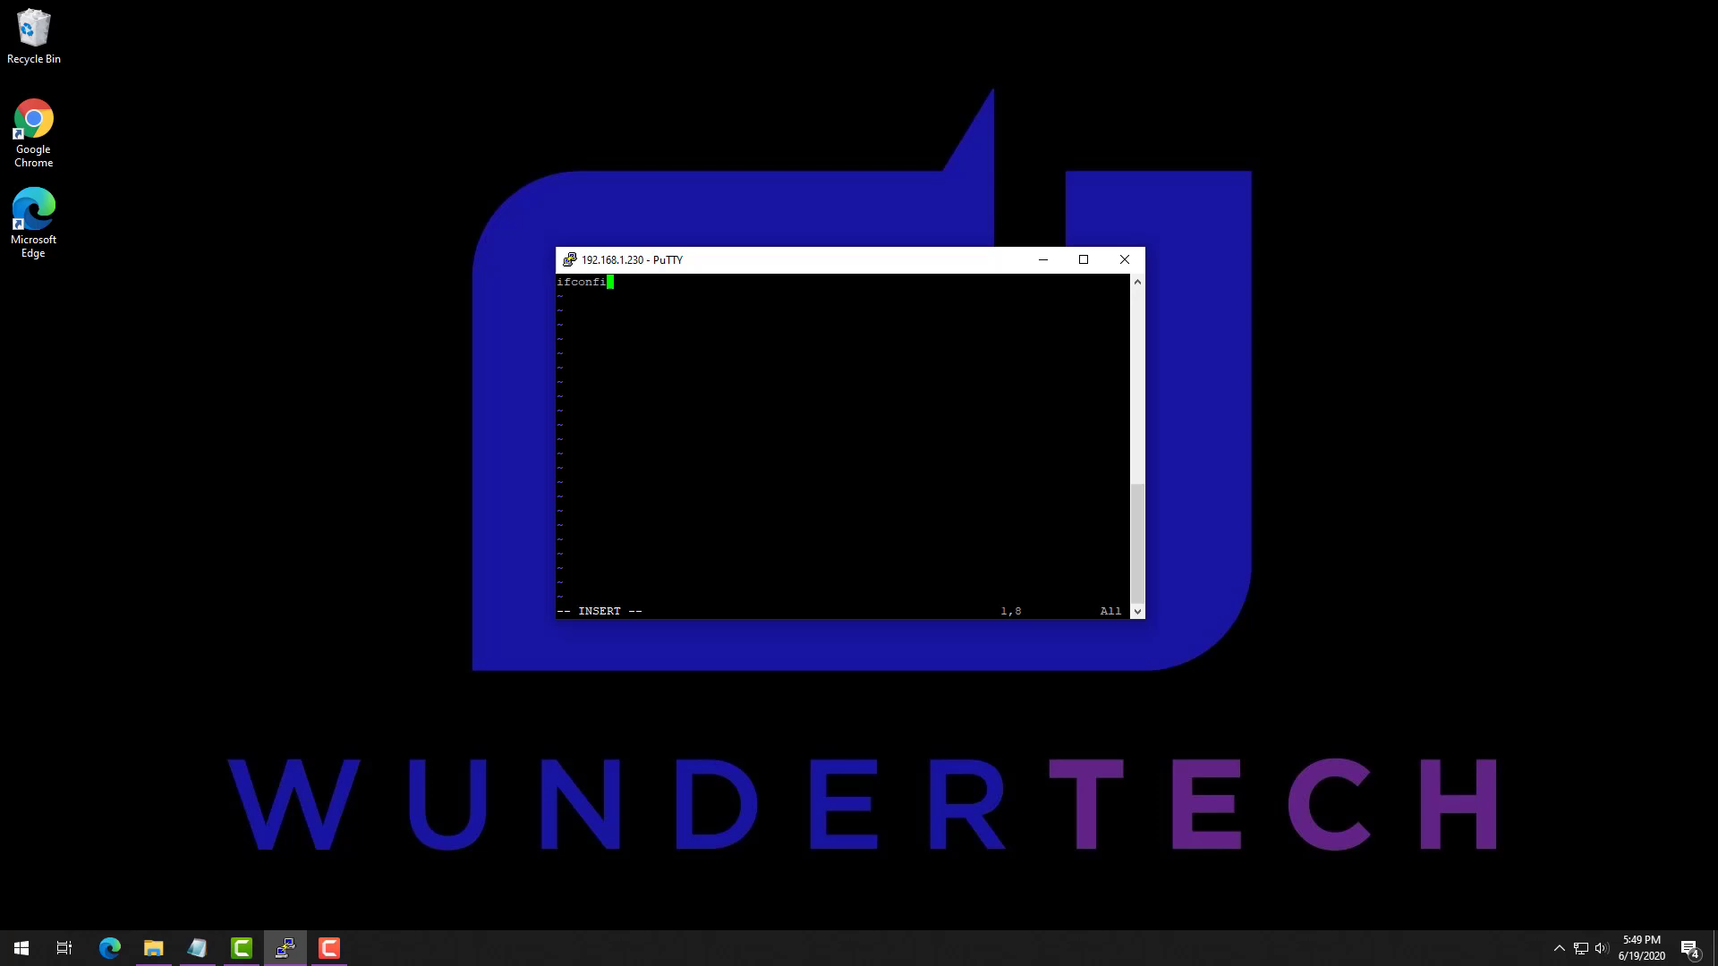
text(g-)
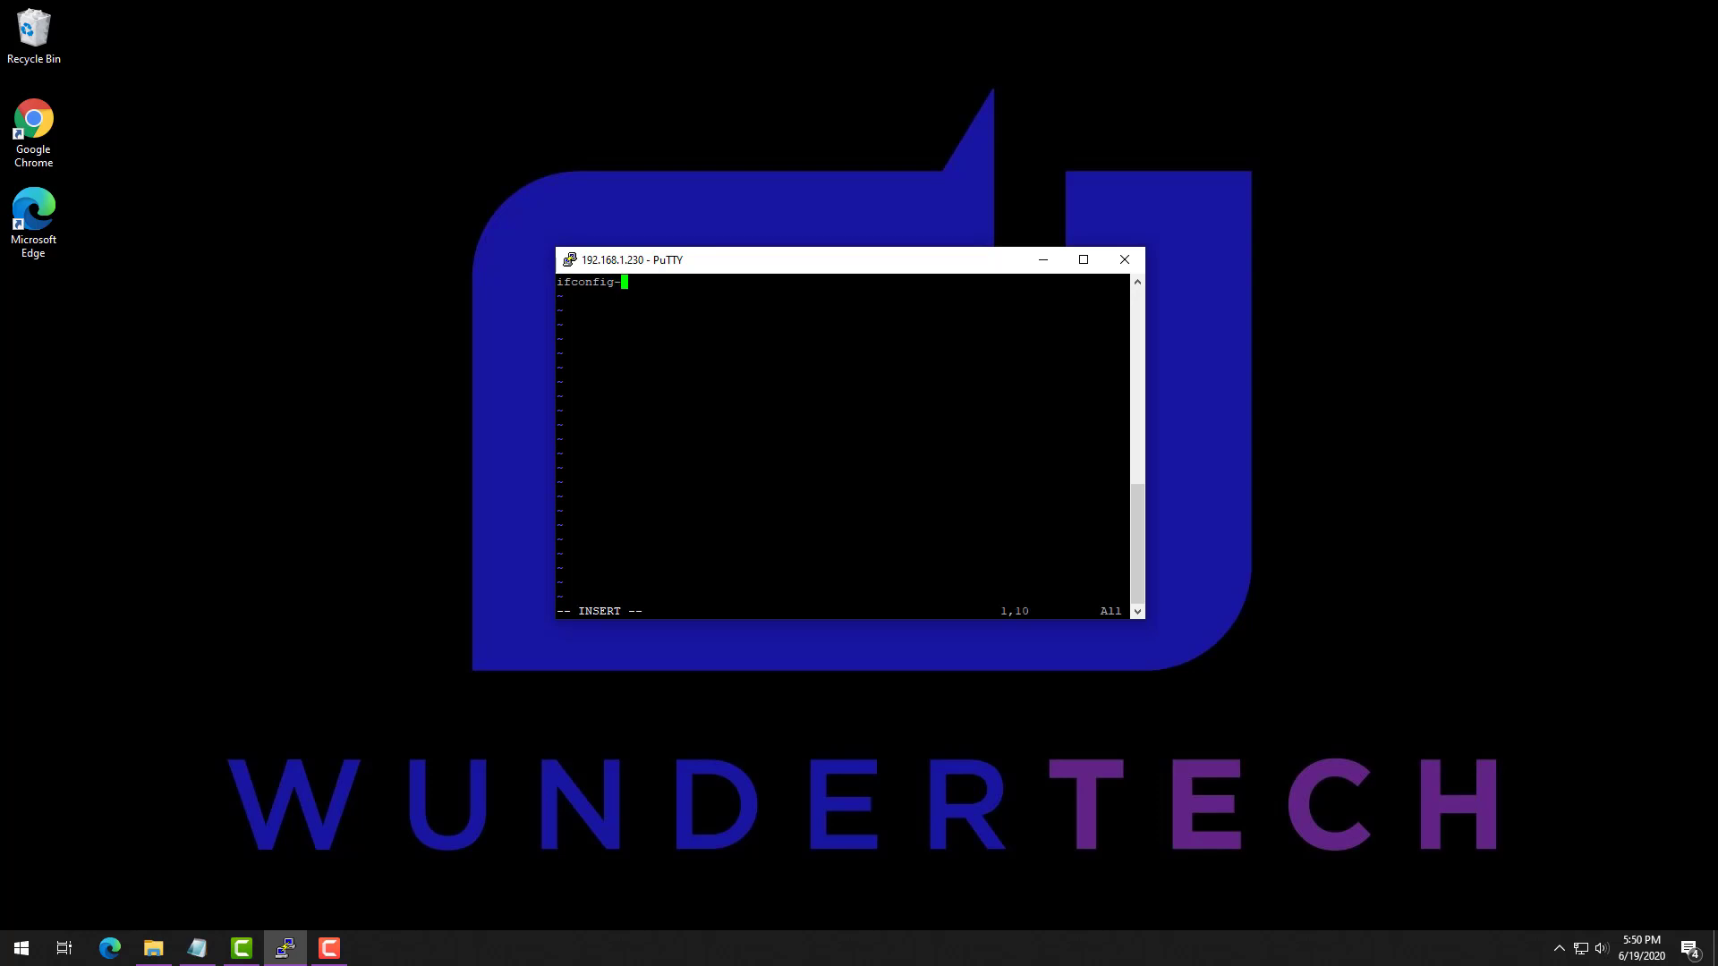
text(push)
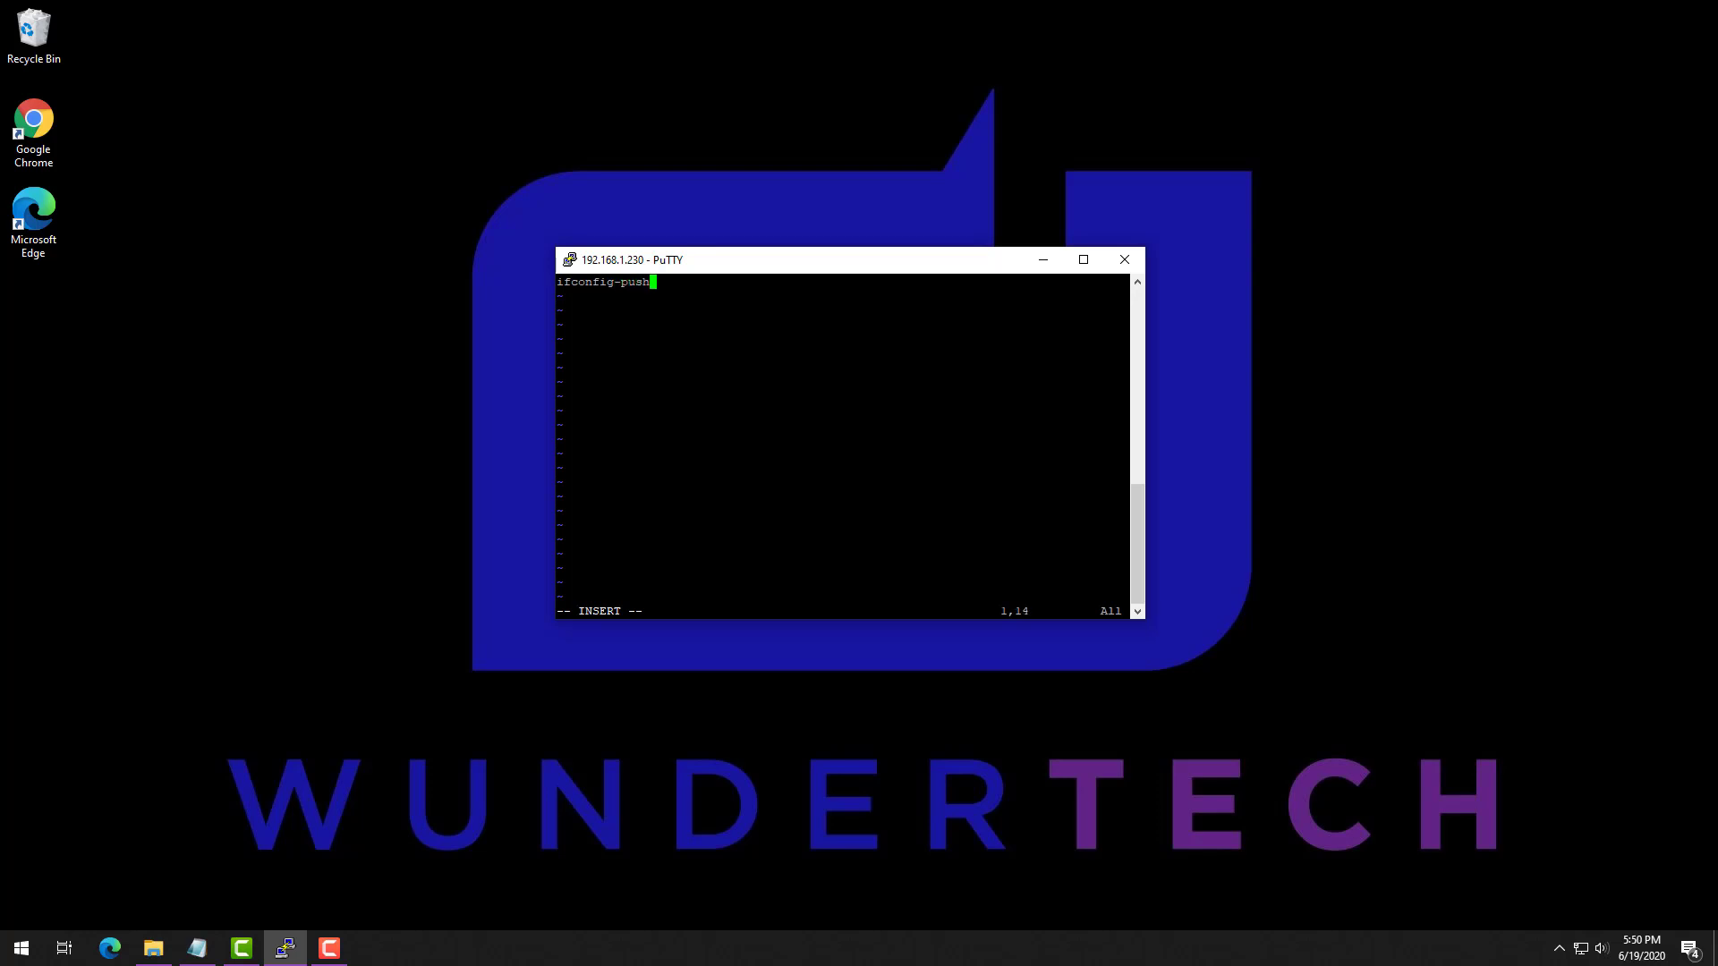
text(10.5.0.)
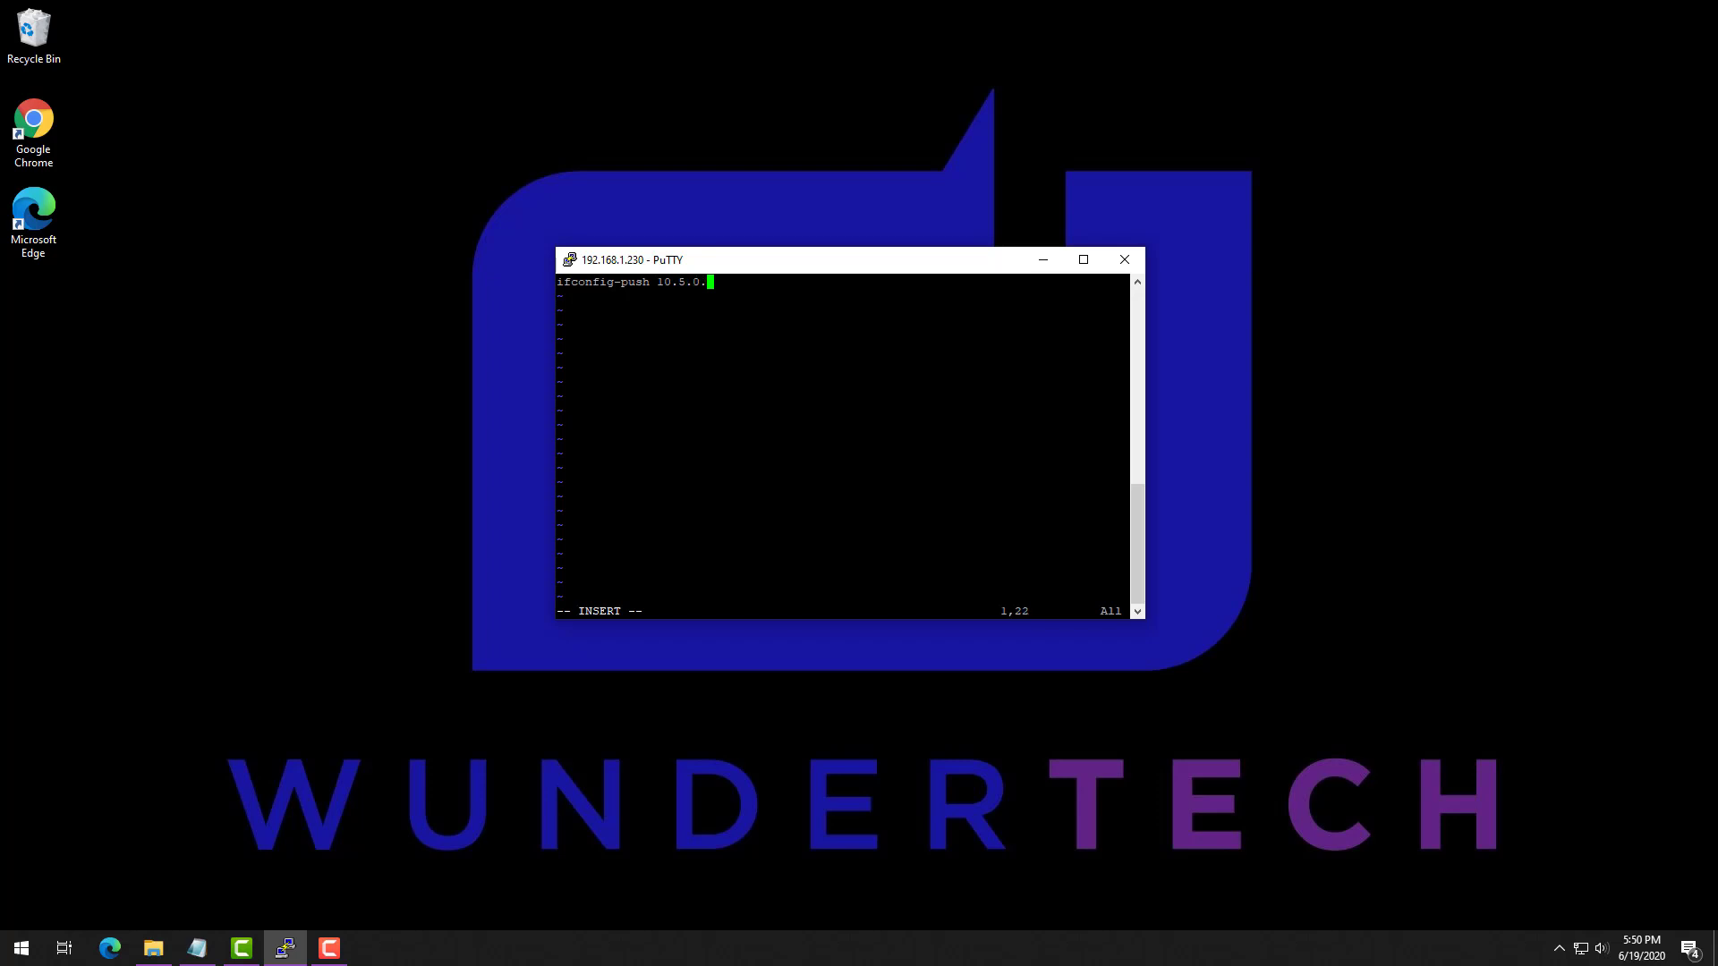
text(14 10.5.)
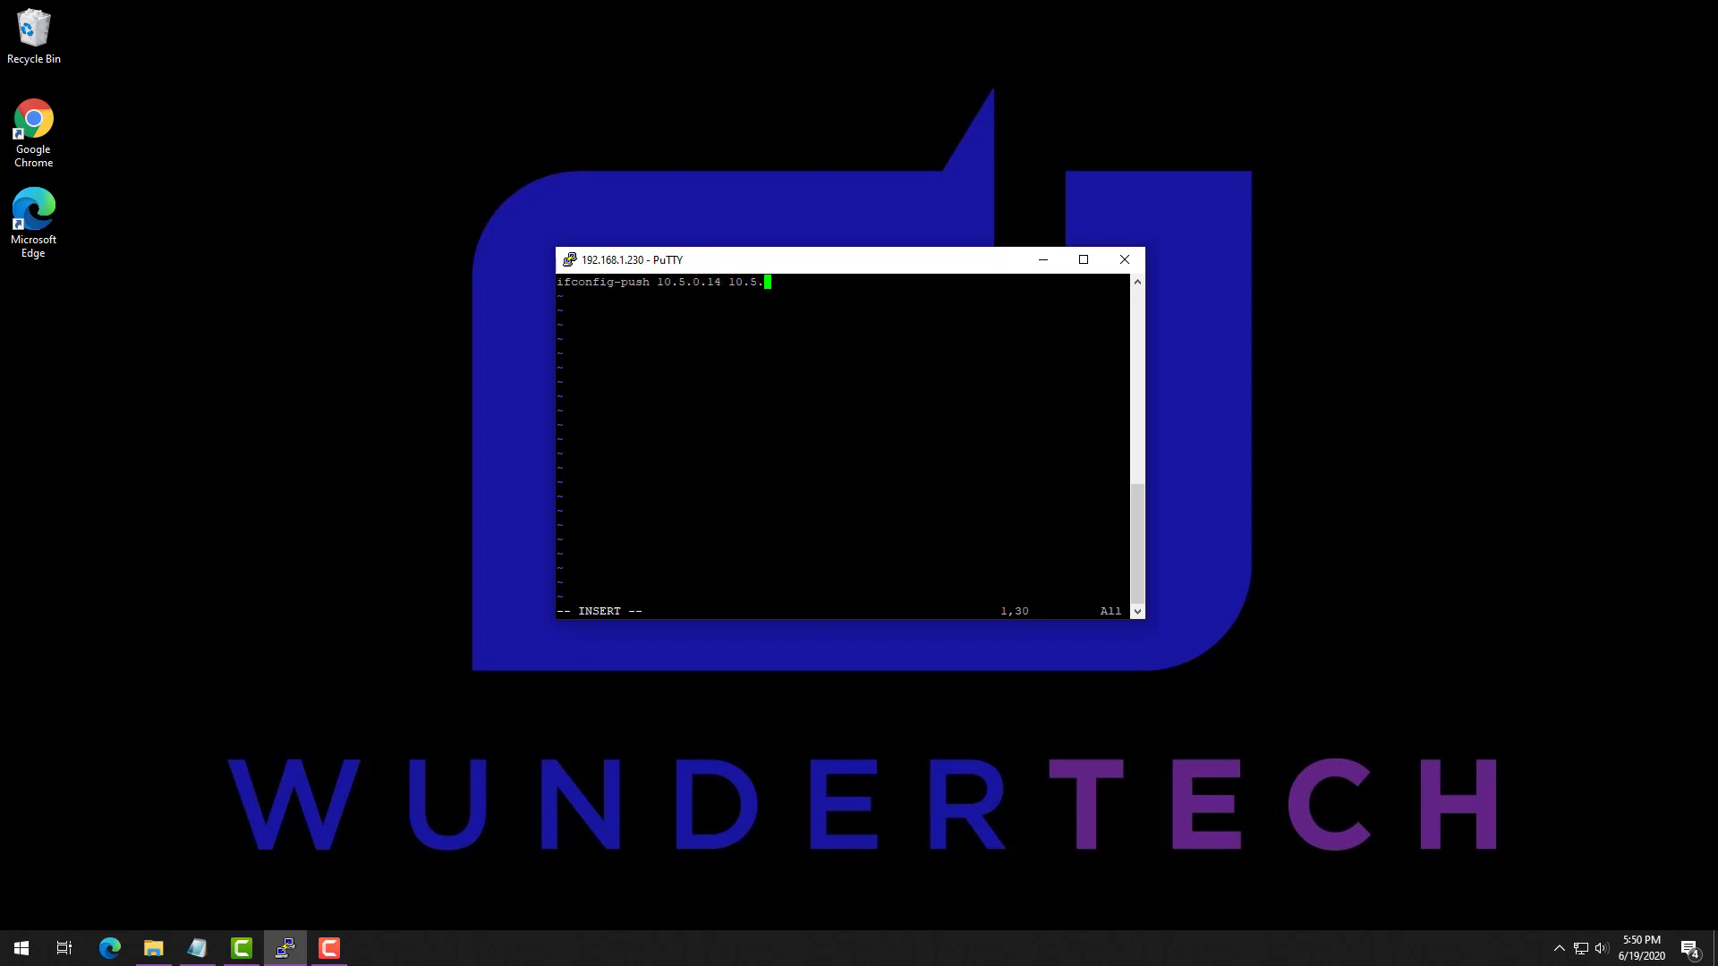
text(0.13)
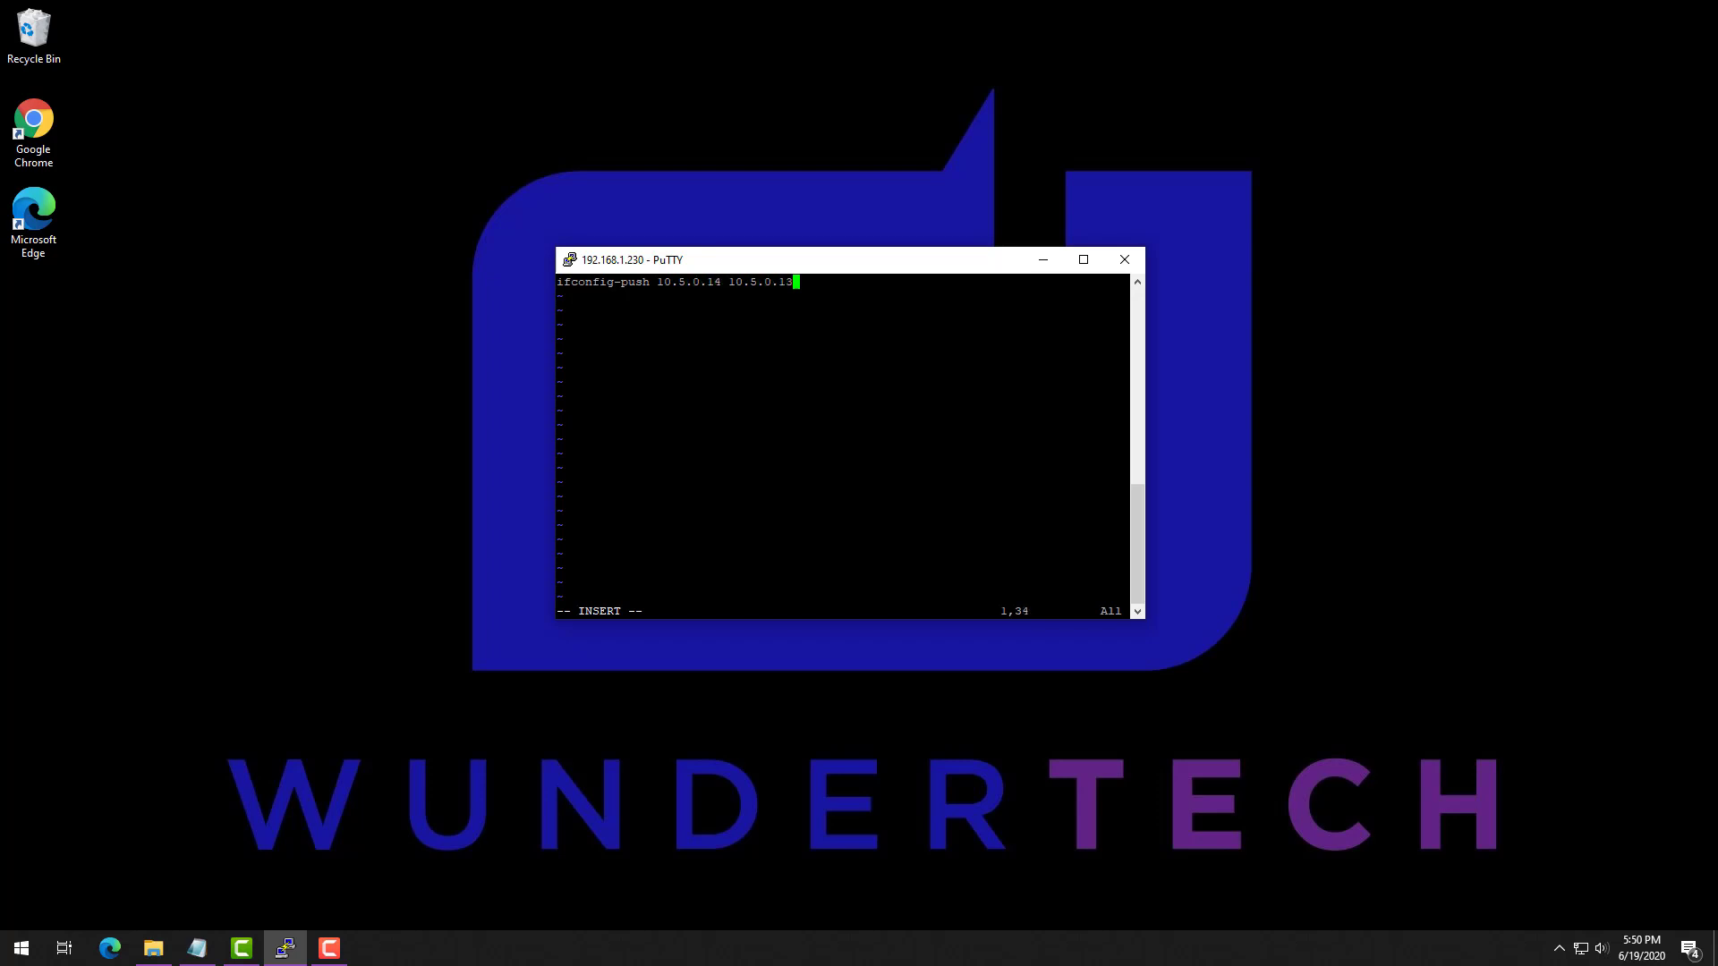
key(Escape)
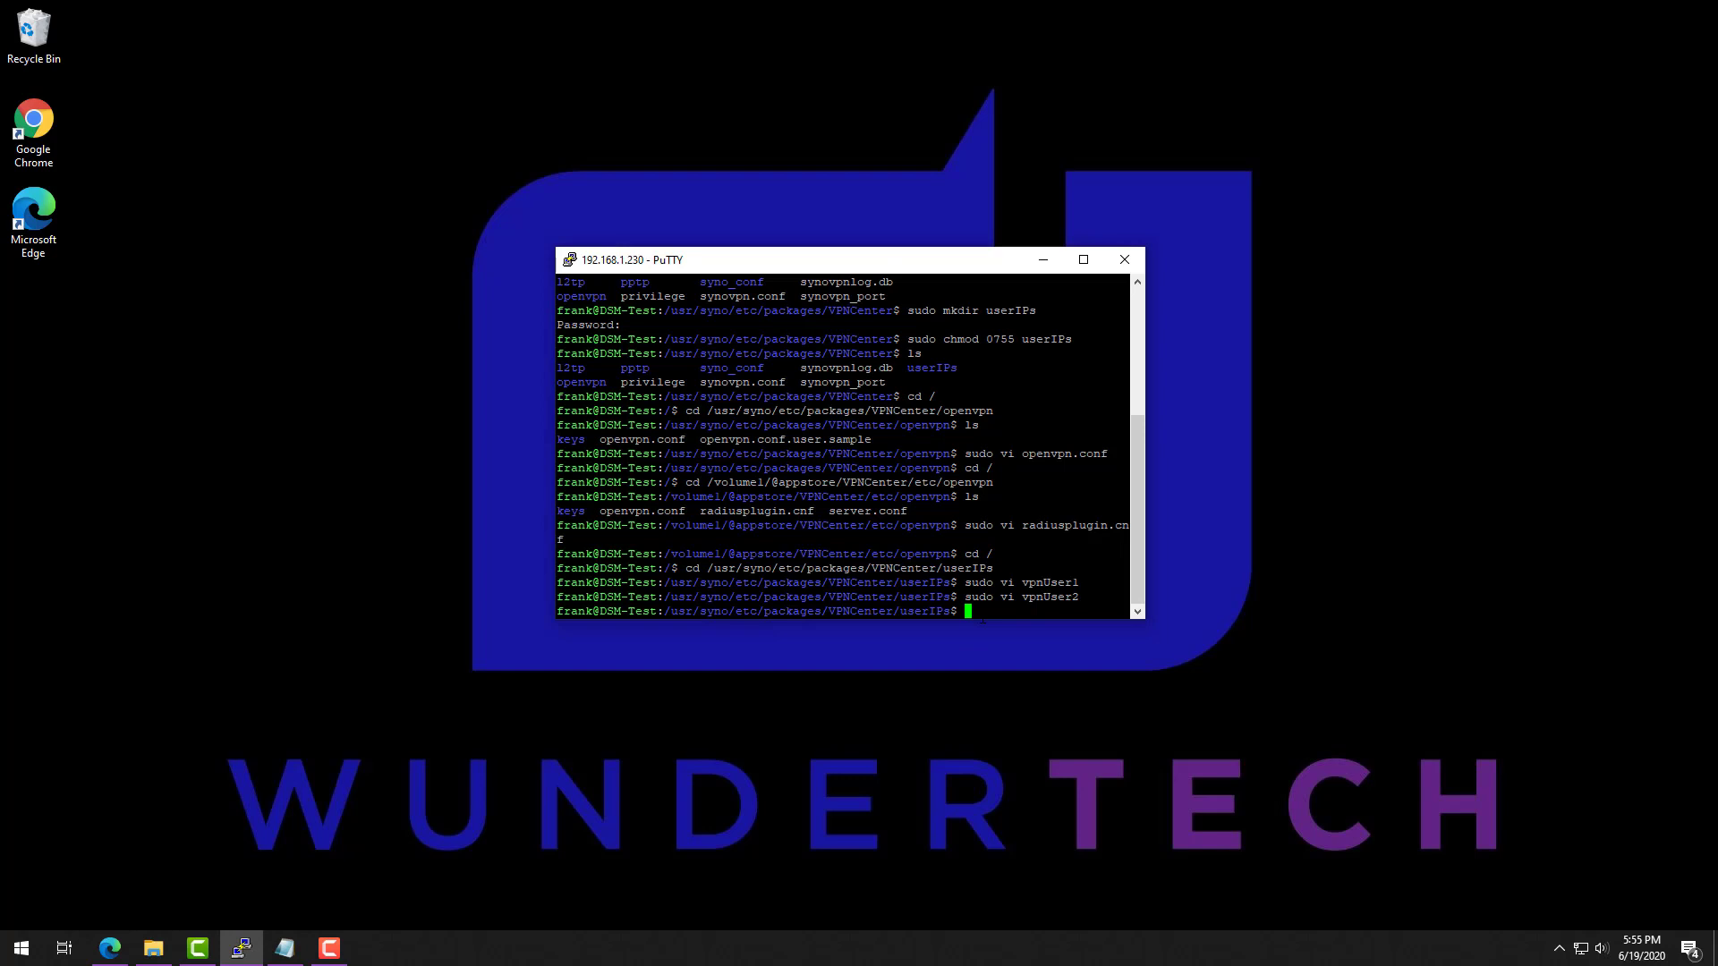
Step: Run sudo chmod 0644 on vpnUser1 and on vpnUser2
text(sudo c)
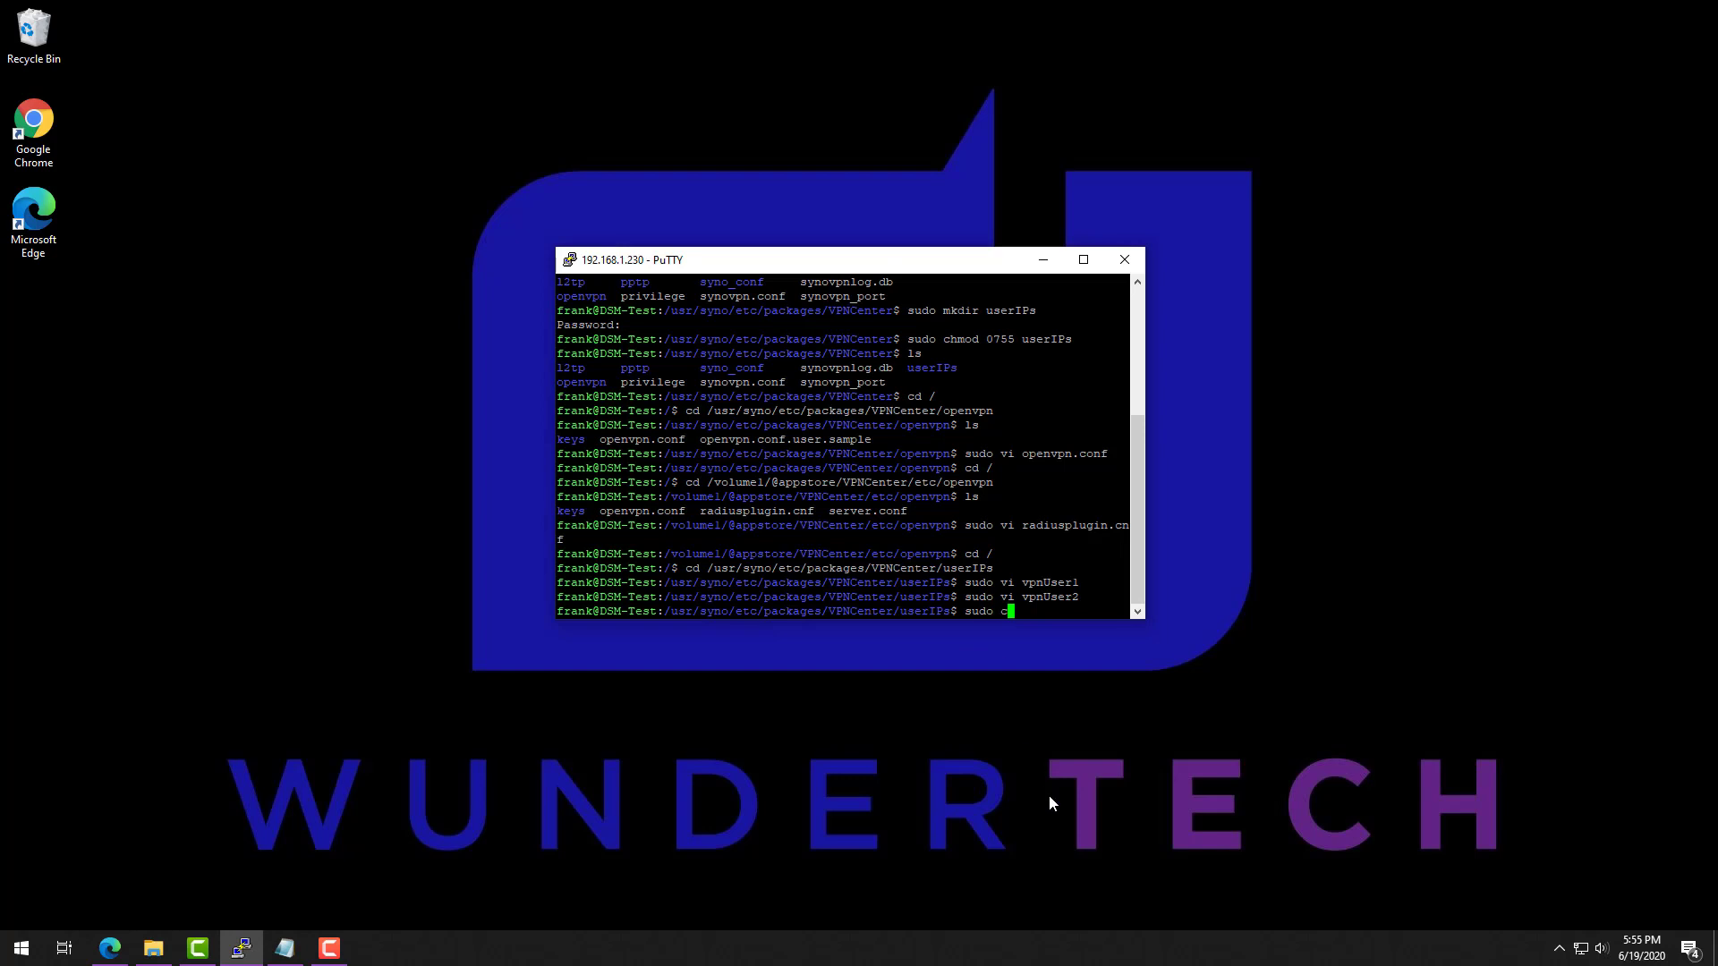
text(hmod 0)
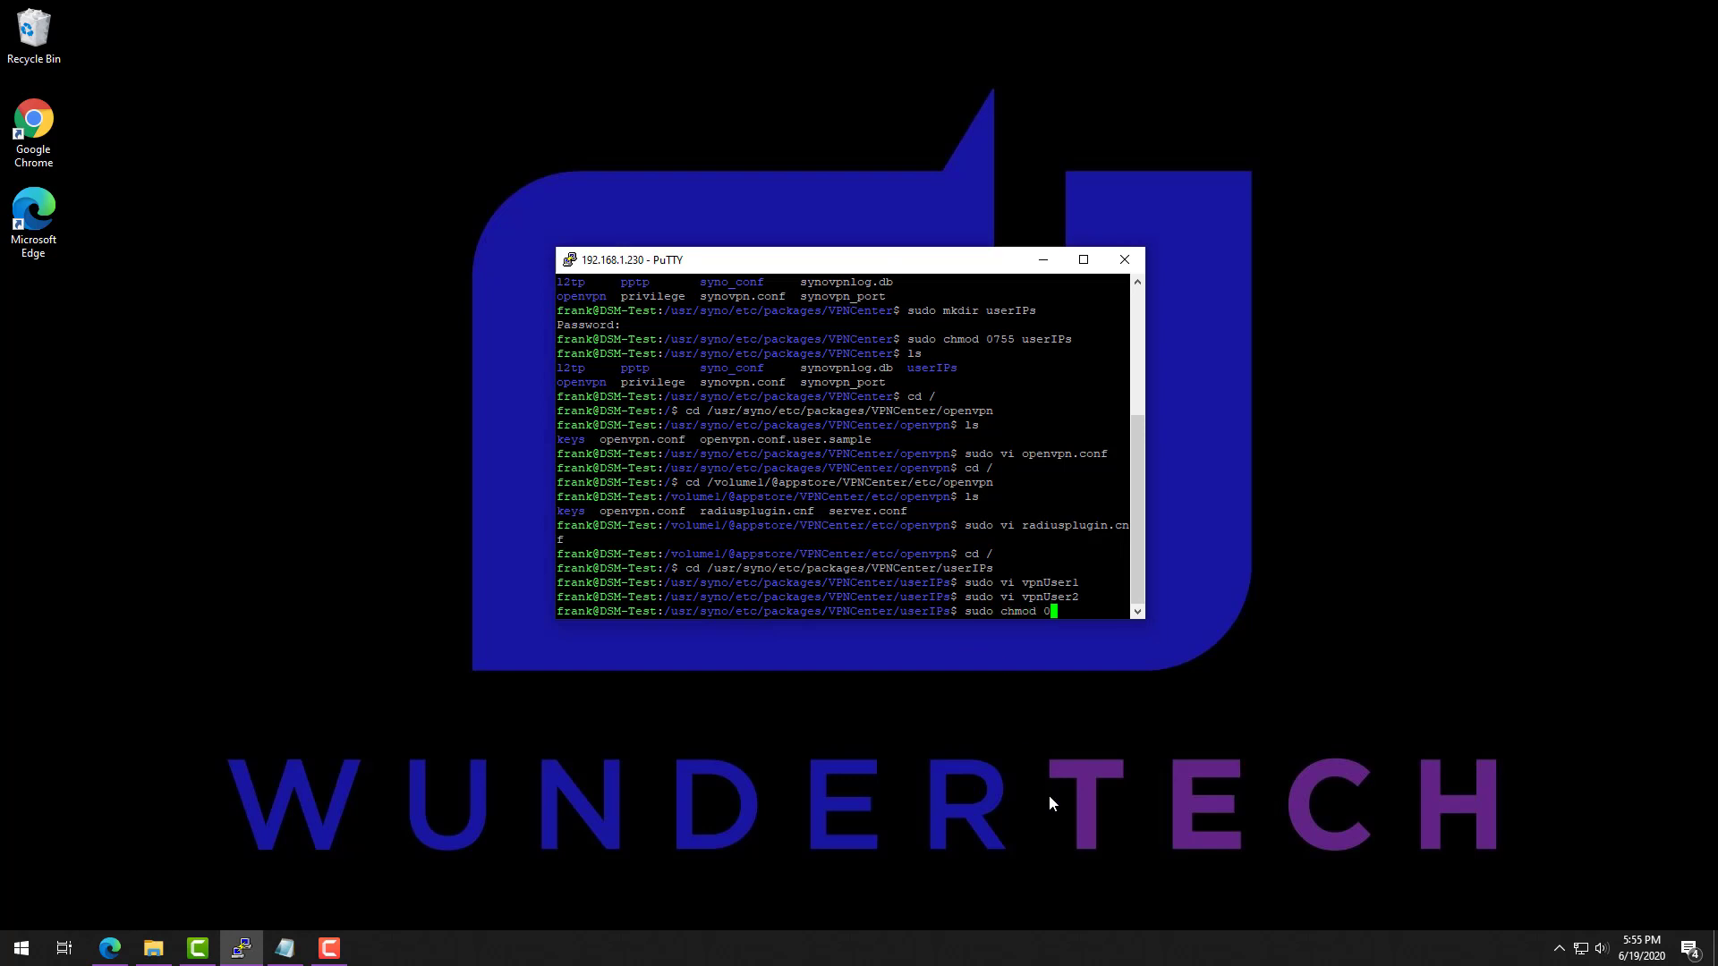
text(644 vpnUser1)
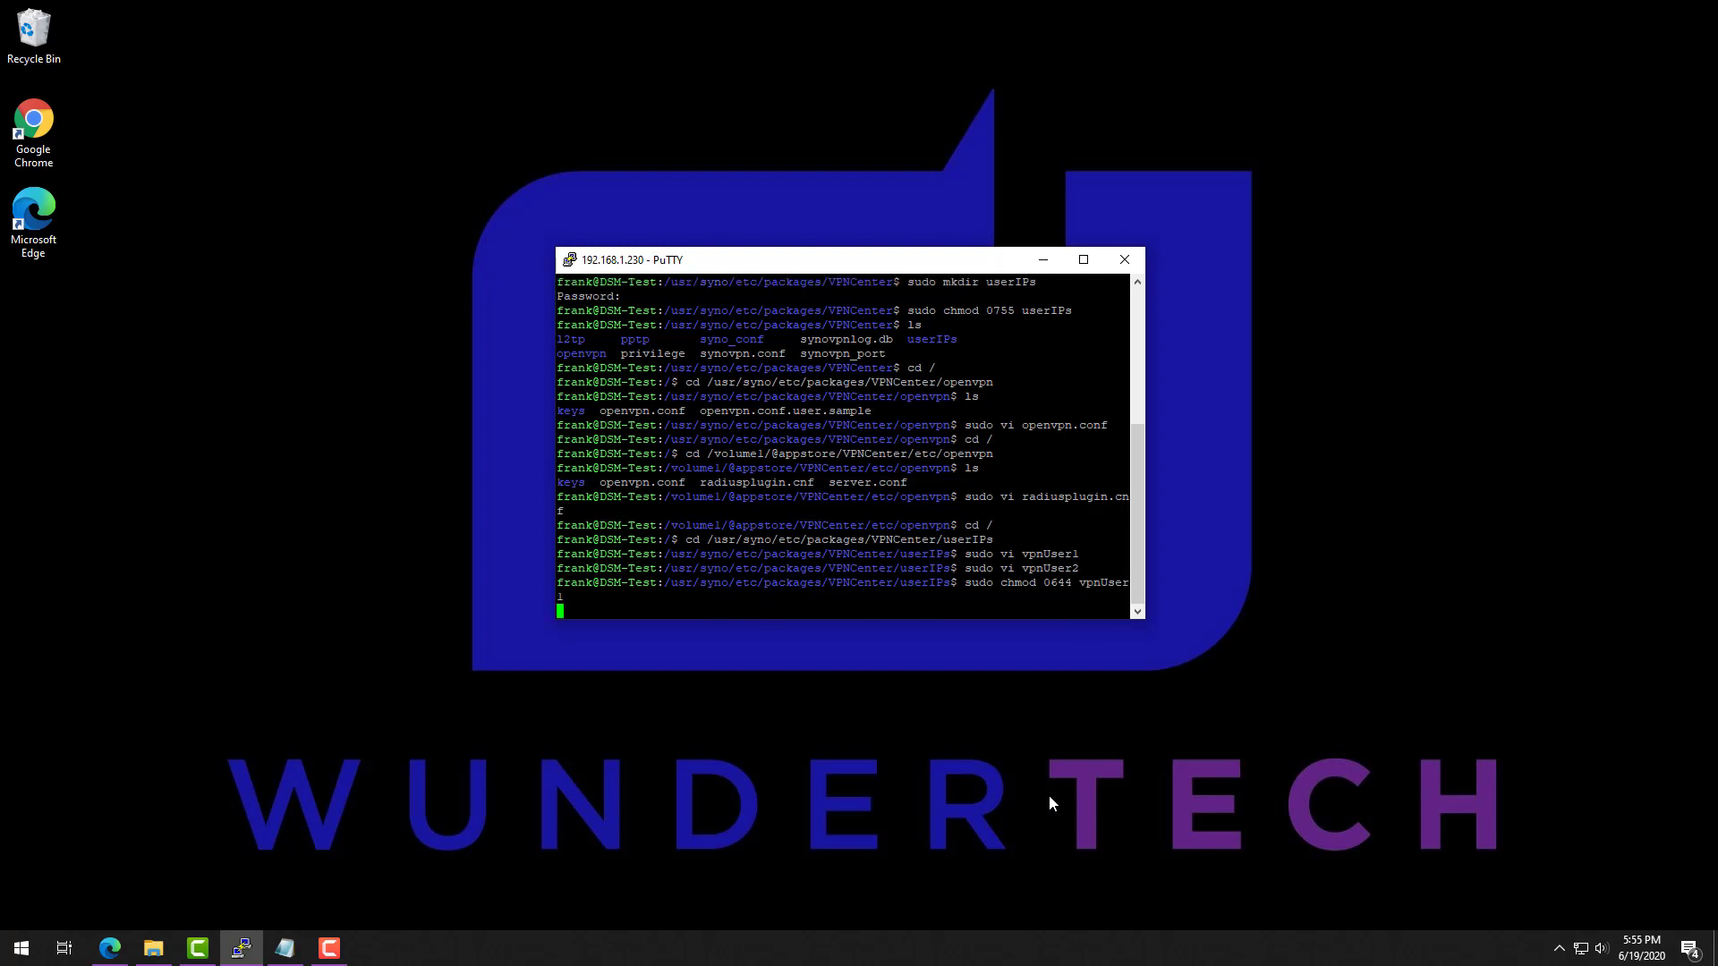
key(Return)
text(s)
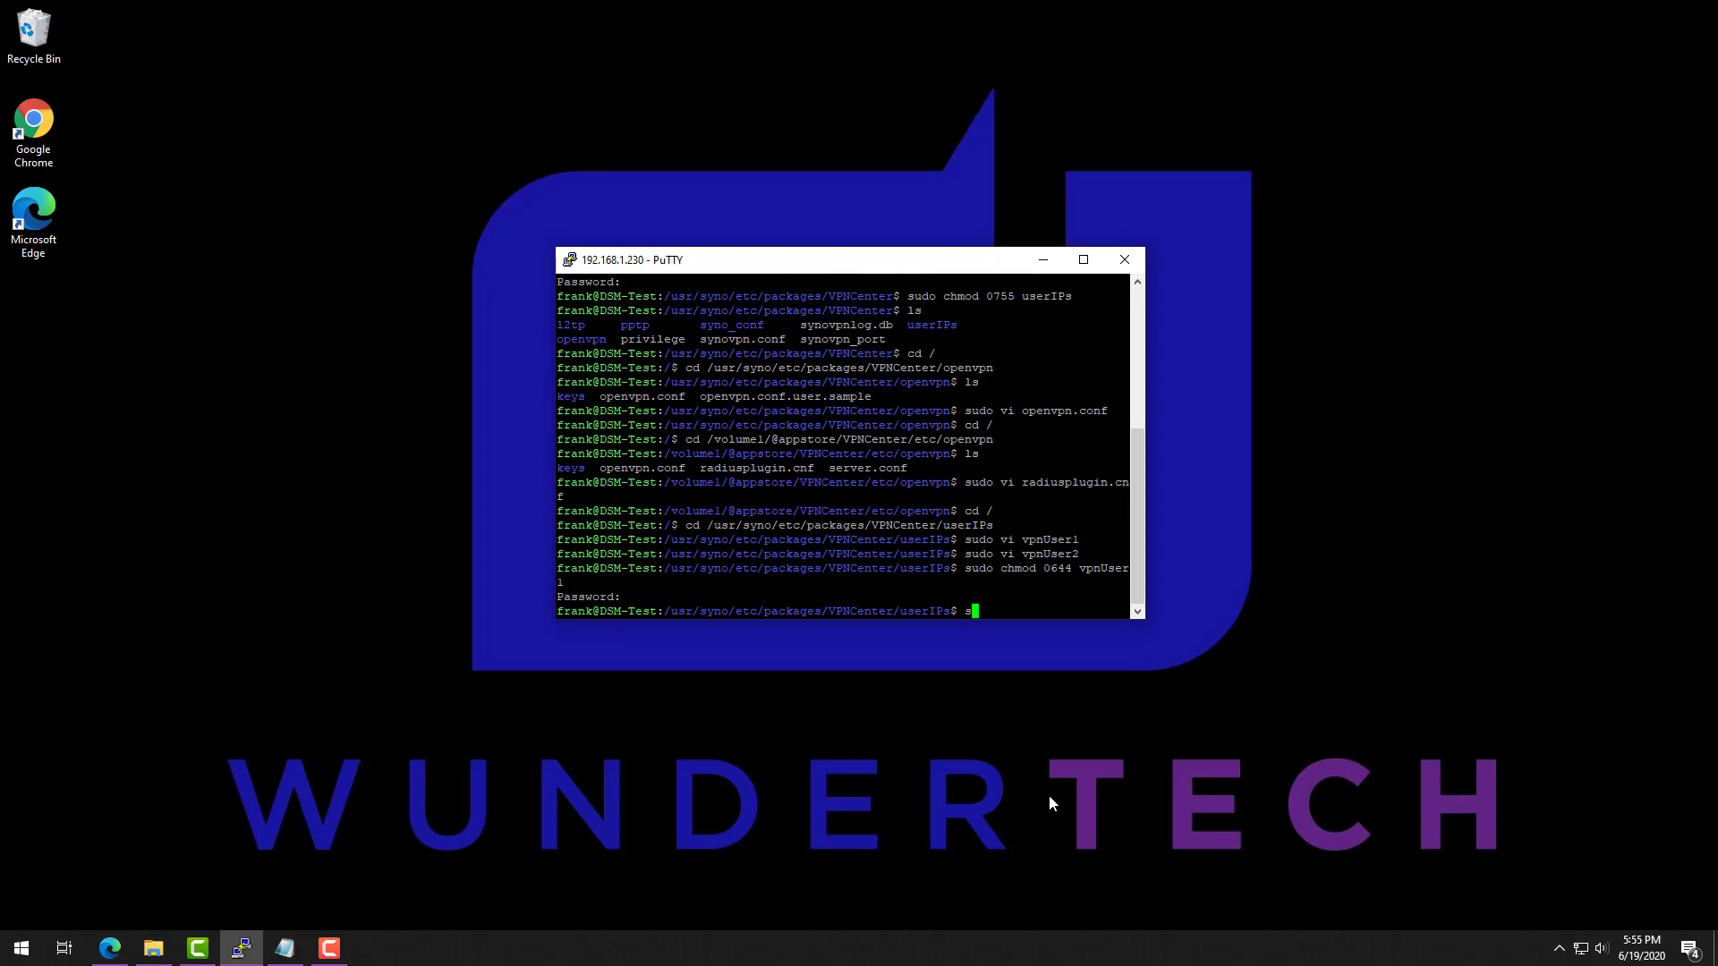
text(udo chmod)
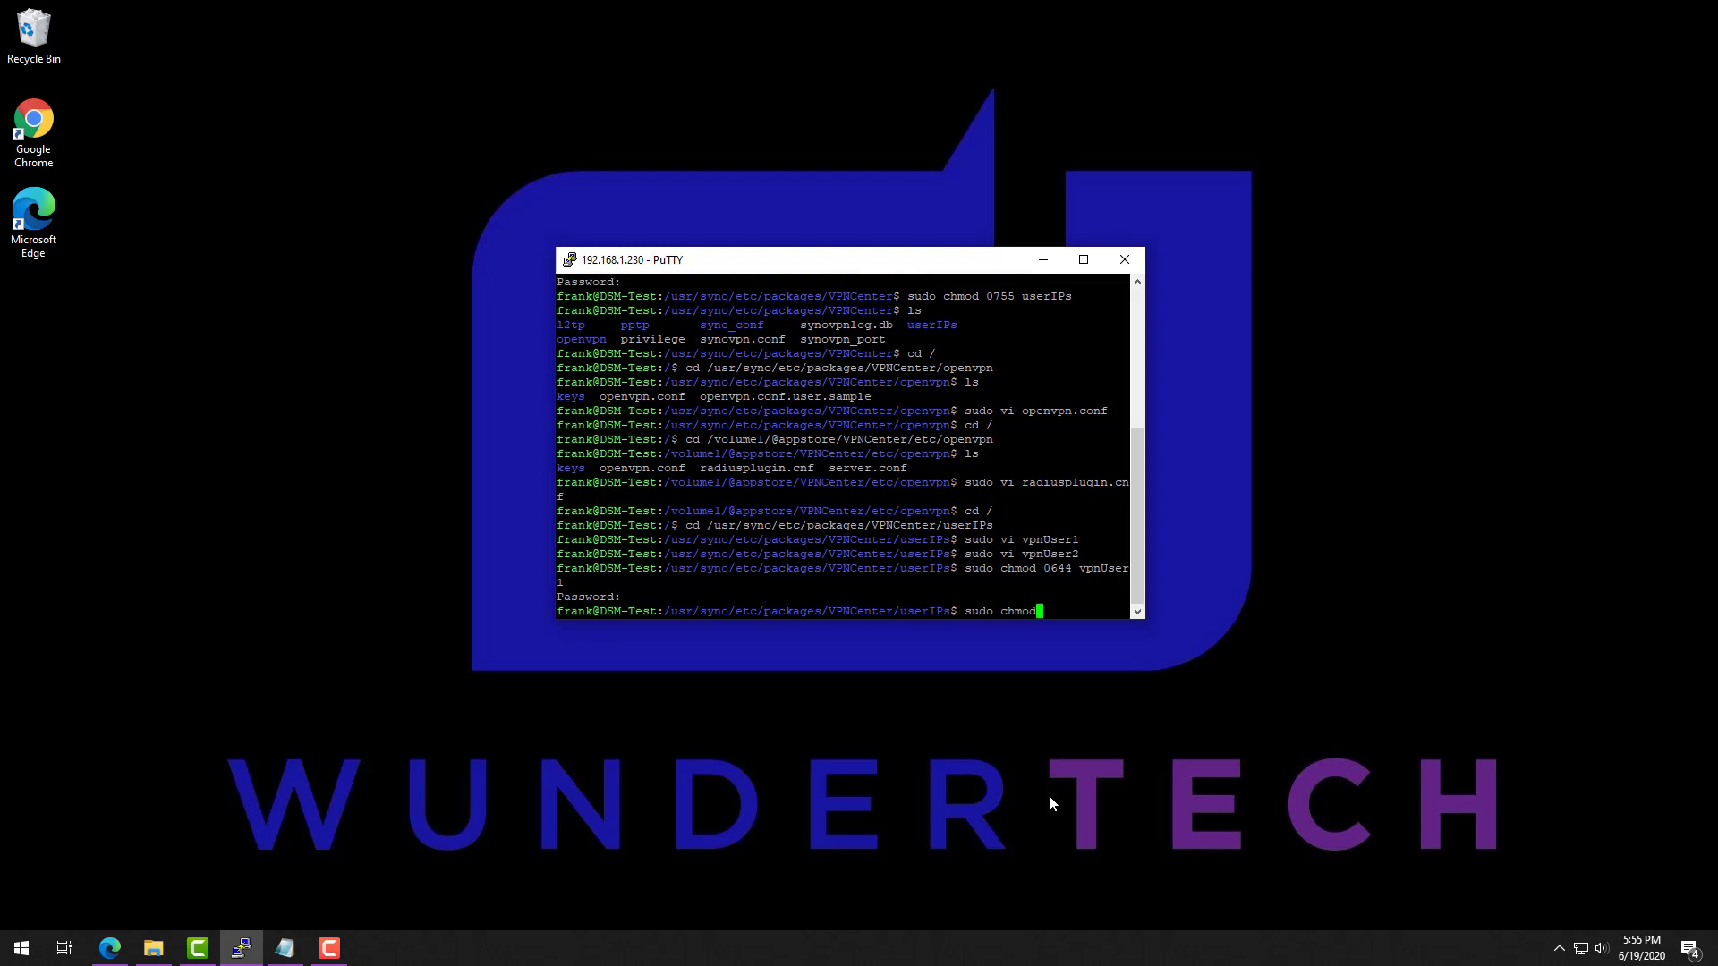
text(0644 vpnUser2)
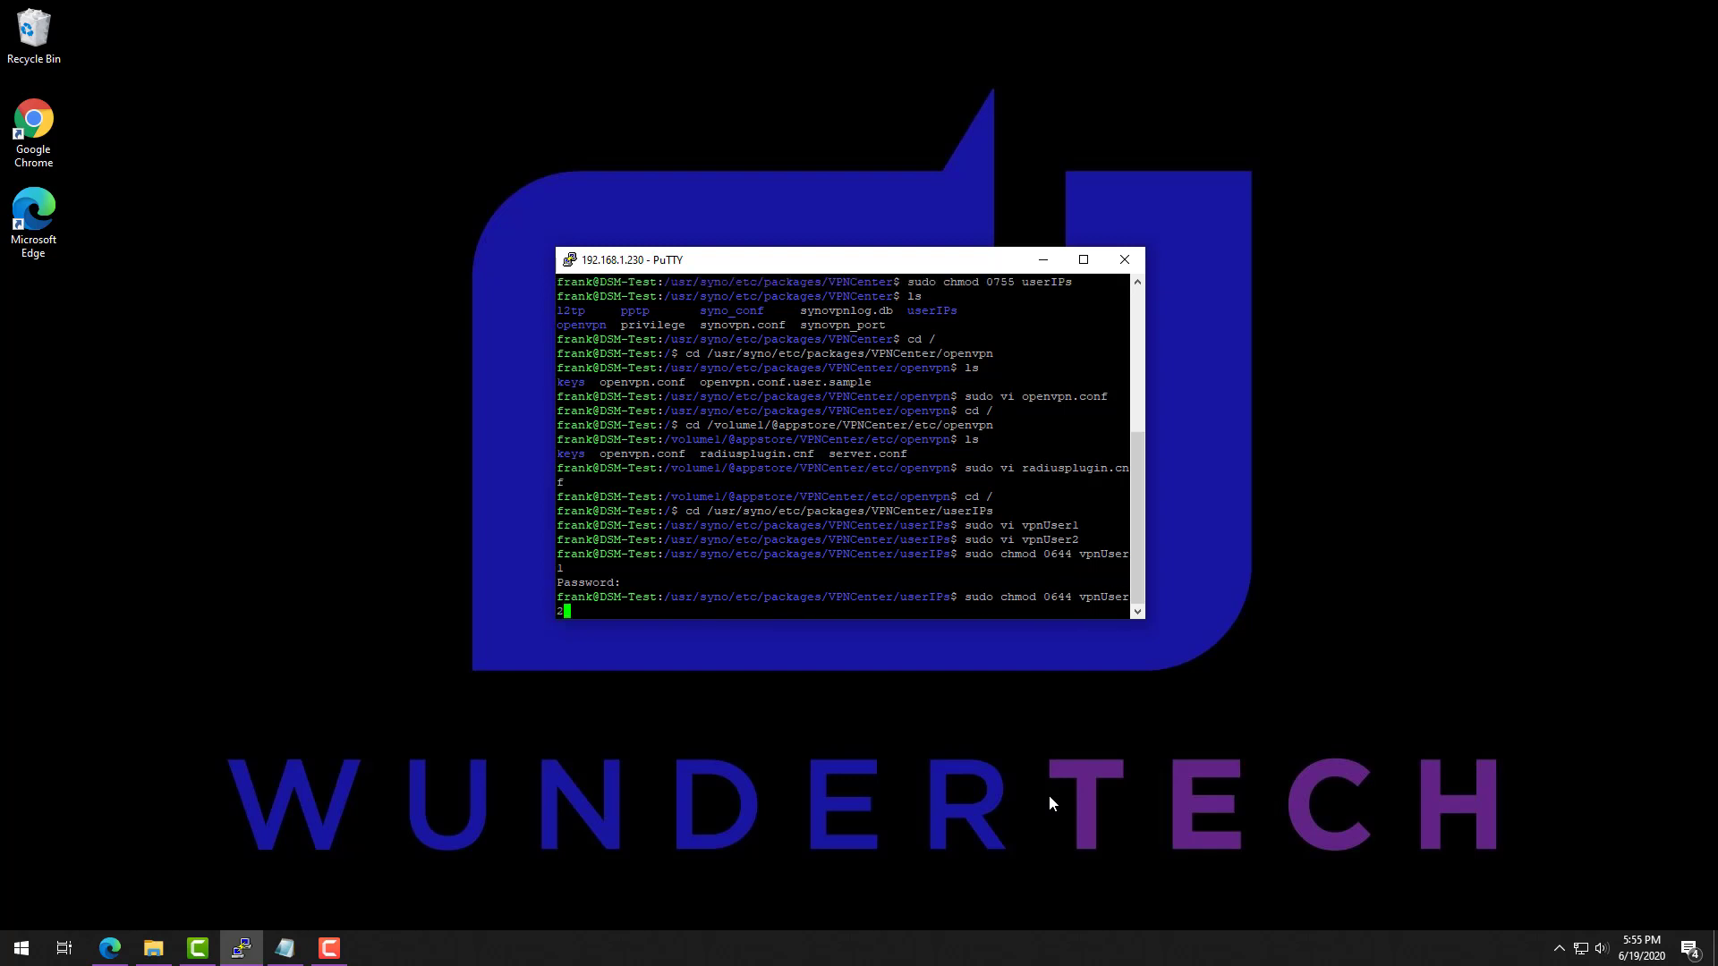
key(Return)
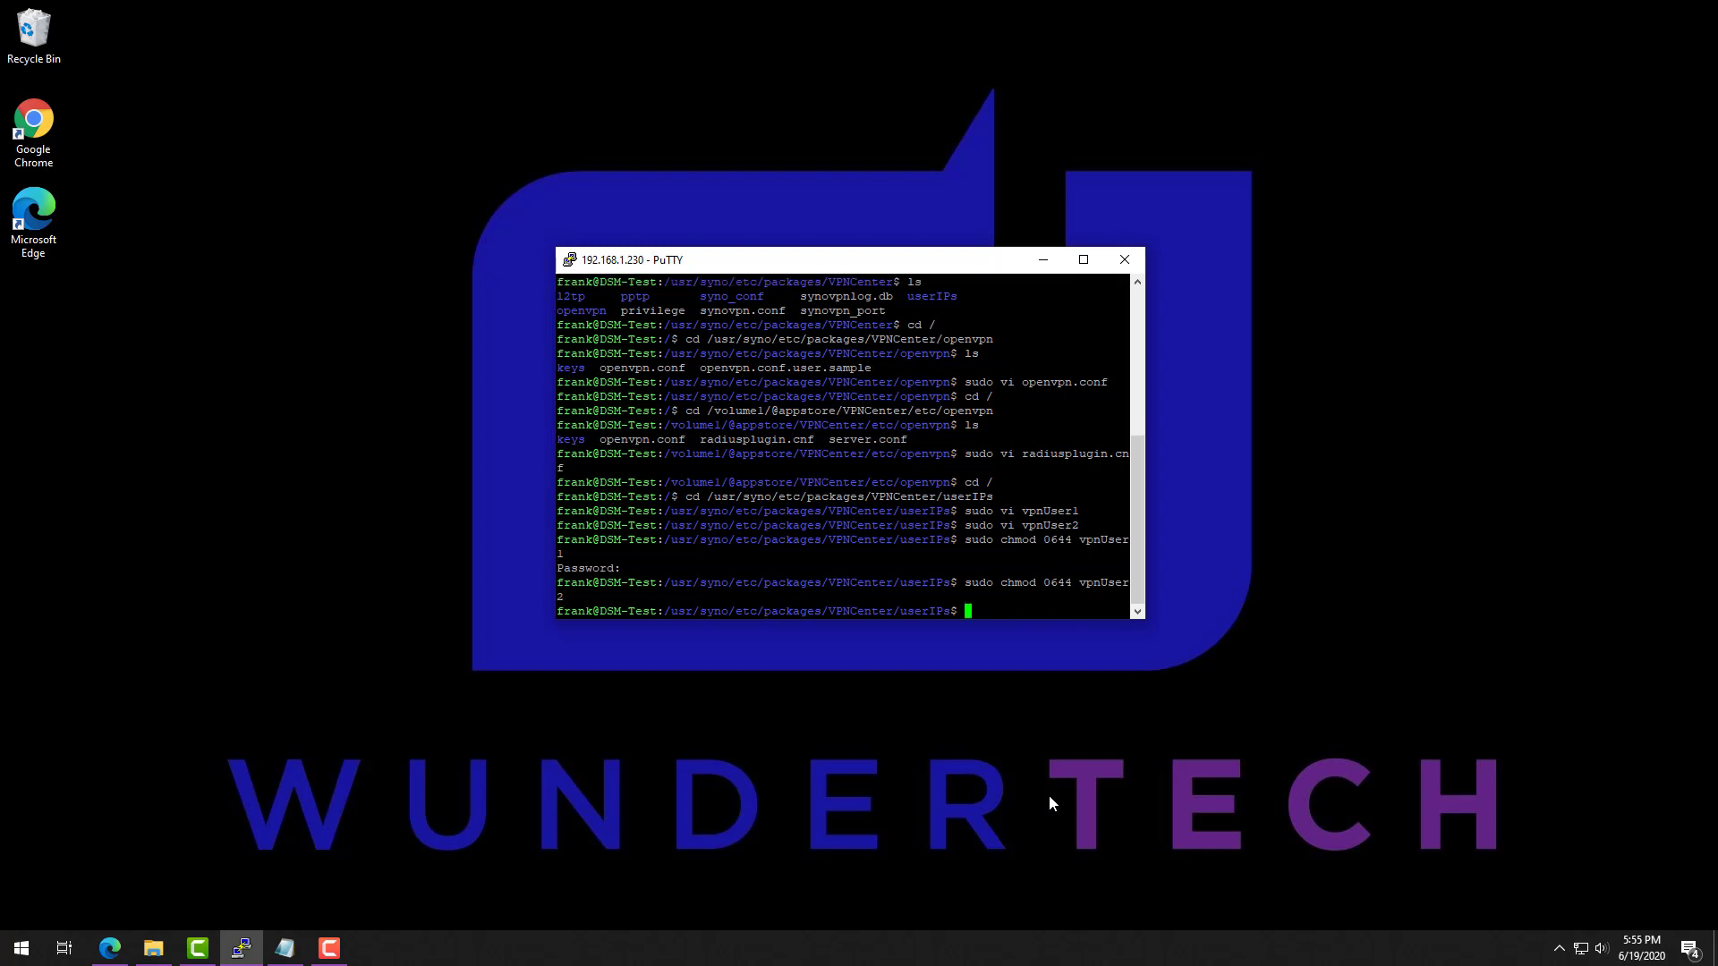
mouse_move(109, 949)
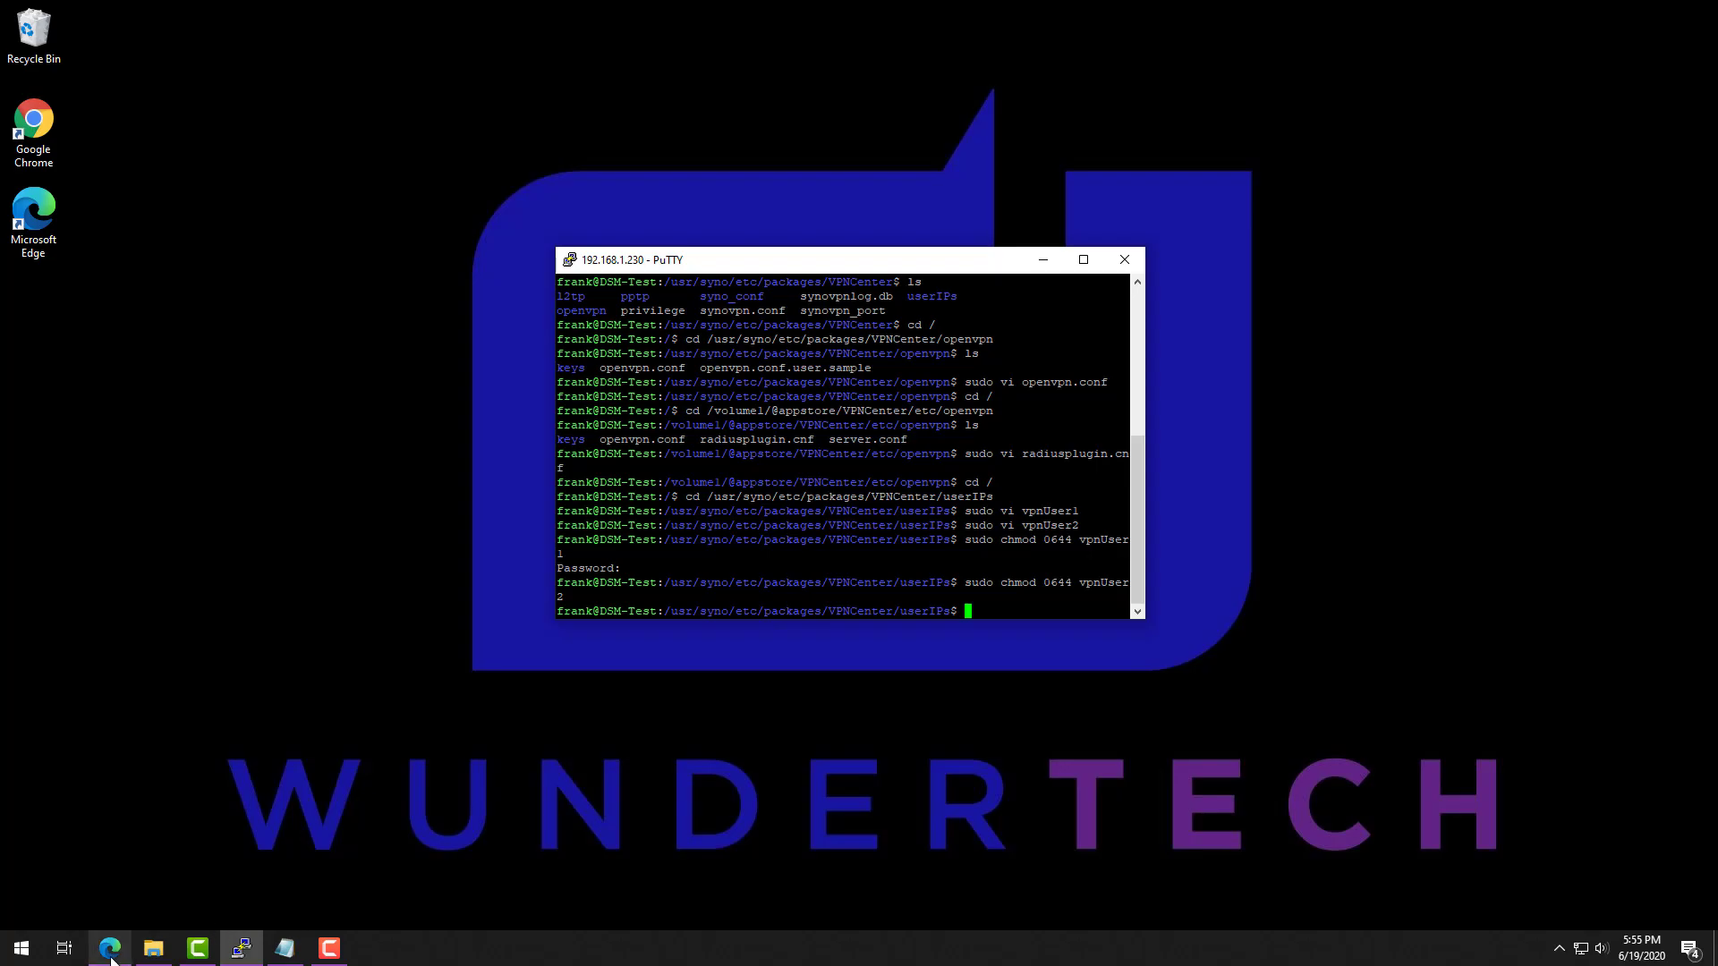
Step: Restart the DiskStation from the DSM account menu and confirm with Yes
click(108, 947)
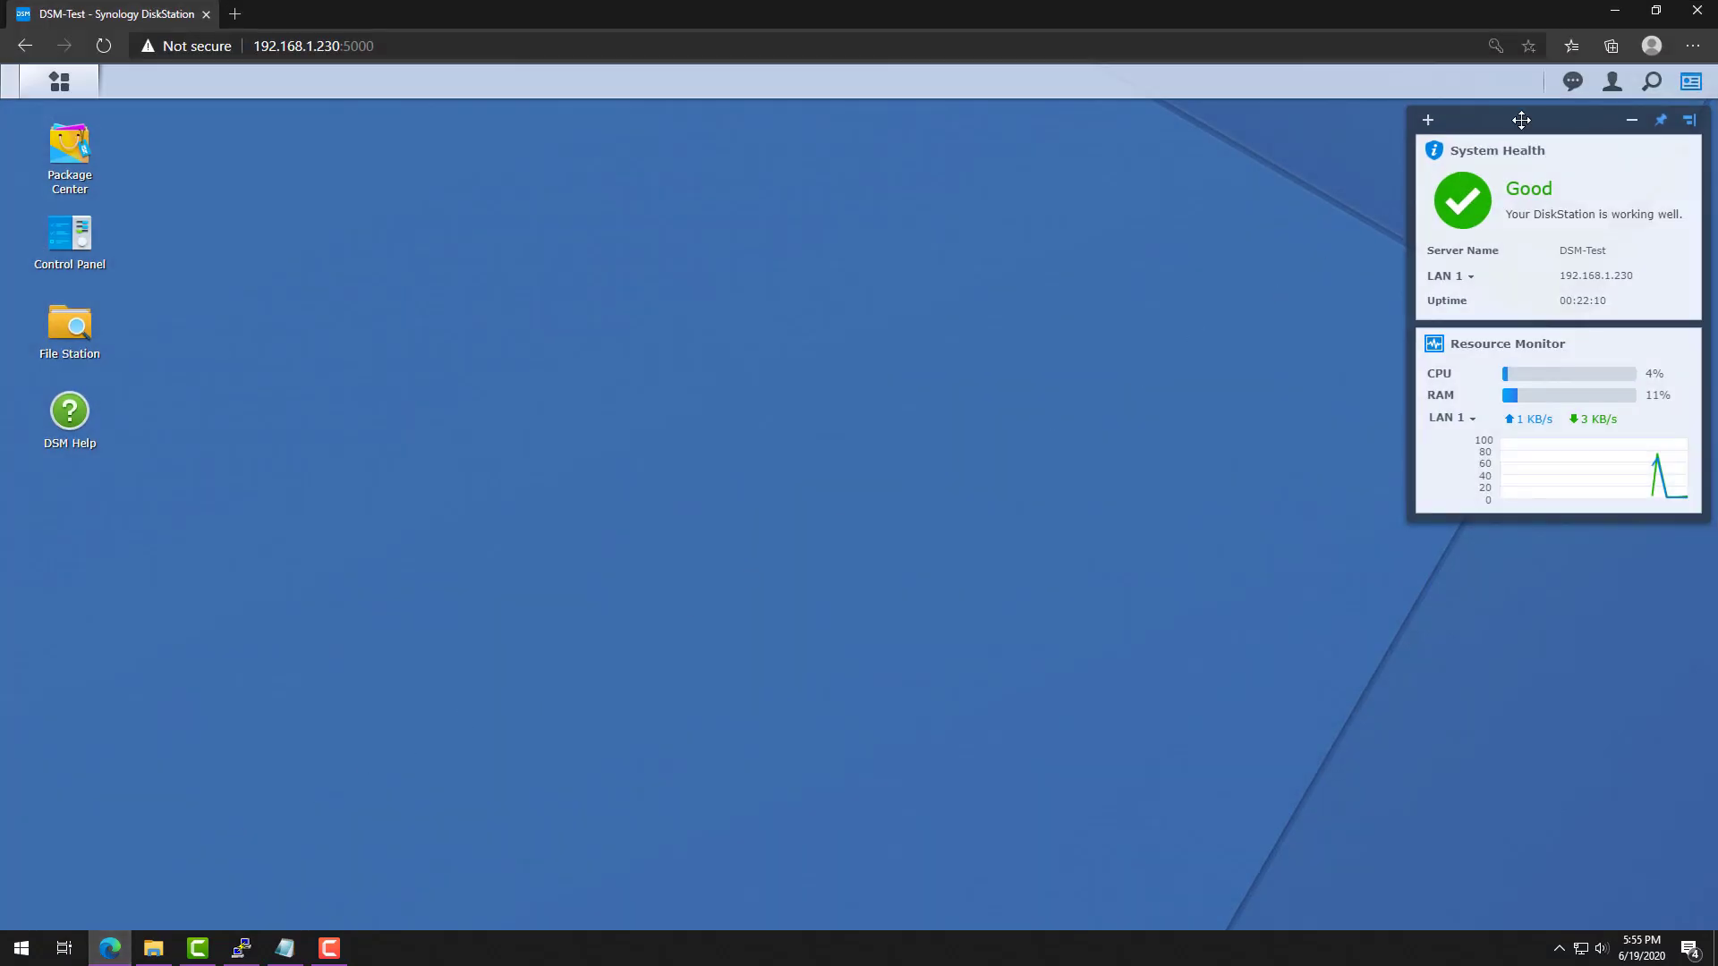
click(1610, 81)
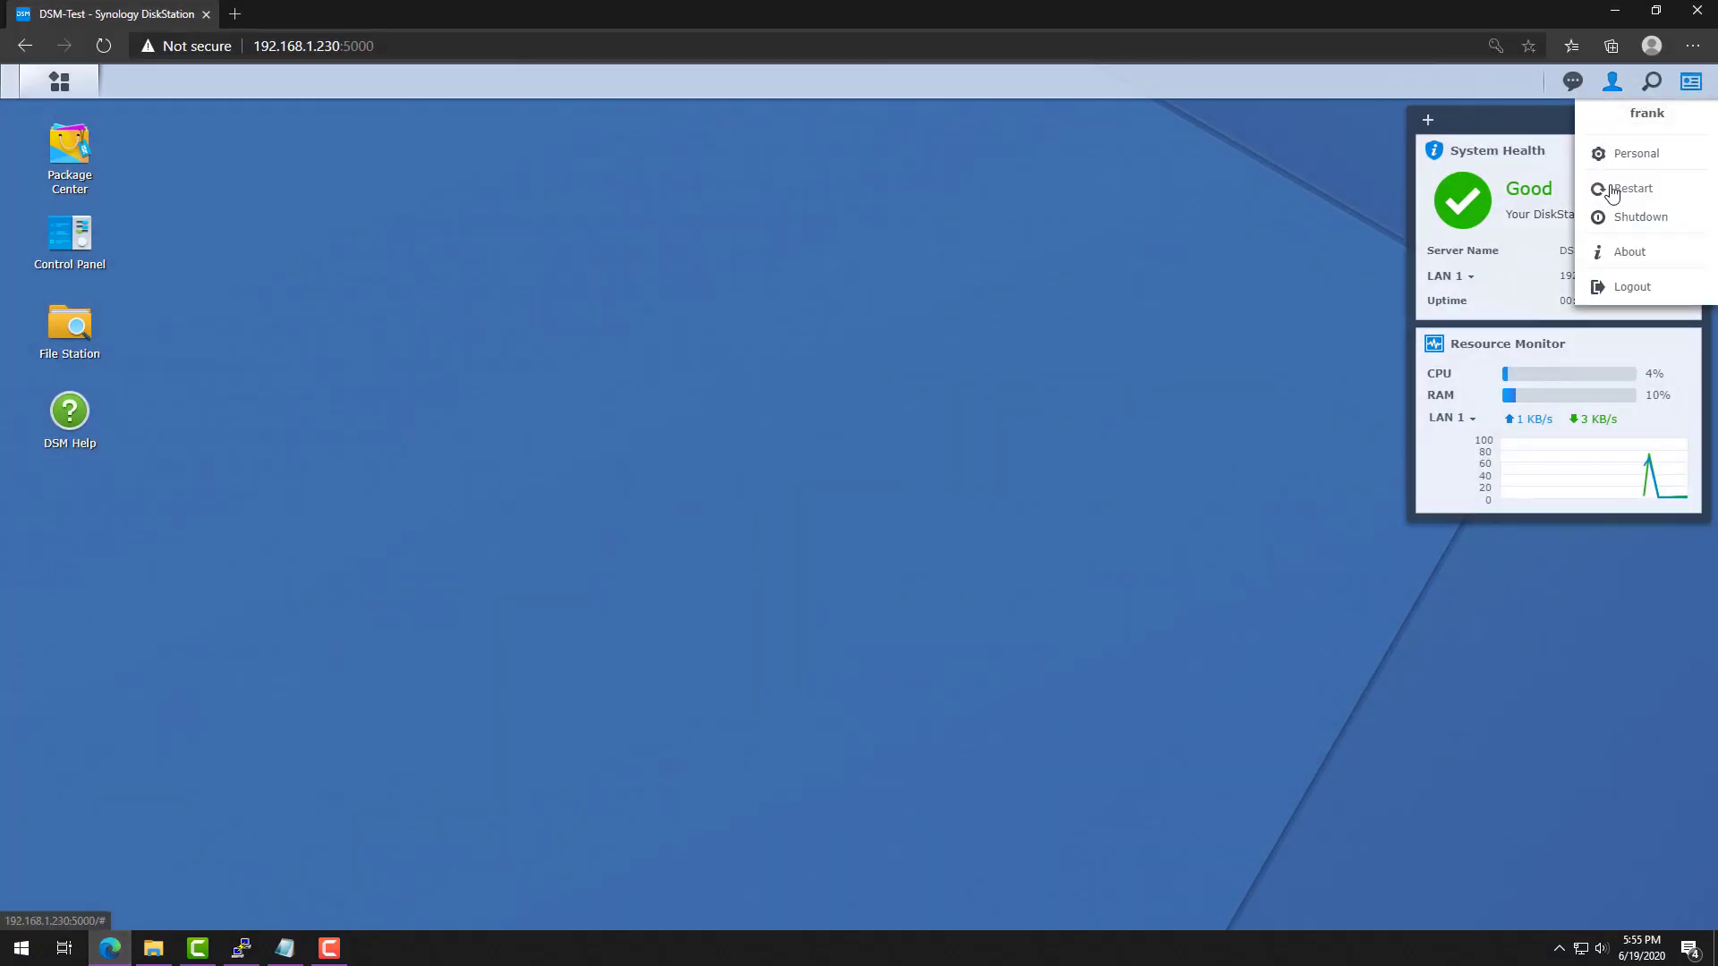
click(1632, 189)
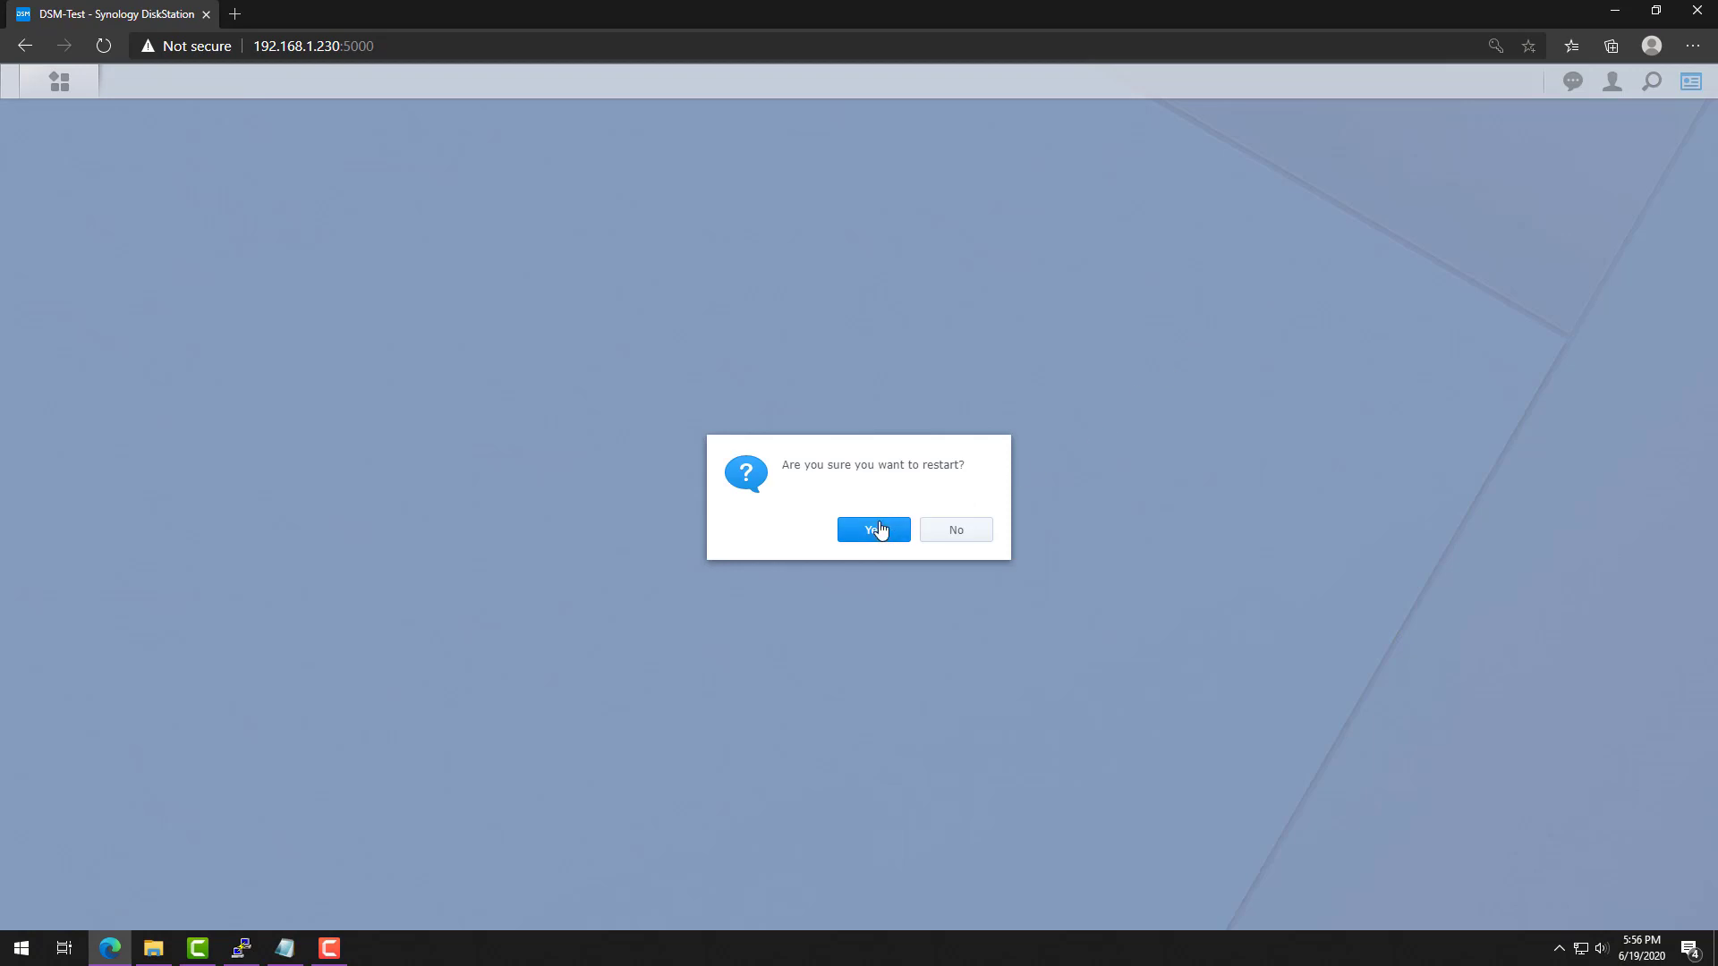
click(874, 529)
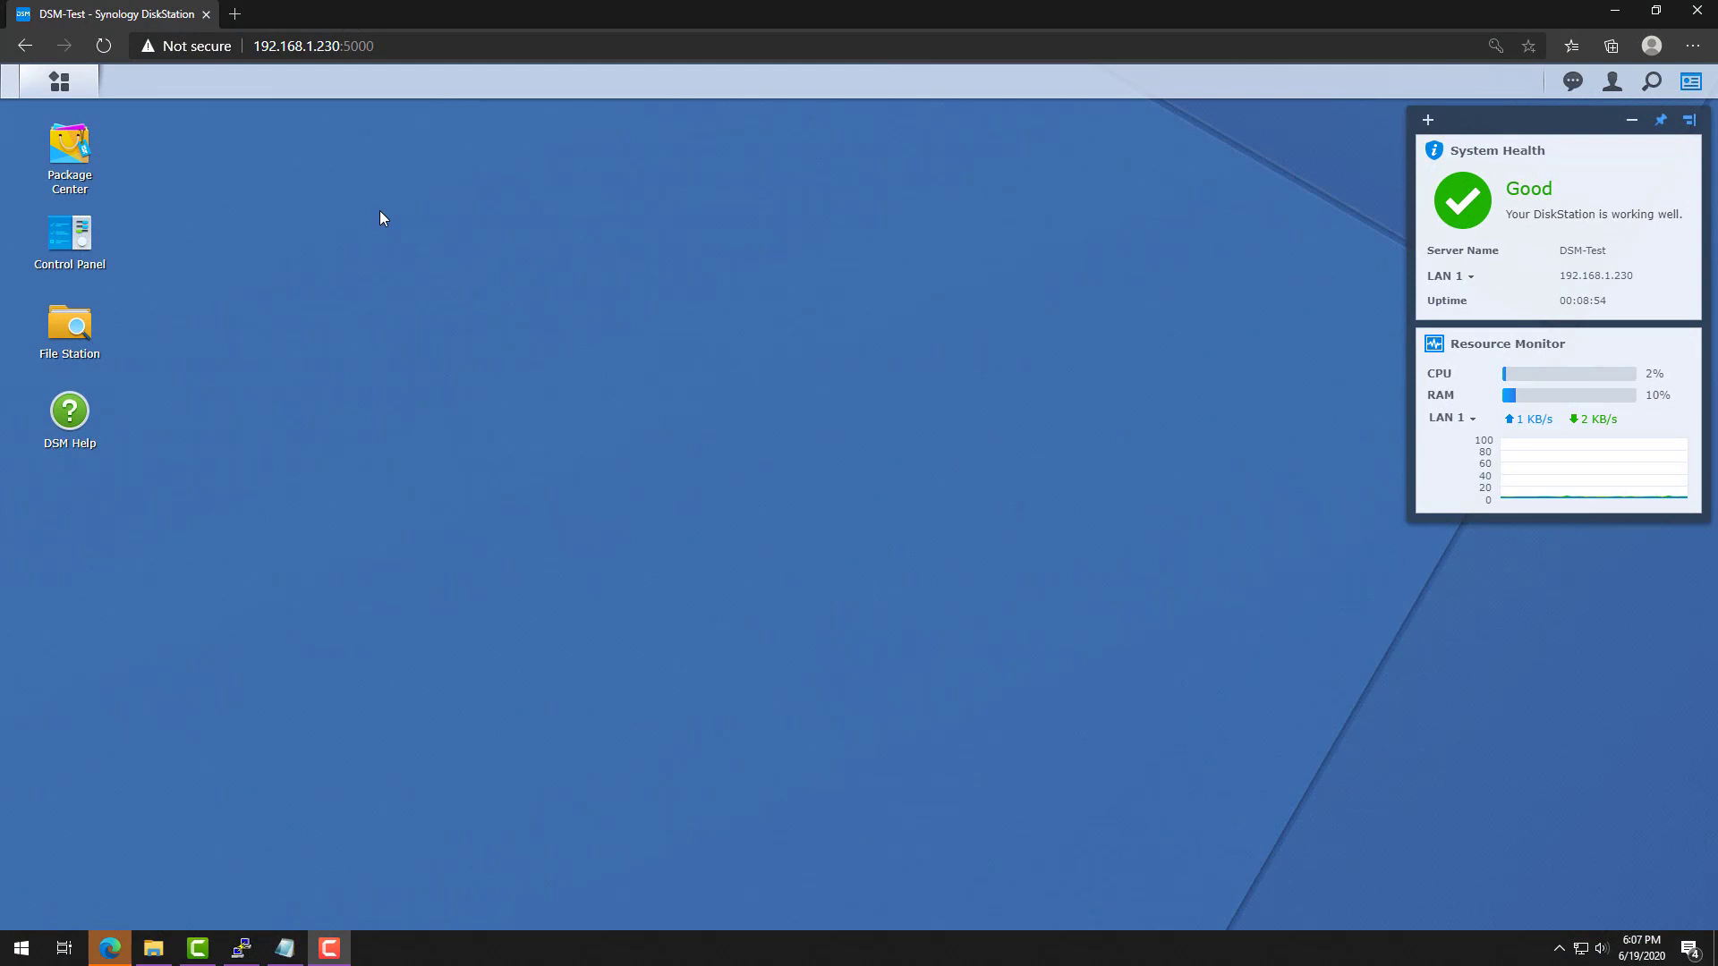
Step: Launch VPN Server from the Main Menu and show its empty Connection List
click(59, 81)
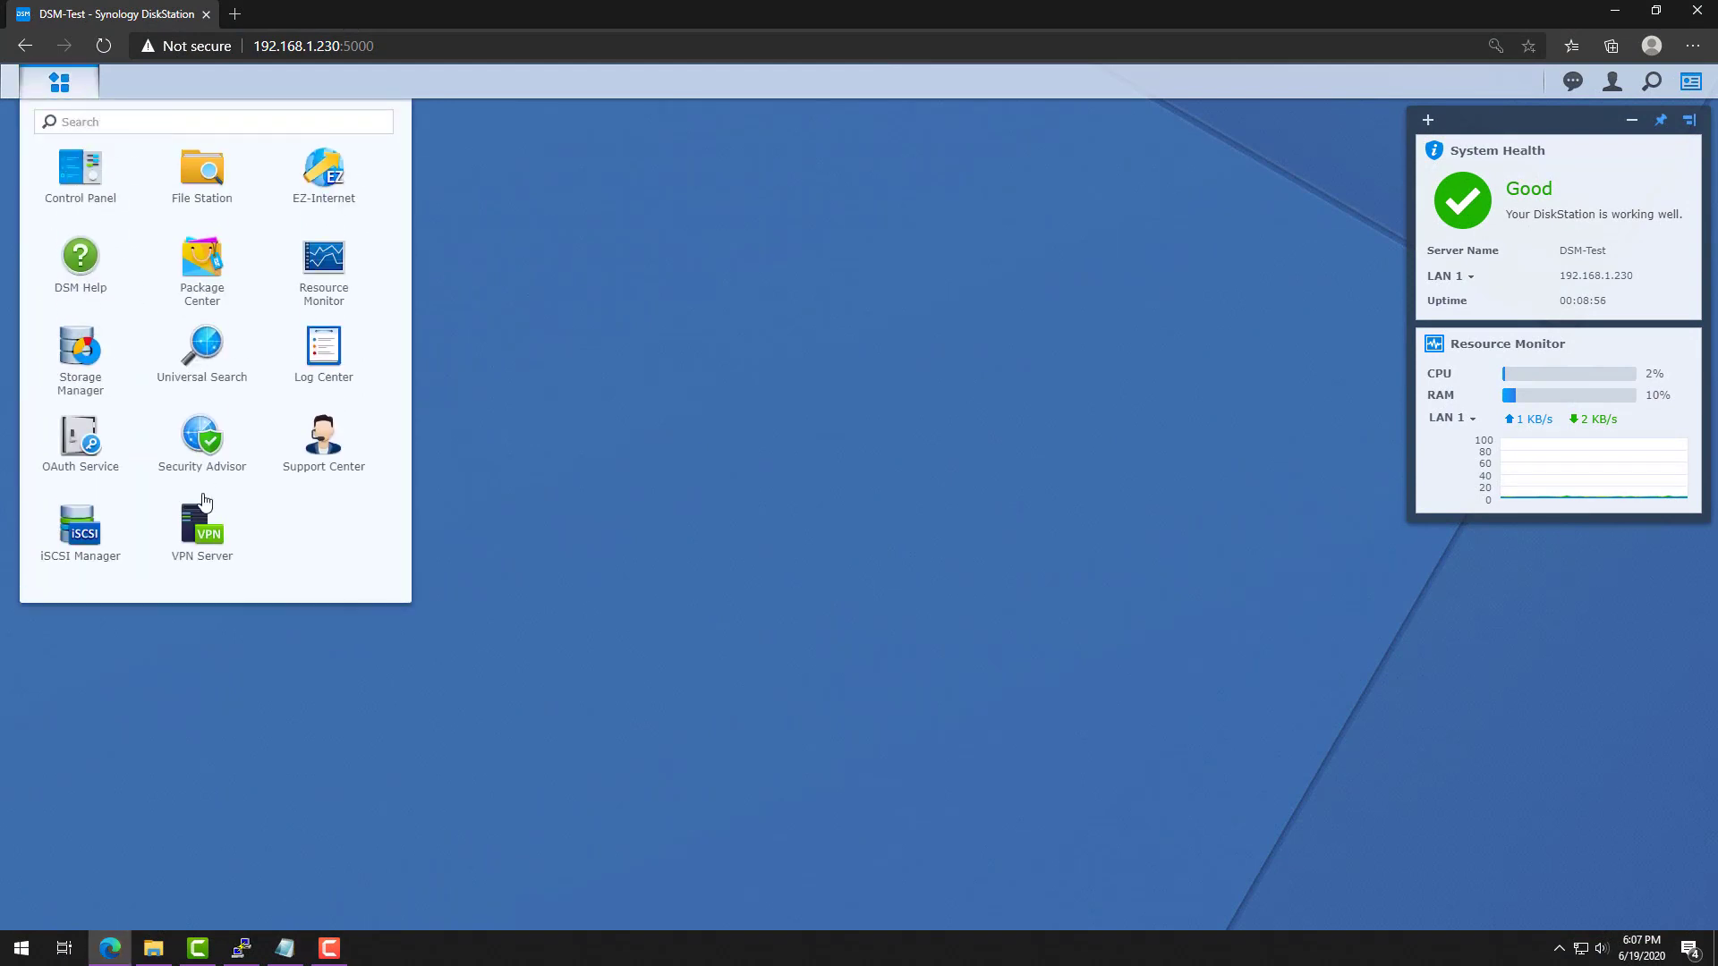
click(201, 526)
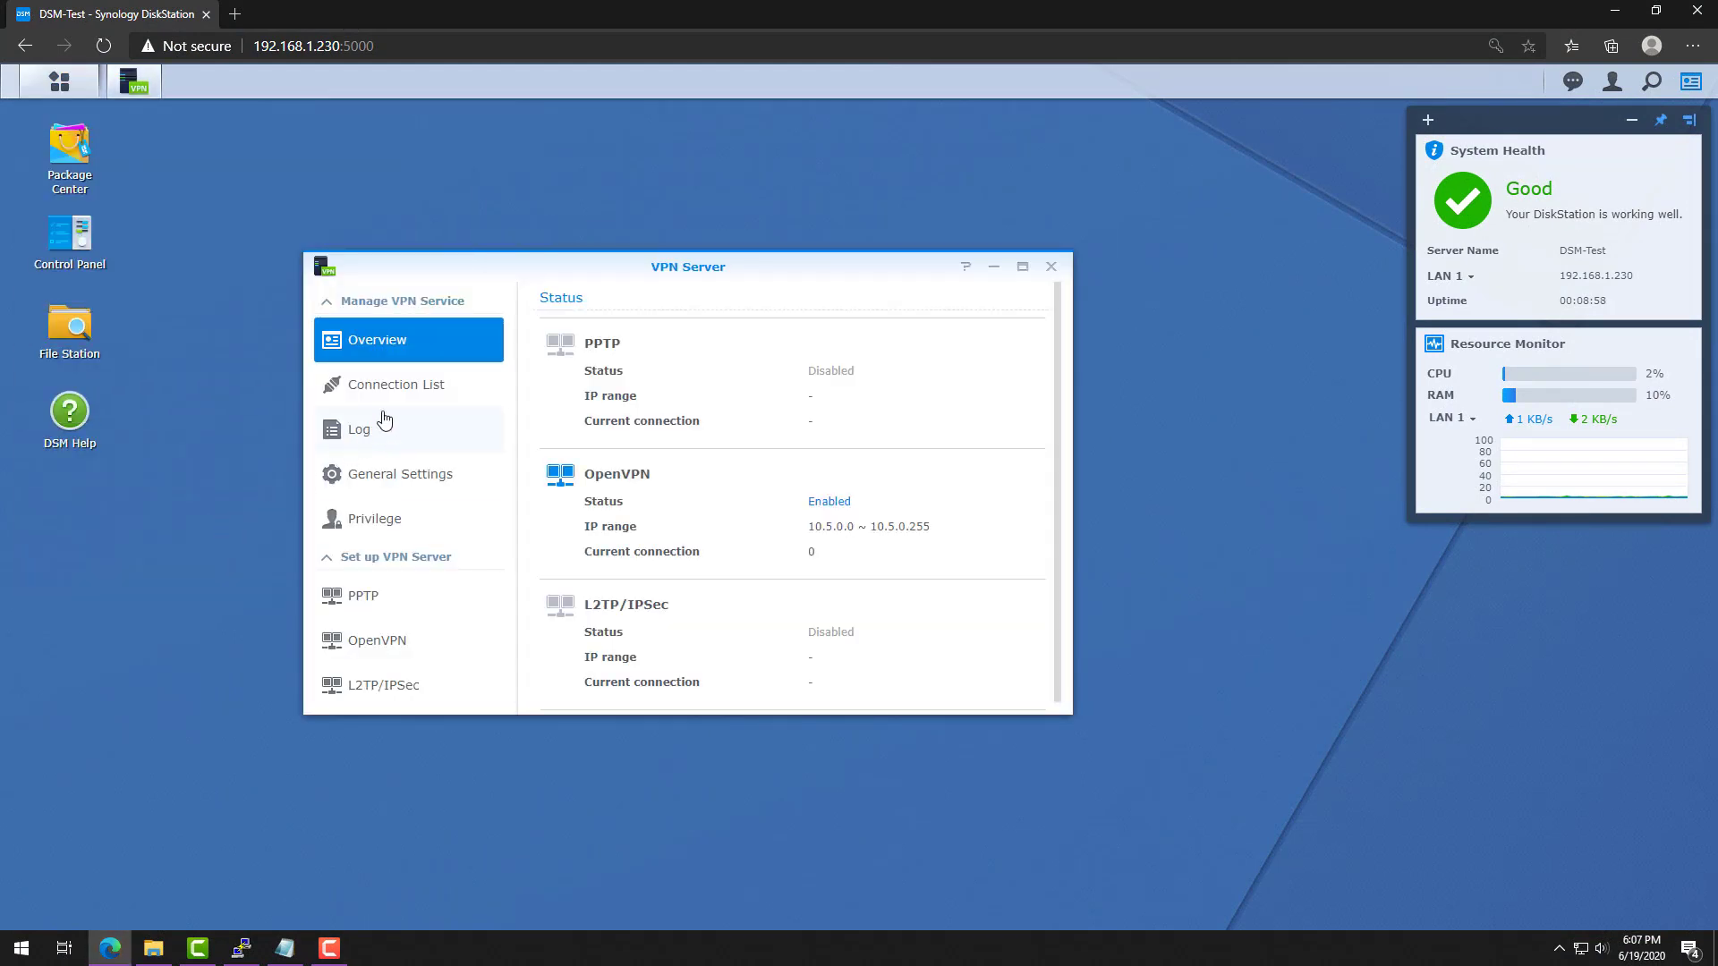
click(395, 385)
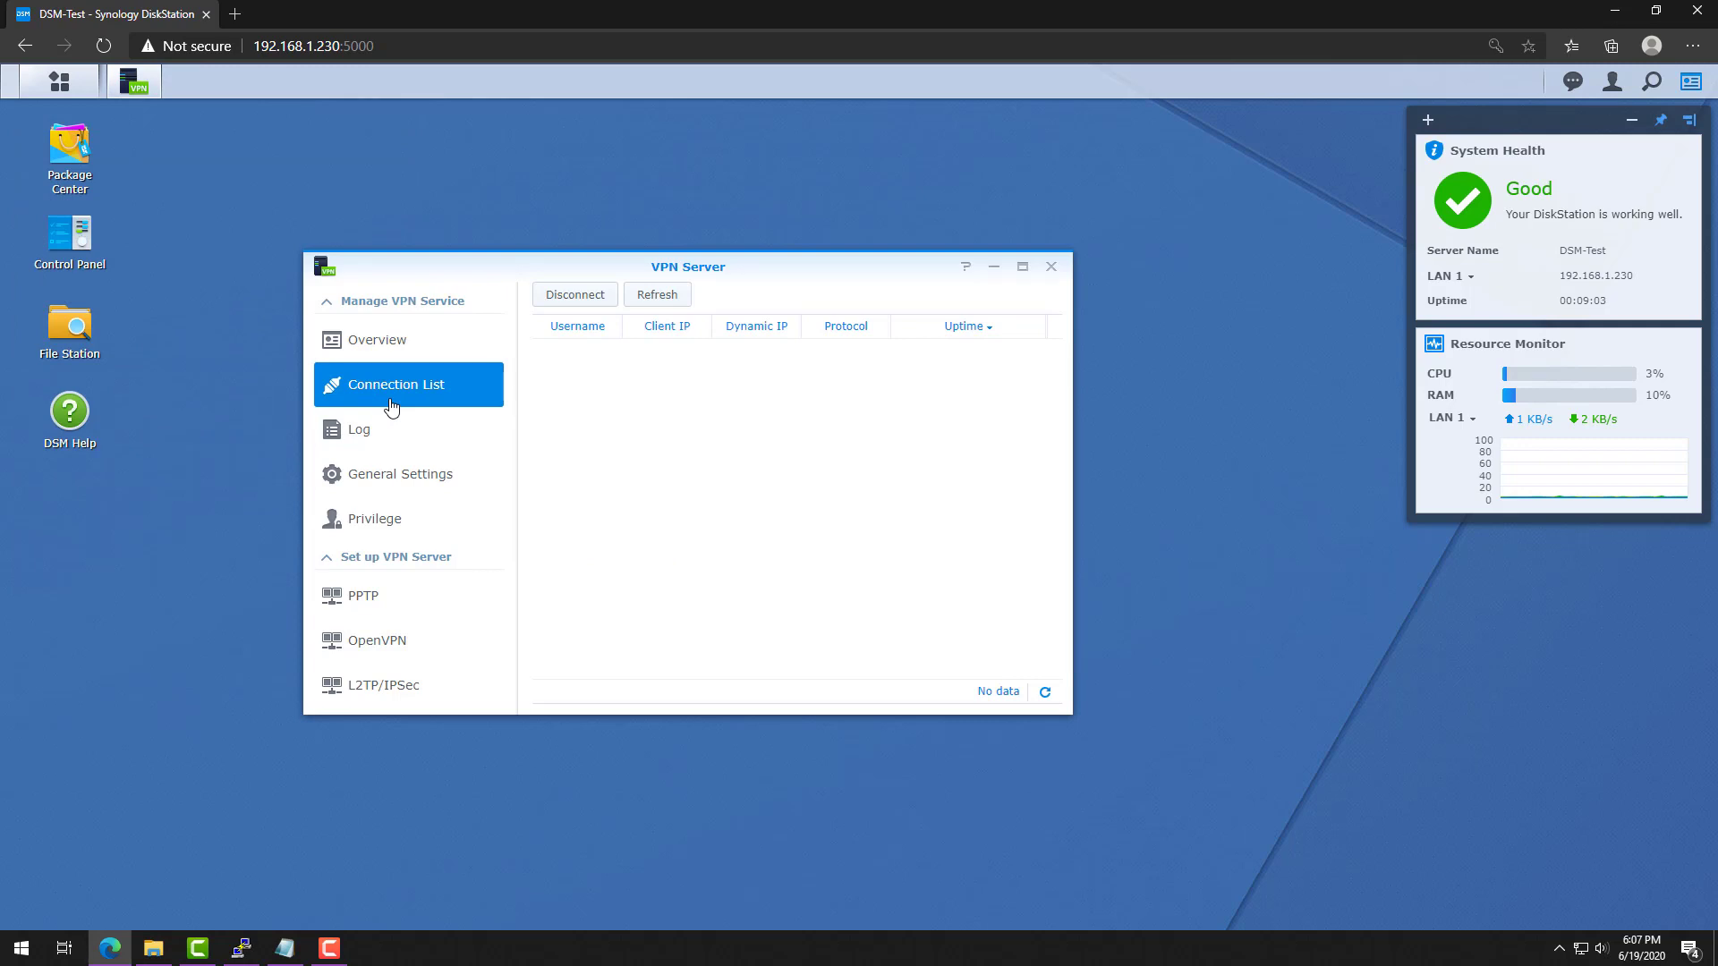
Step: Refresh the Connection List repeatedly until vpnUser2 appears with IP 10.5.0.14
click(655, 294)
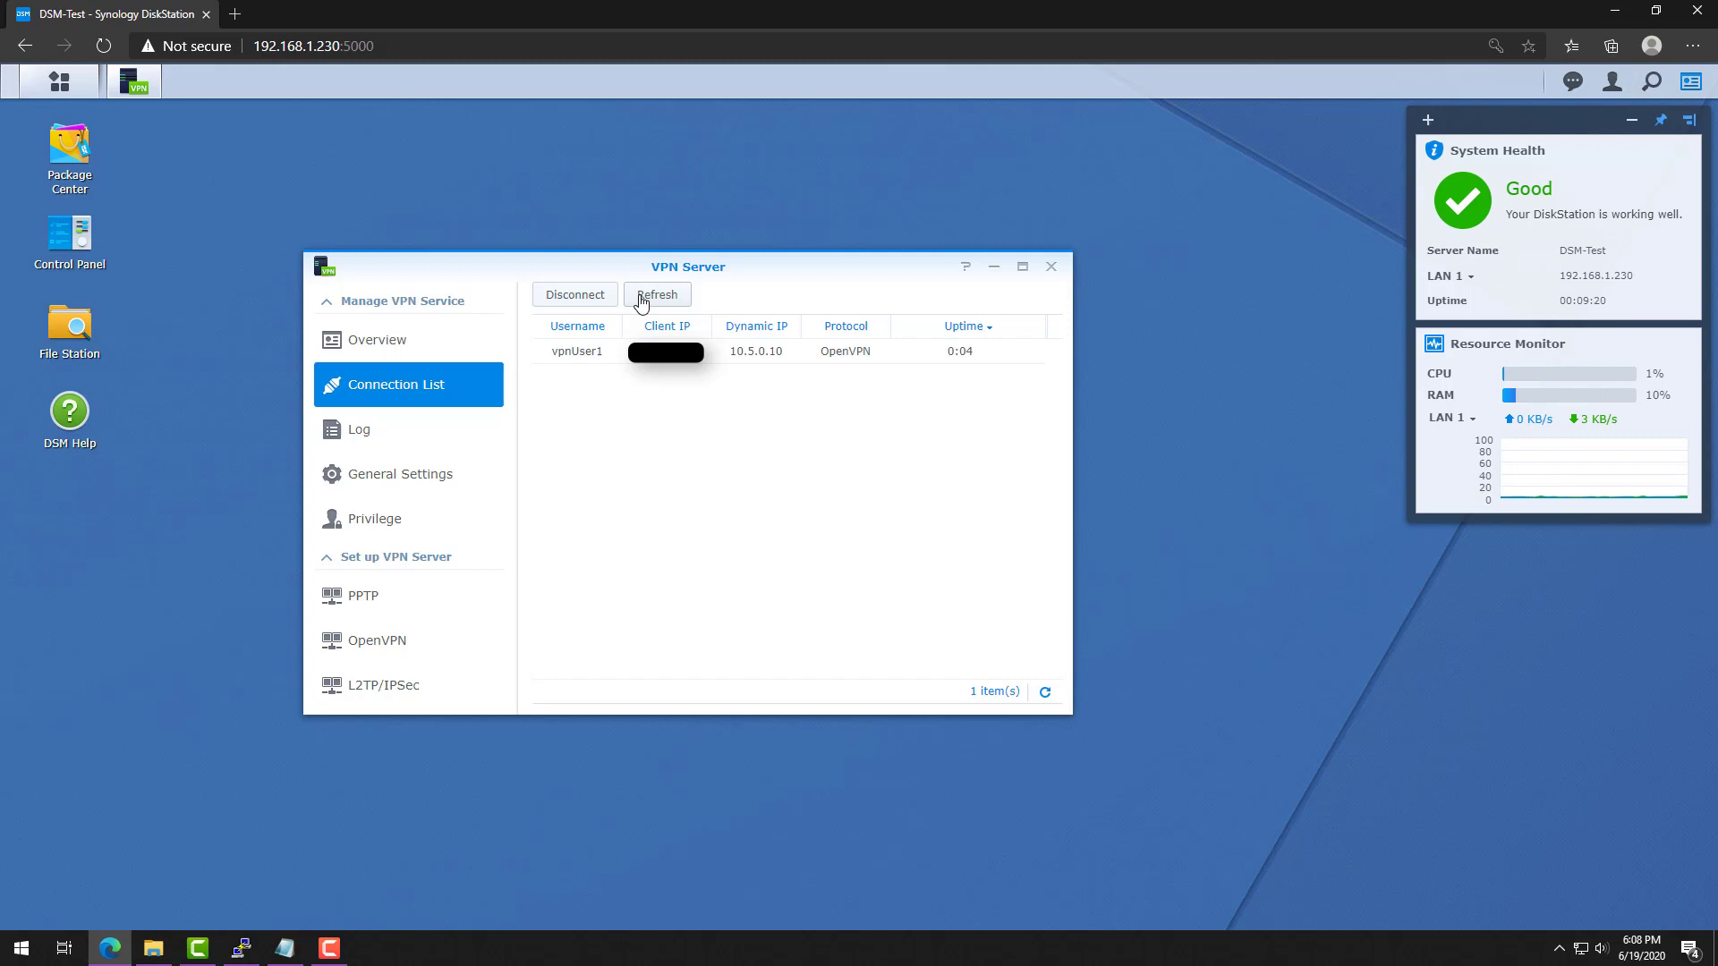
click(656, 295)
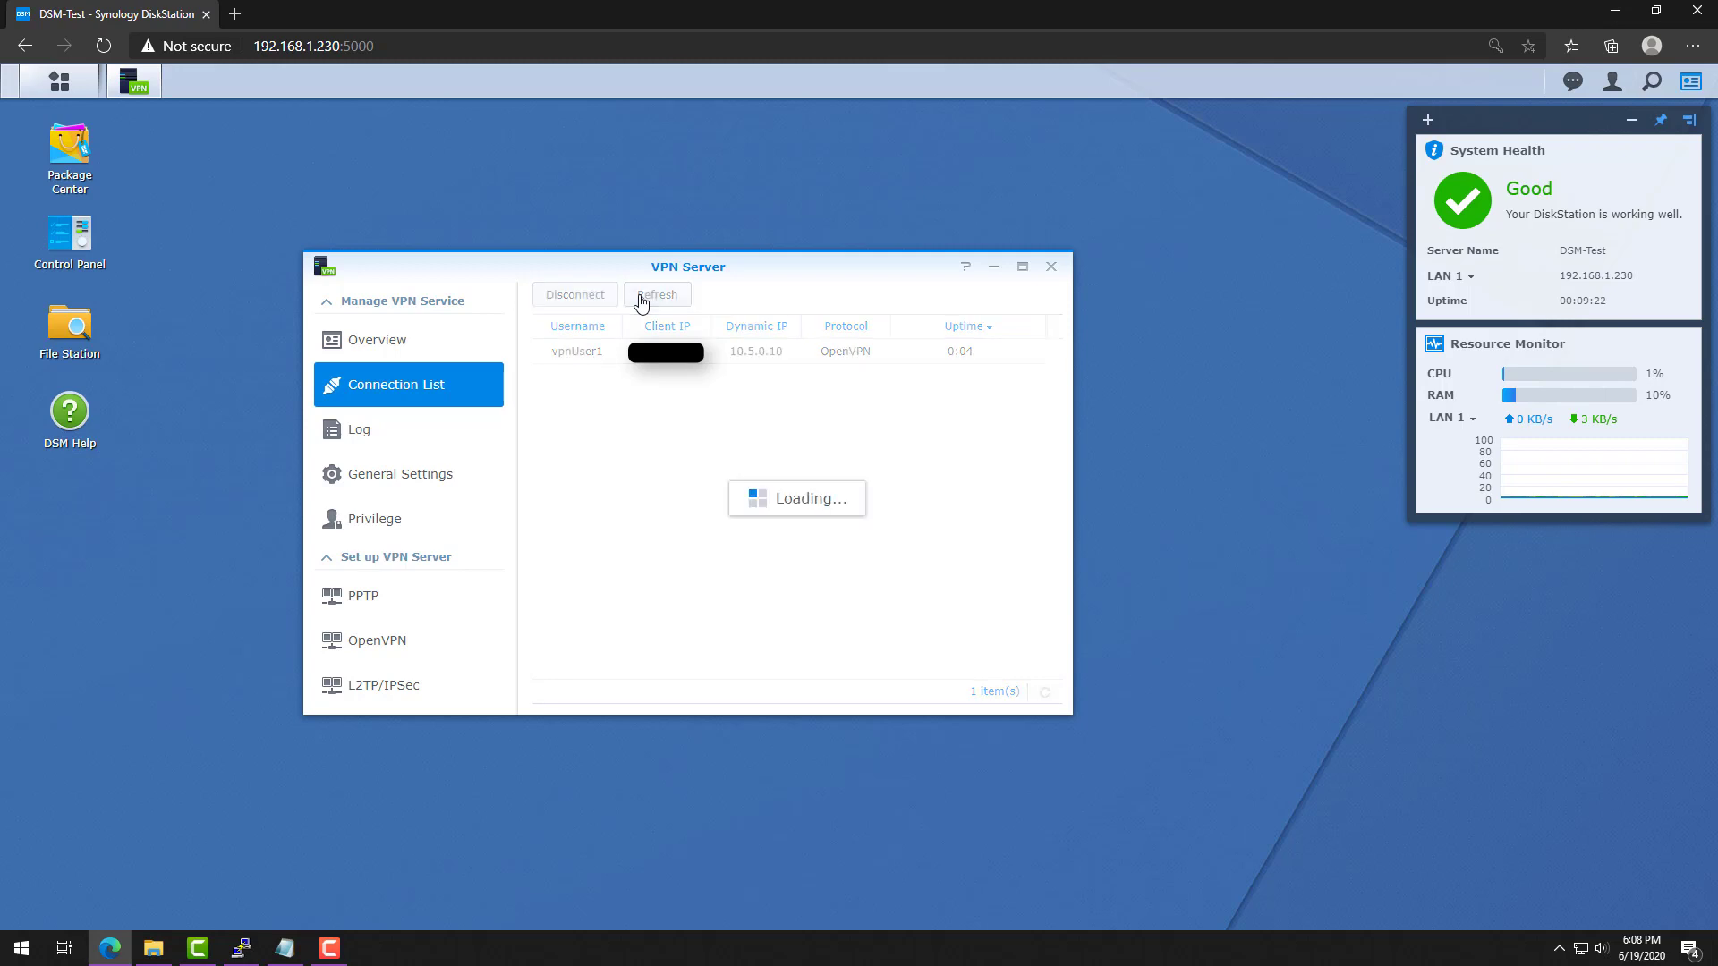
click(655, 294)
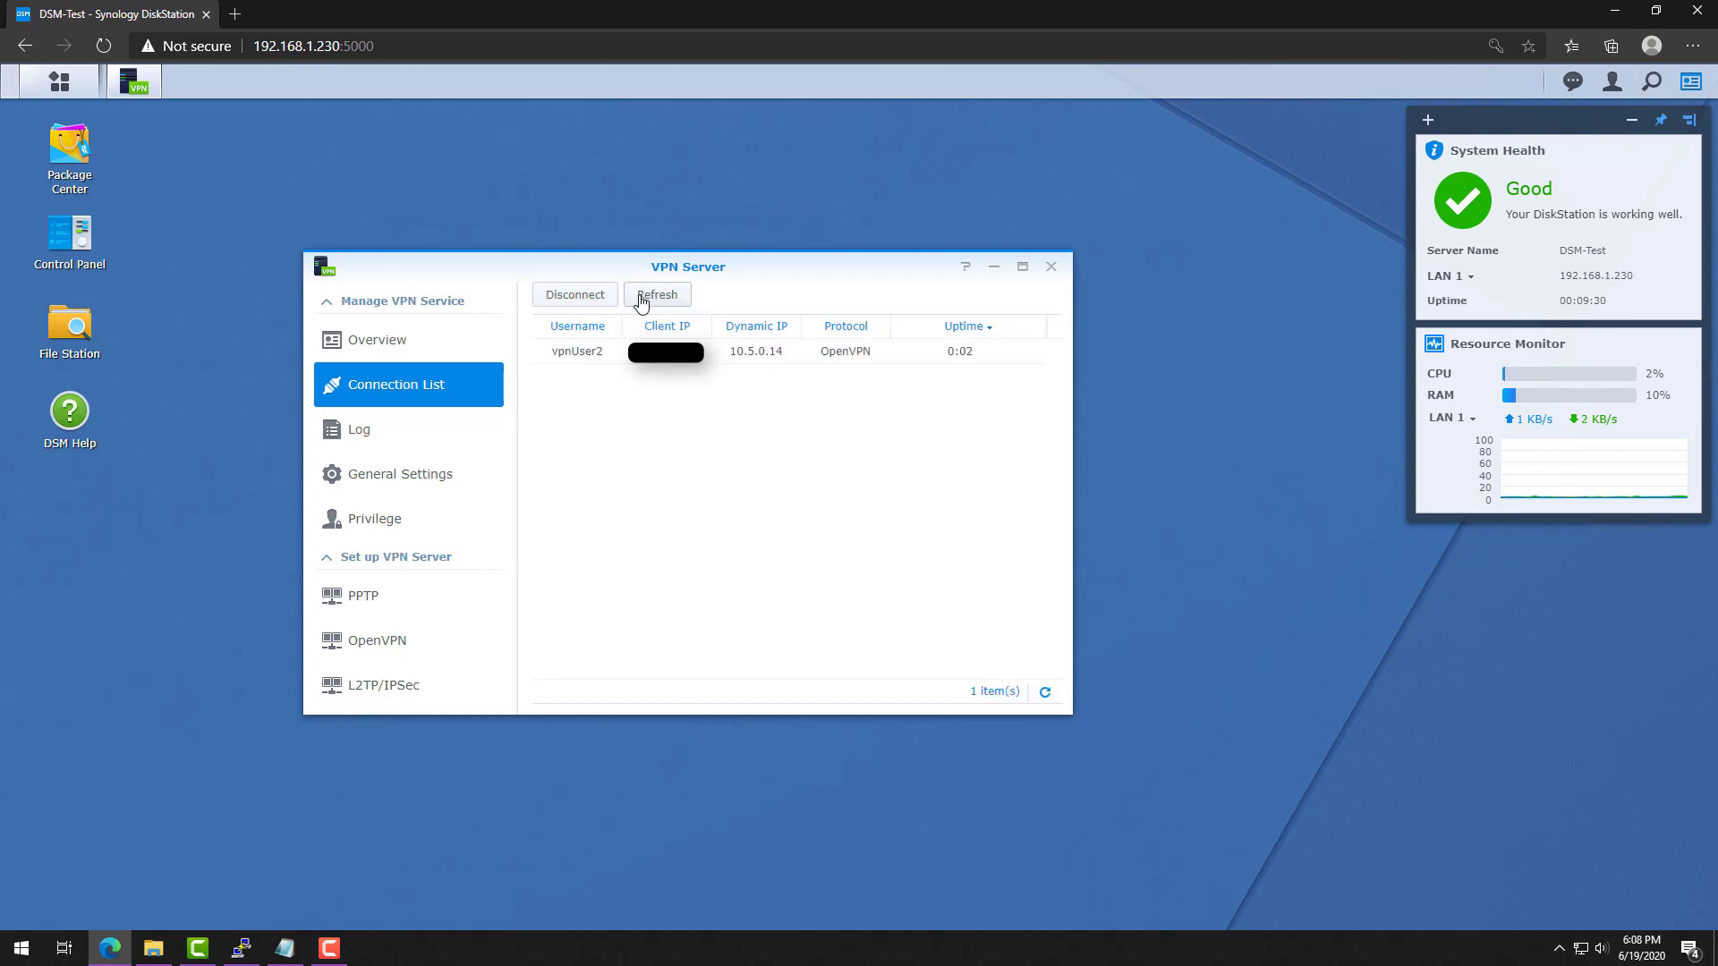
click(655, 294)
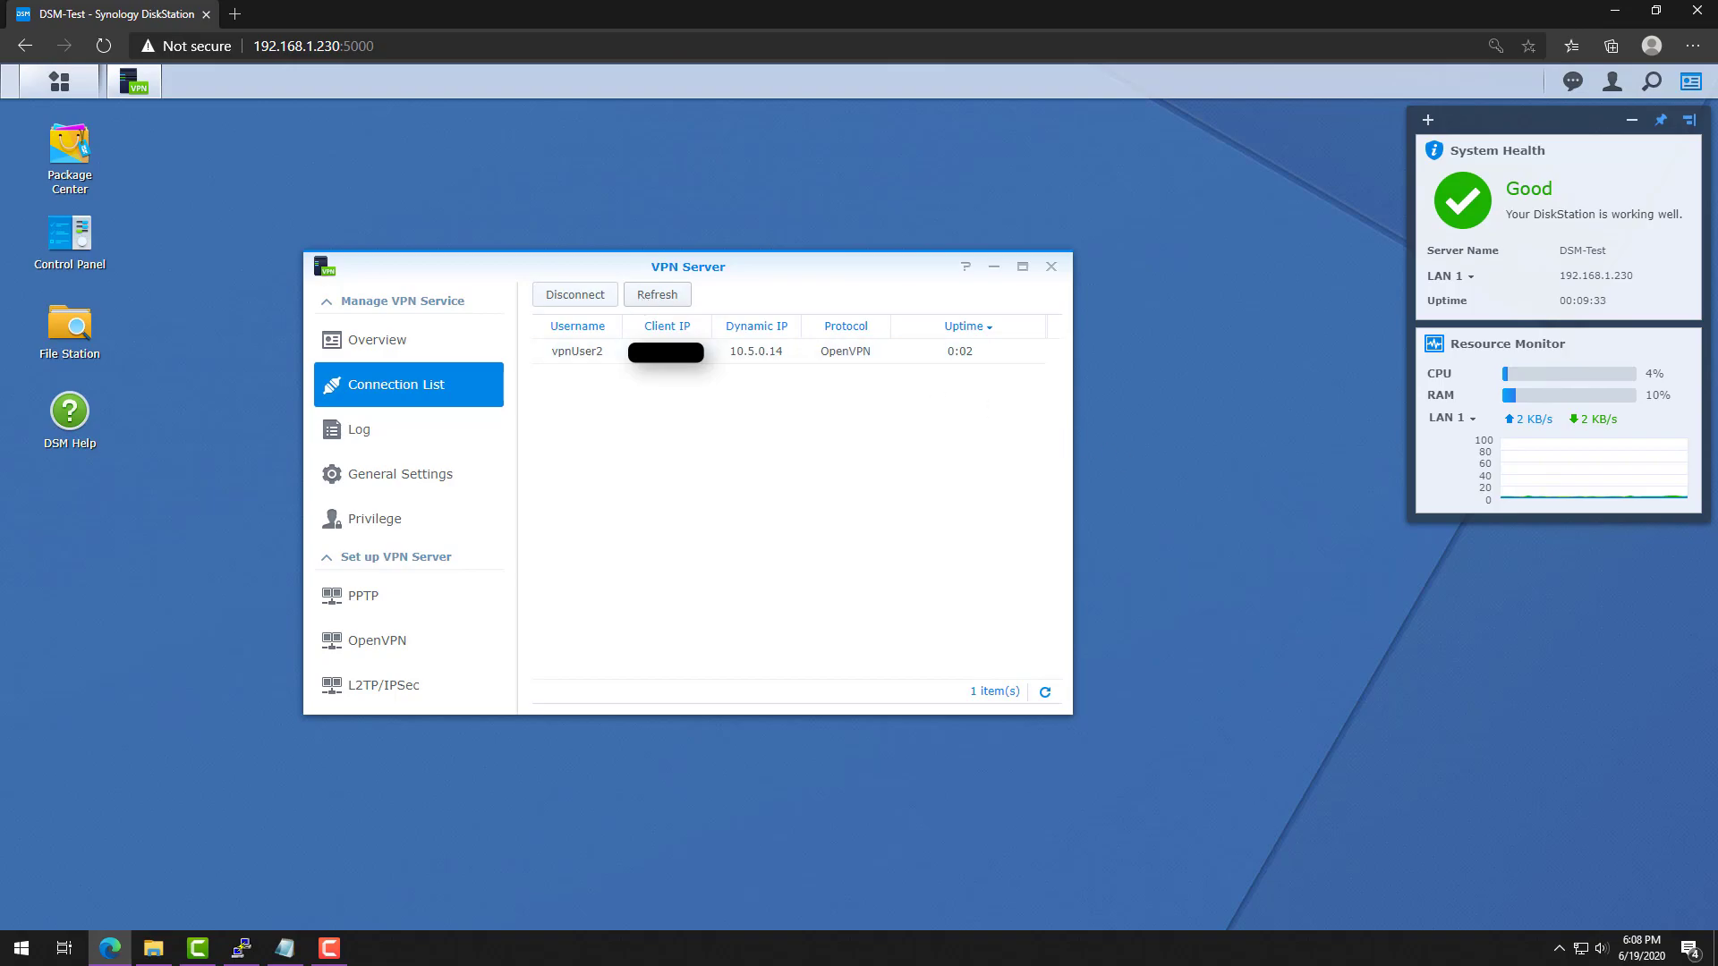